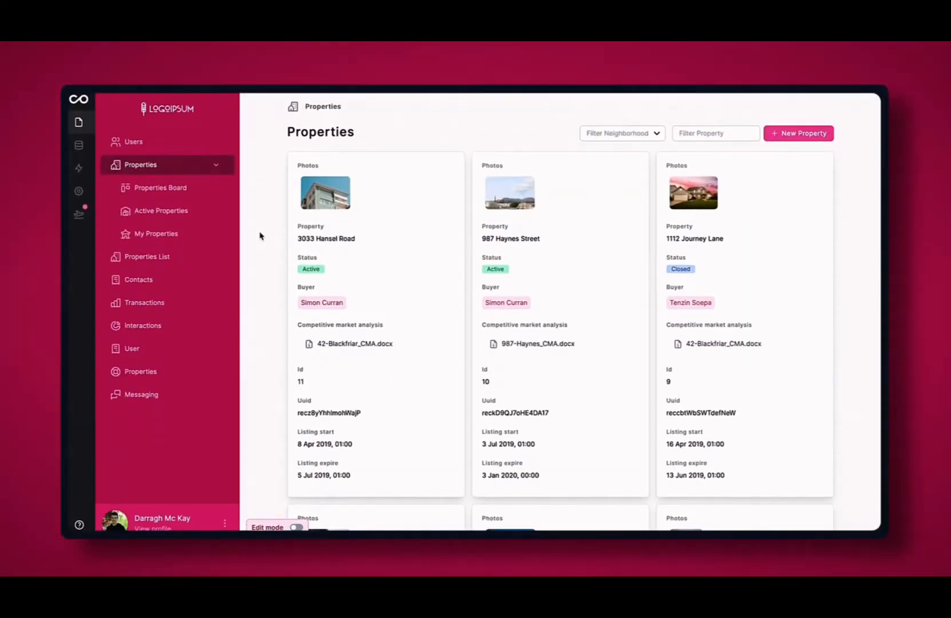
Switch from the Properties demo app to the lendingportal app's Users page
click(160, 188)
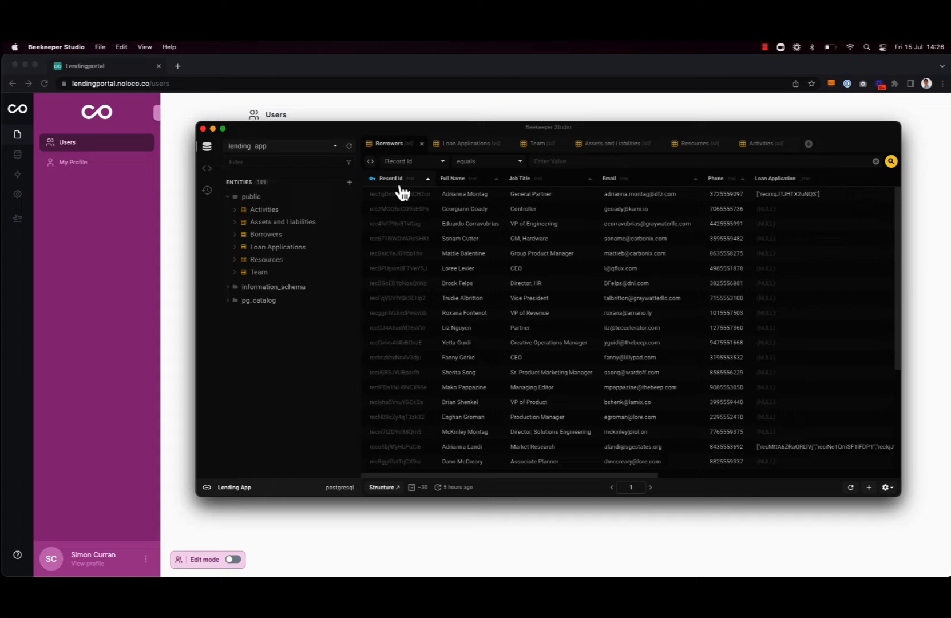
Review the Loan Applications table in Beekeeper Studio and dismiss the database window
click(467, 144)
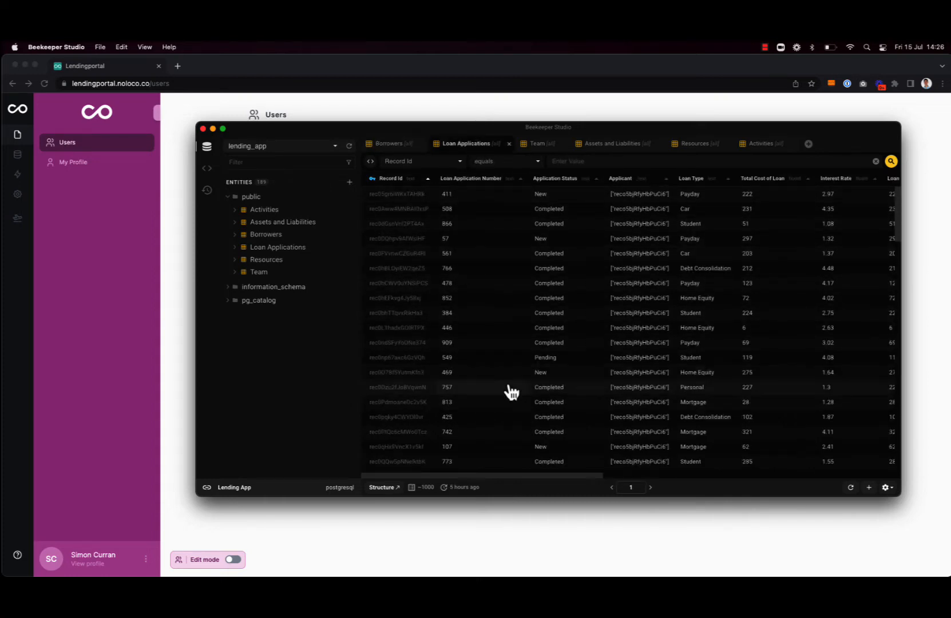
click(205, 128)
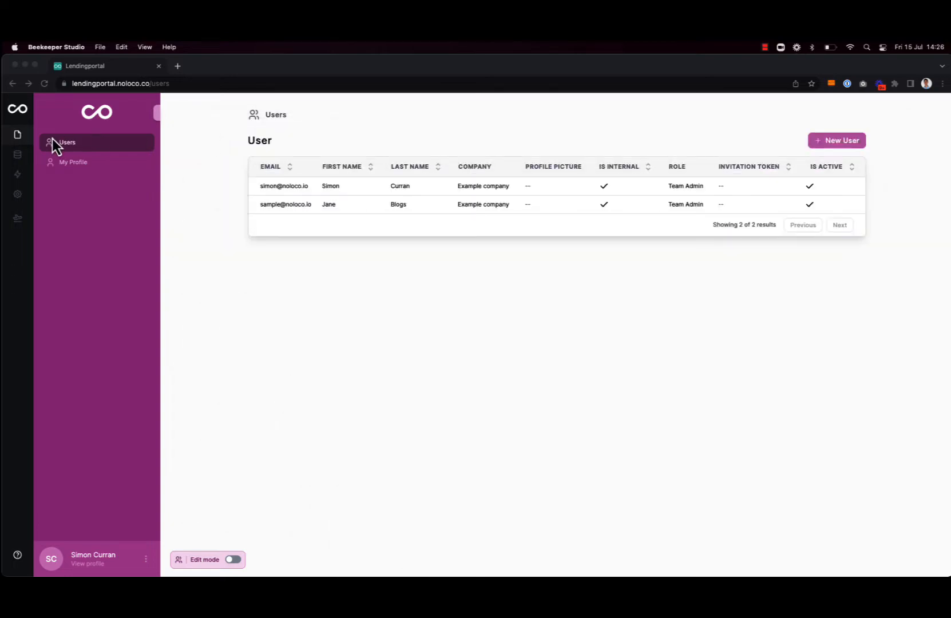
Add a new Postgres DB data source named Lending App
click(17, 154)
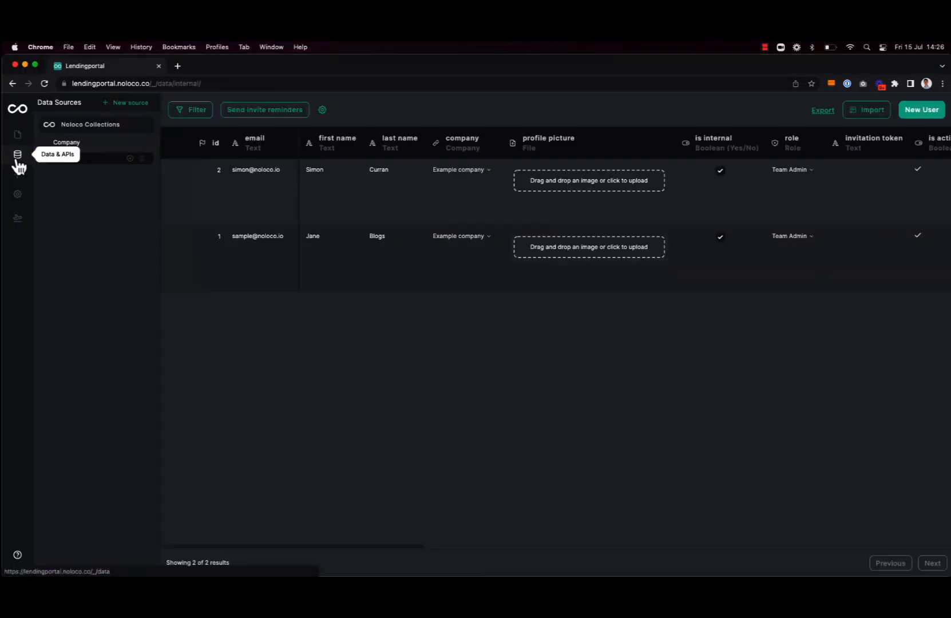
click(124, 103)
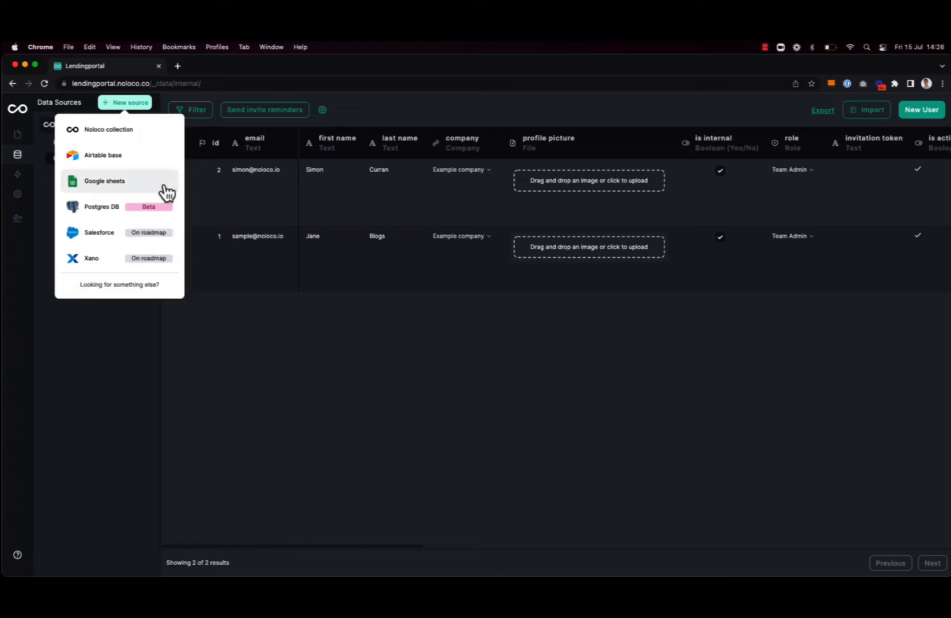
click(102, 206)
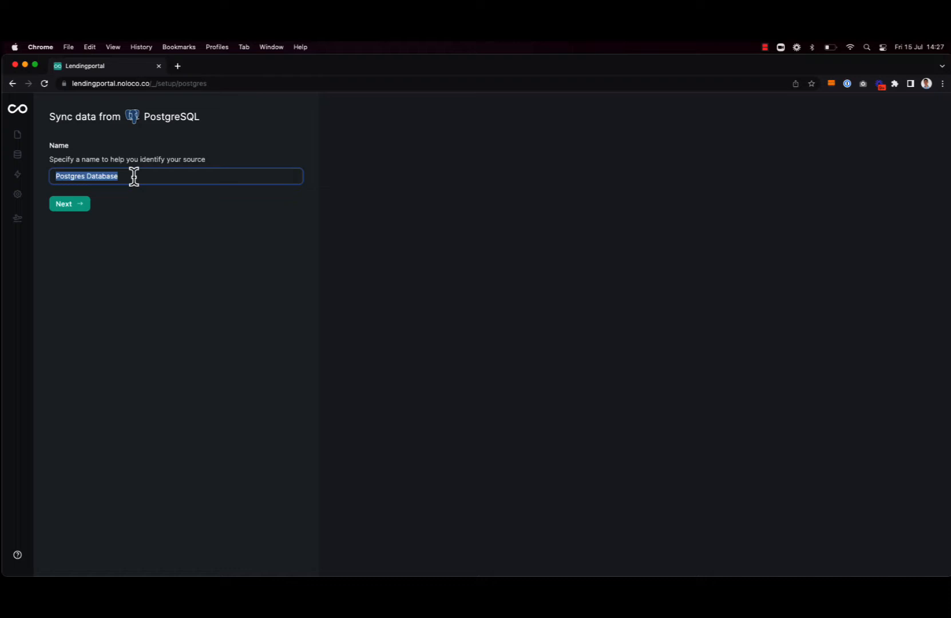
text(Lending App)
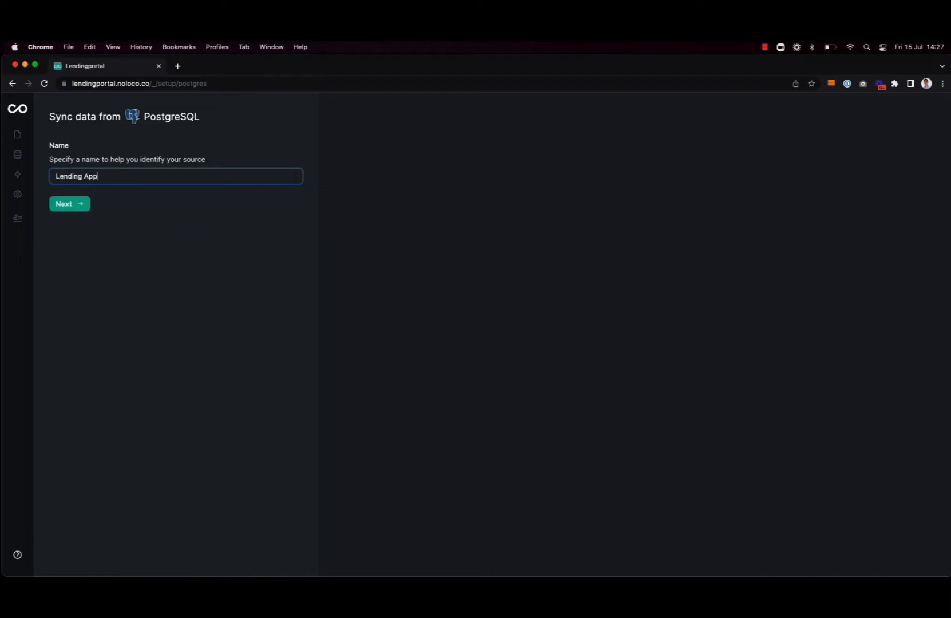
click(69, 203)
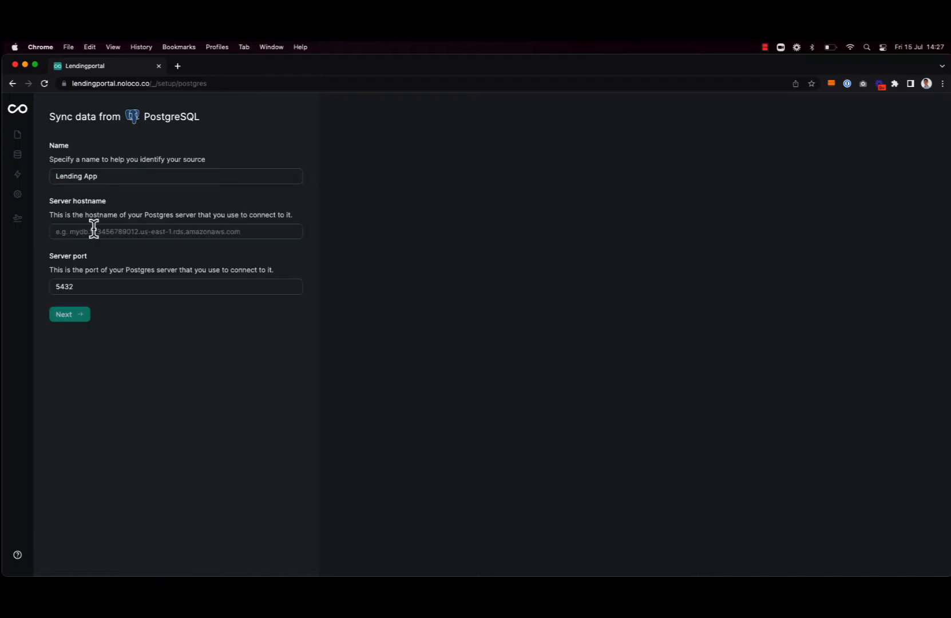
Enter the RDS hostname, database lending_app, username postgres, the password, and enable SSL
click(175, 232)
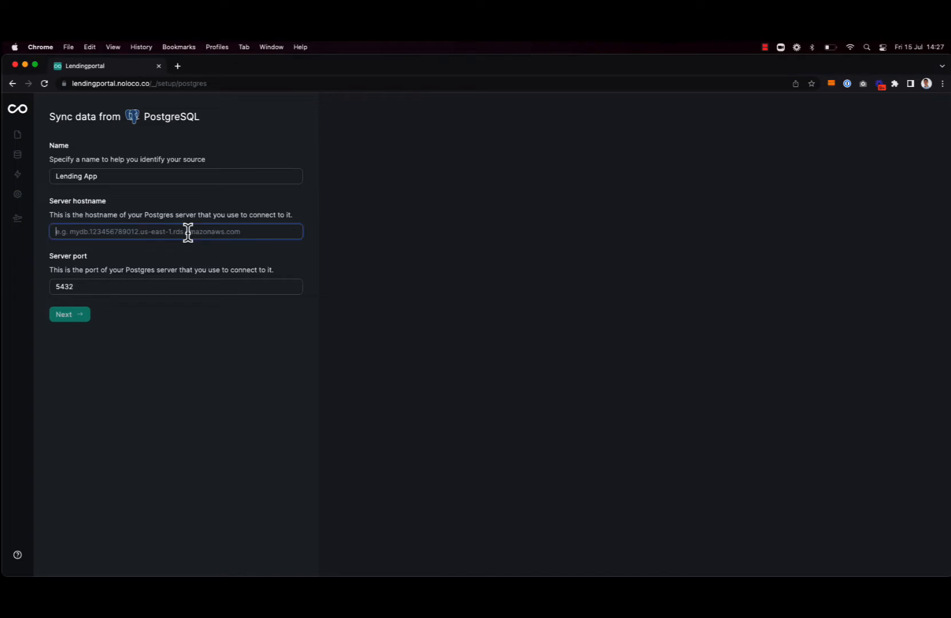
text(lending-app.c1xstqbzhos9.eu-west-1.rds.amazonaws.com)
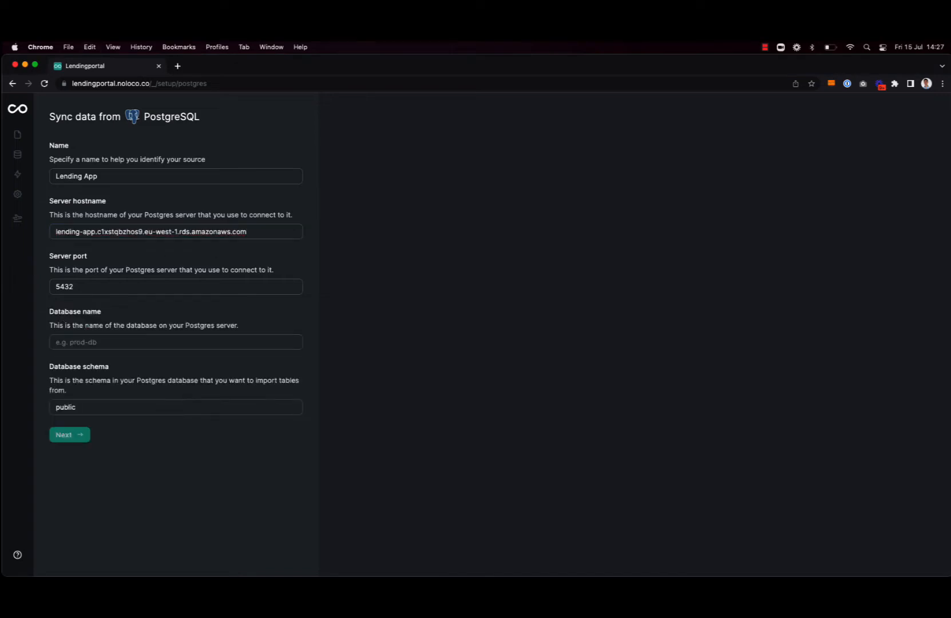
click(175, 342)
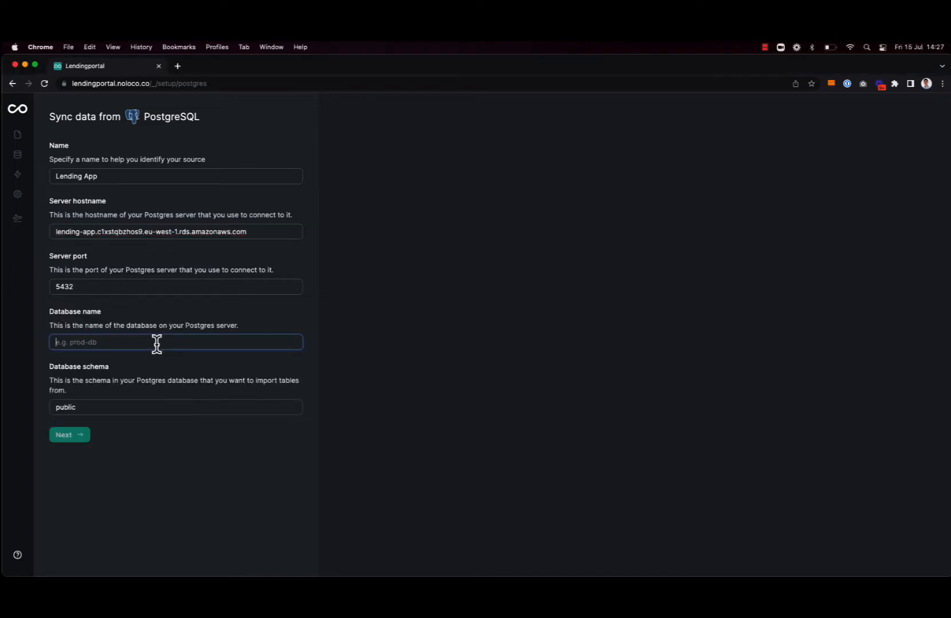
text(lending_app)
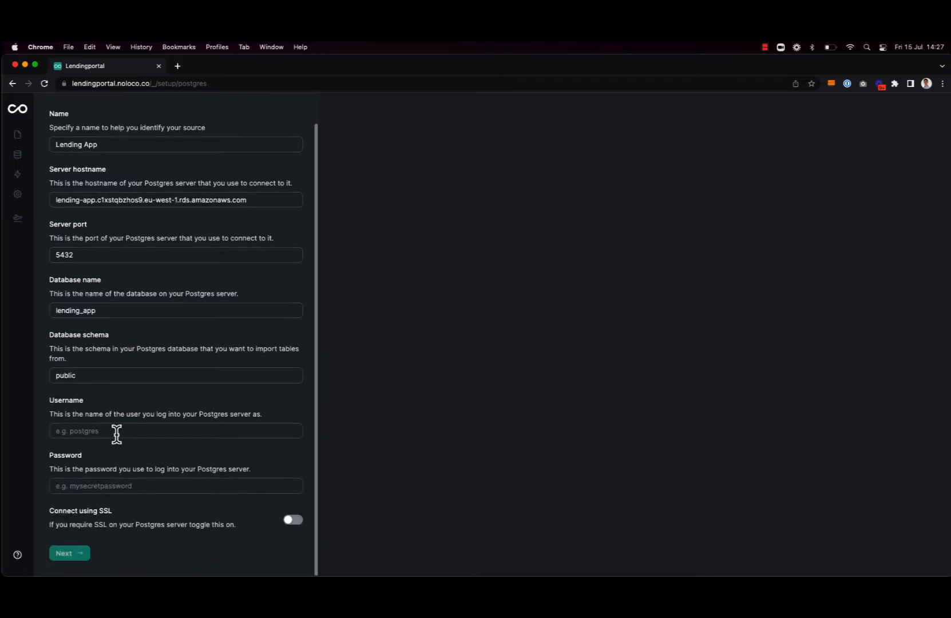
click(175, 485)
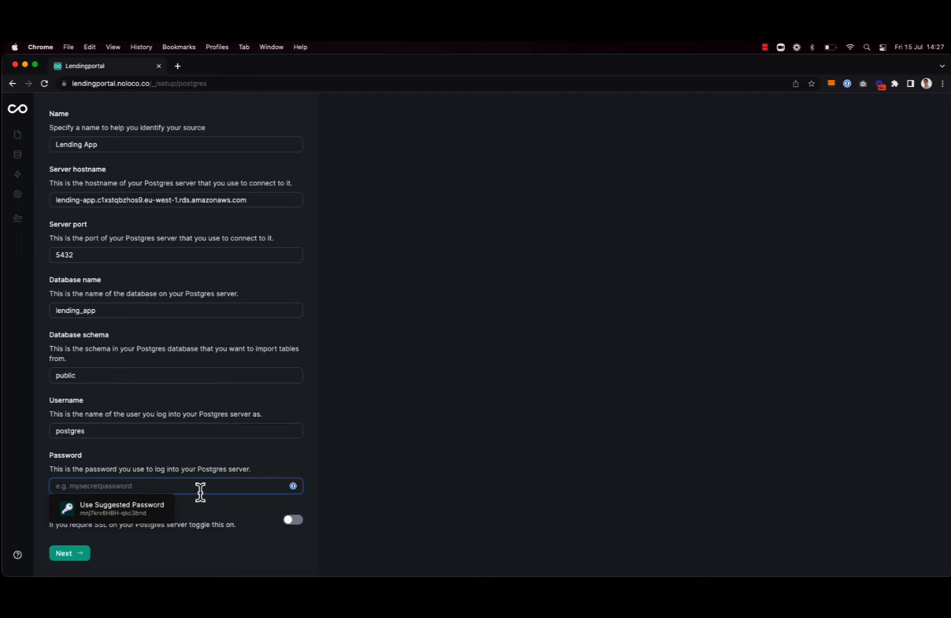
click(120, 508)
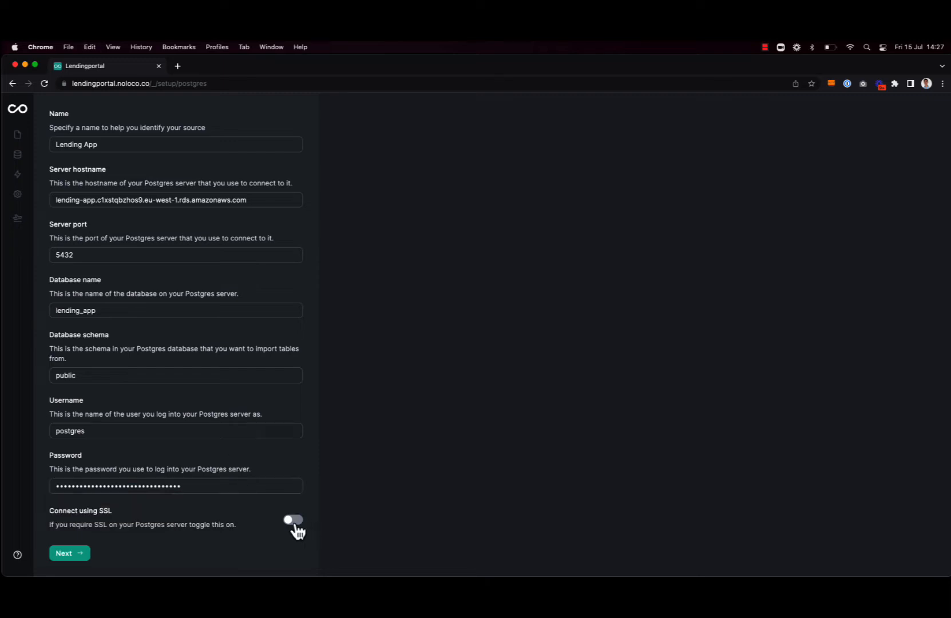
click(293, 519)
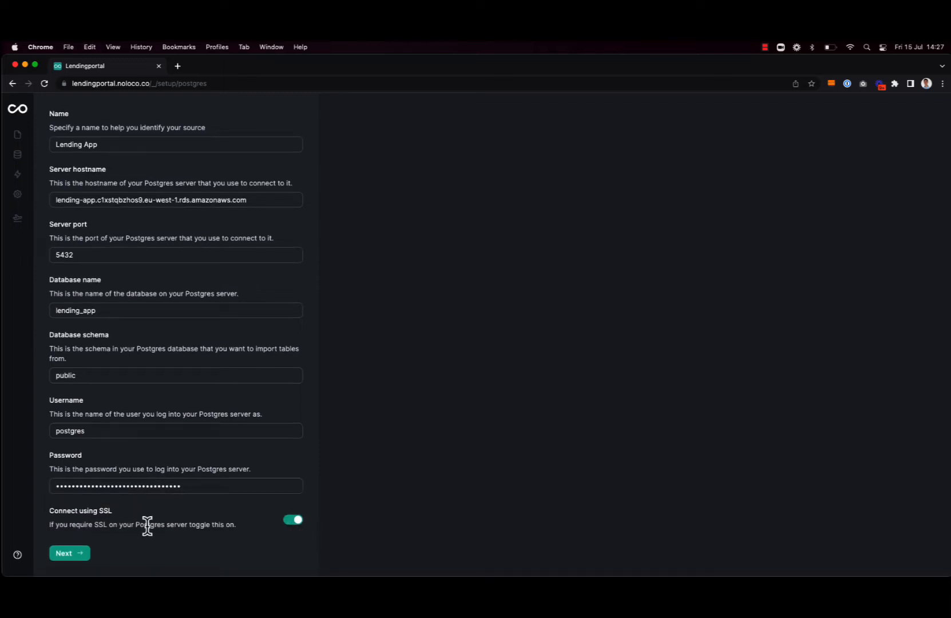
Analyse the Lending App tables and confirm importing all six collections, letting the layout build
click(69, 553)
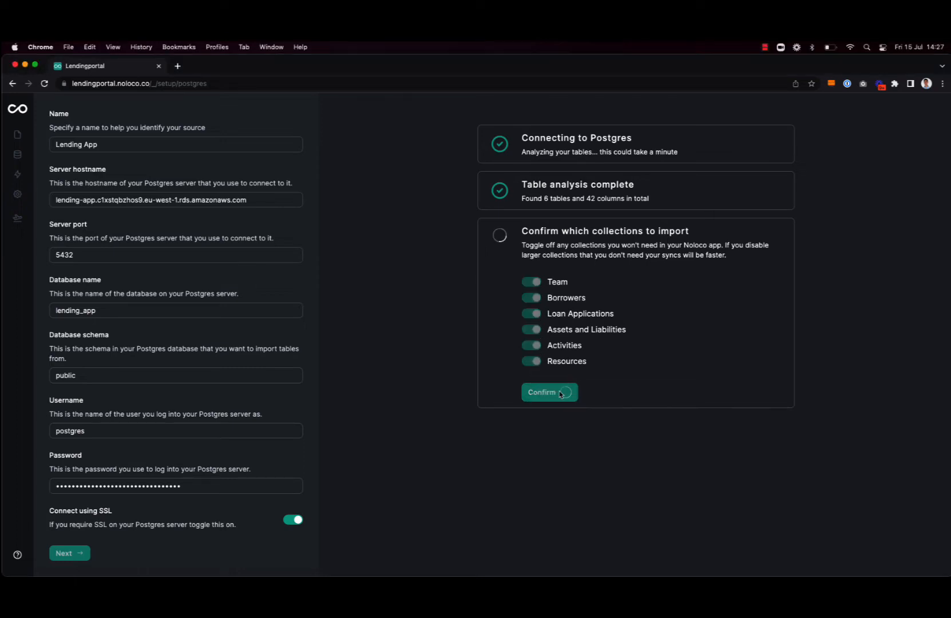
click(548, 392)
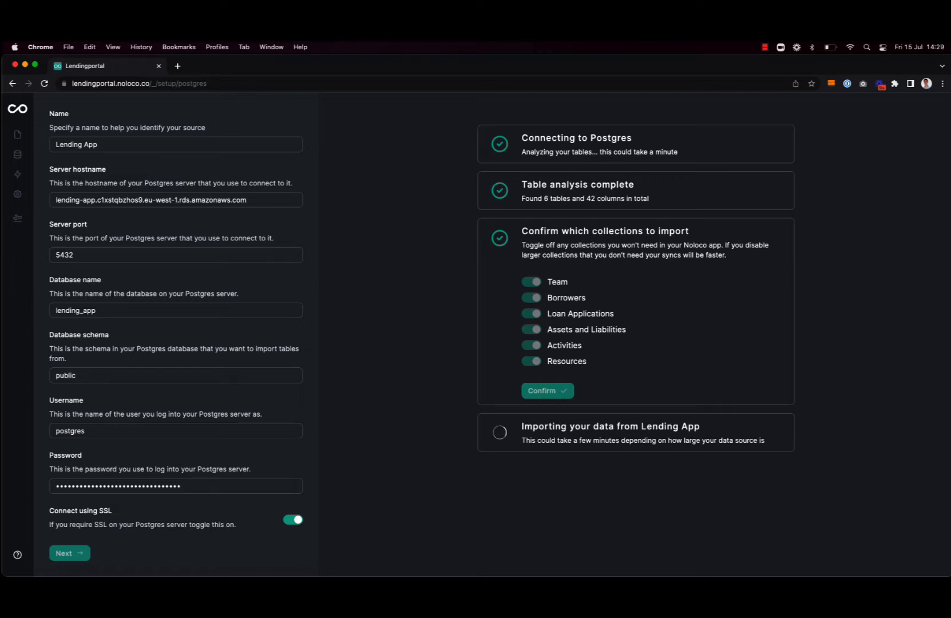
click(547, 391)
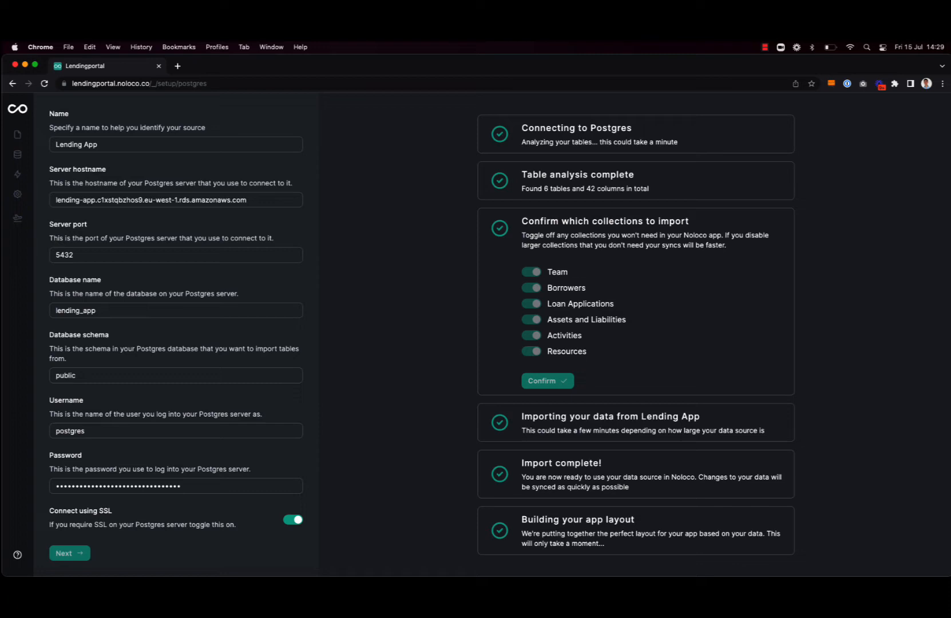
scroll(down, 3)
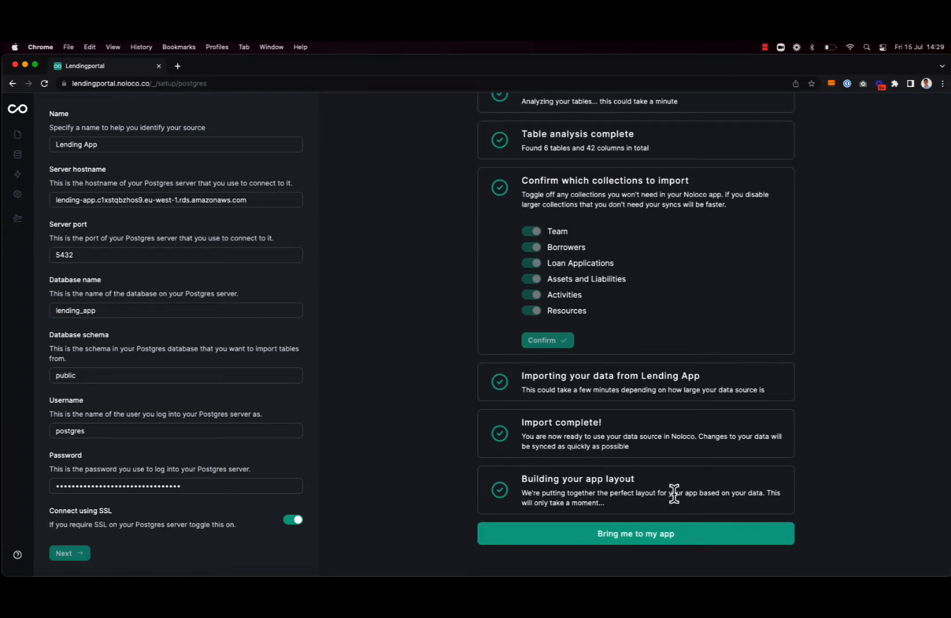
Enter the built lending app and view the Borrowers and Loan Applications lists
click(635, 533)
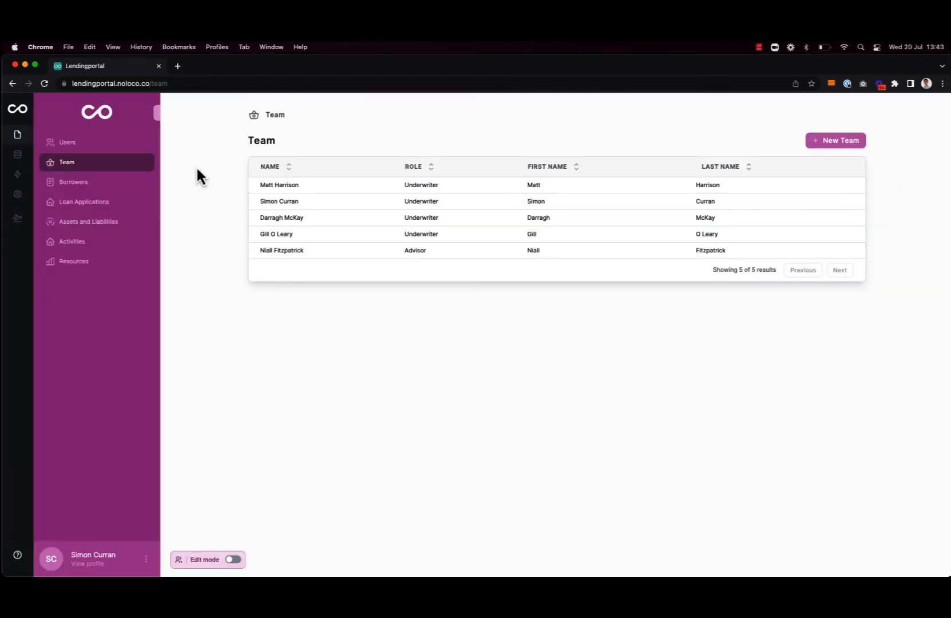
click(73, 182)
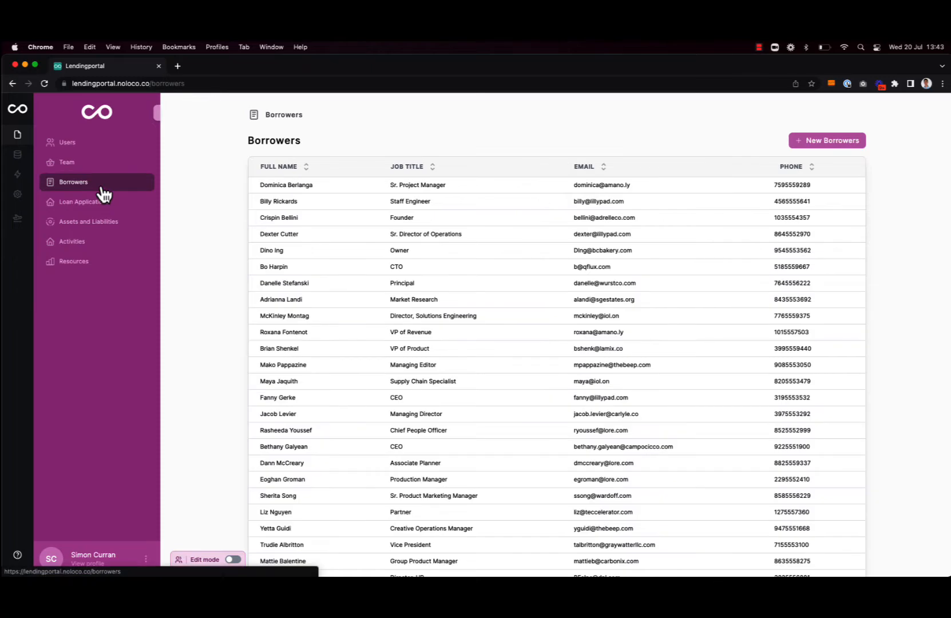
click(83, 202)
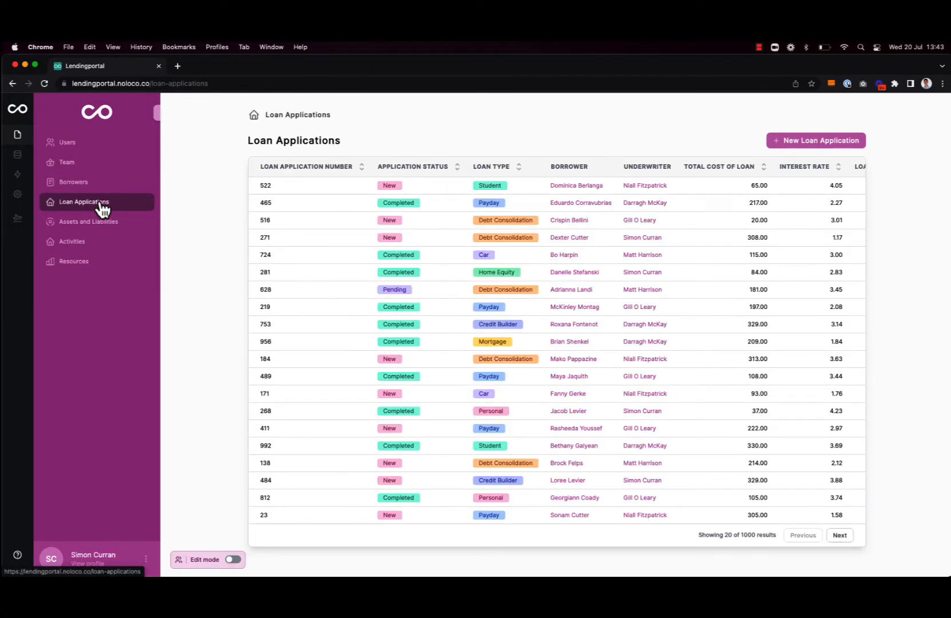
mouse_move(84, 210)
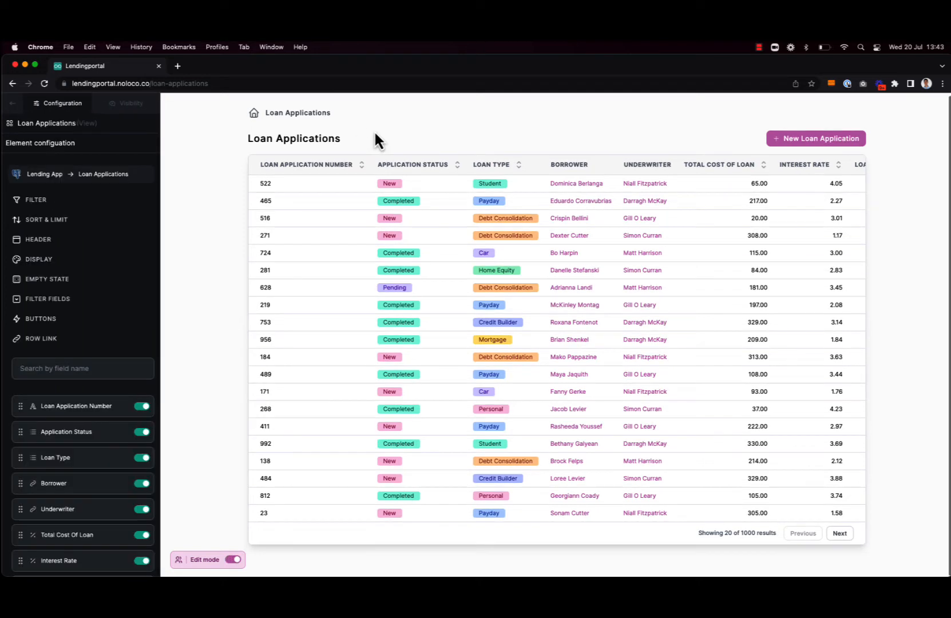
mouse_move(357, 145)
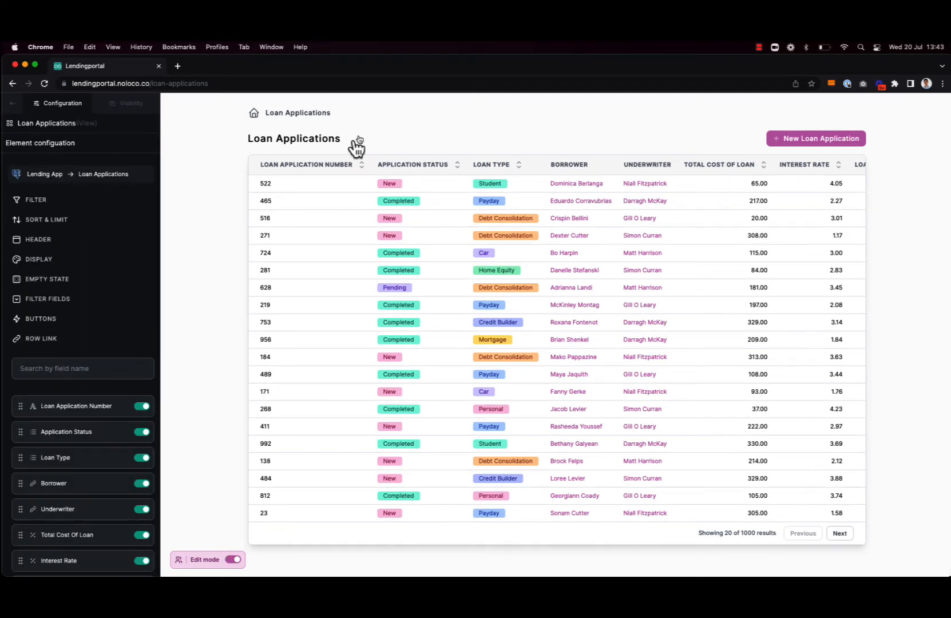
Display Loan Applications as a board grouped by Application Status
click(38, 259)
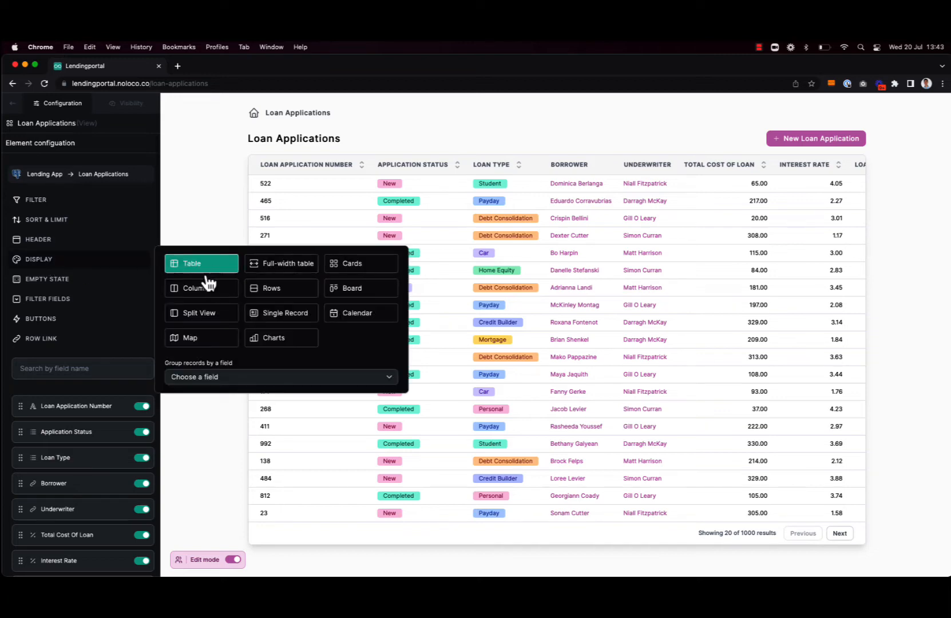
click(361, 287)
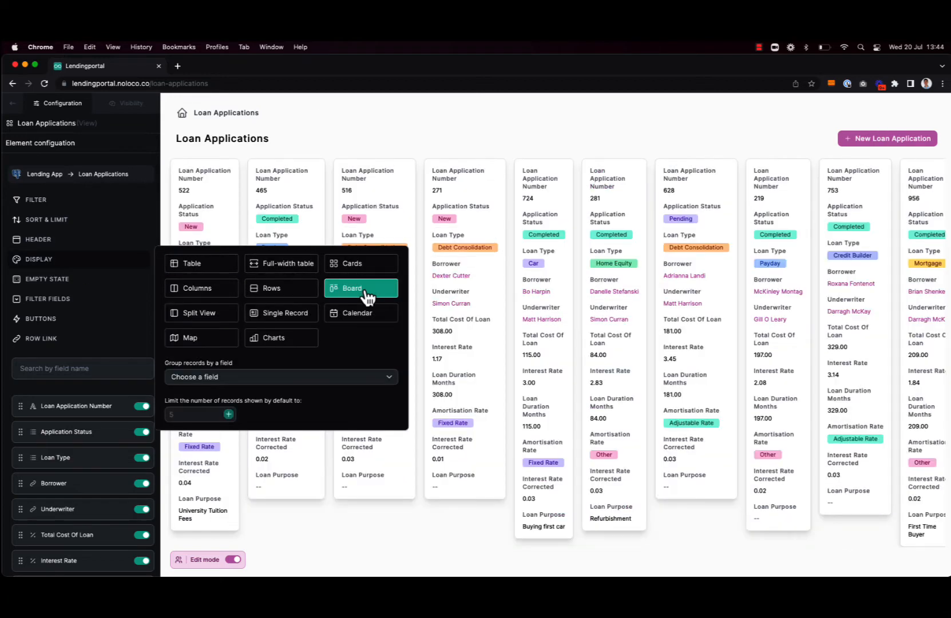
click(279, 377)
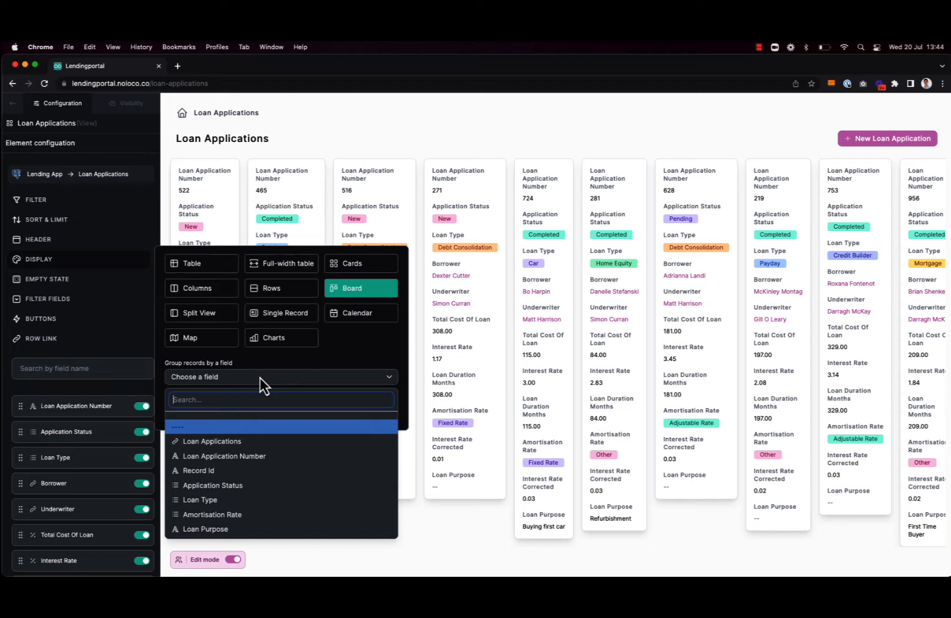
text(stat)
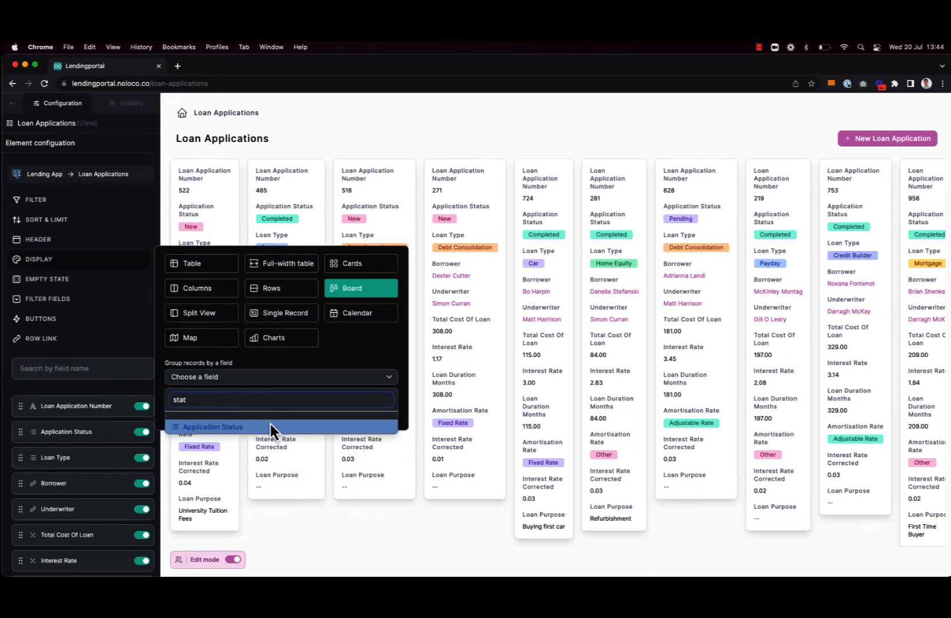
click(215, 427)
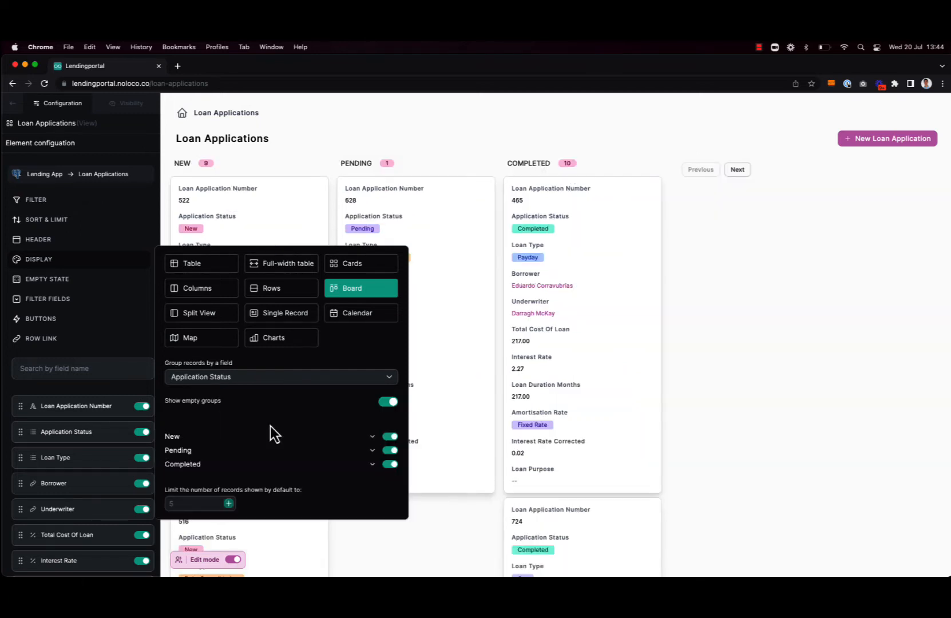
mouse_move(438, 133)
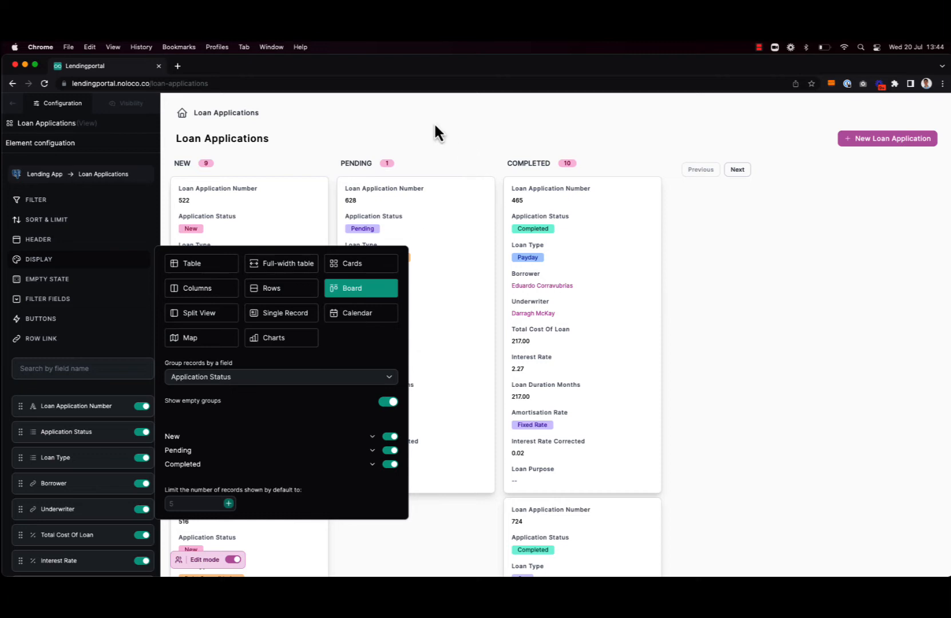
mouse_move(55, 273)
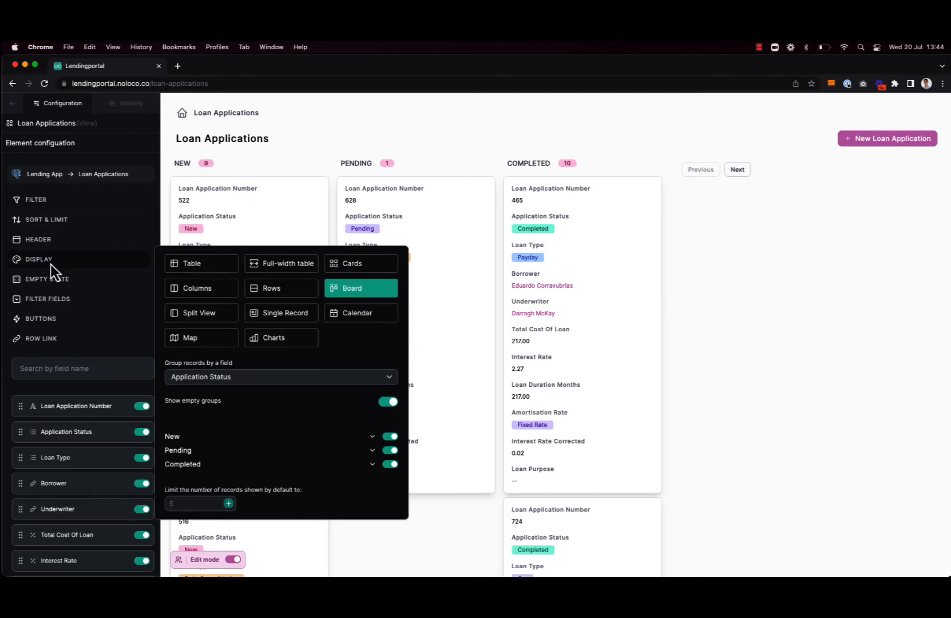
Turn off pagination in the board's Sort & Limit settings
click(45, 220)
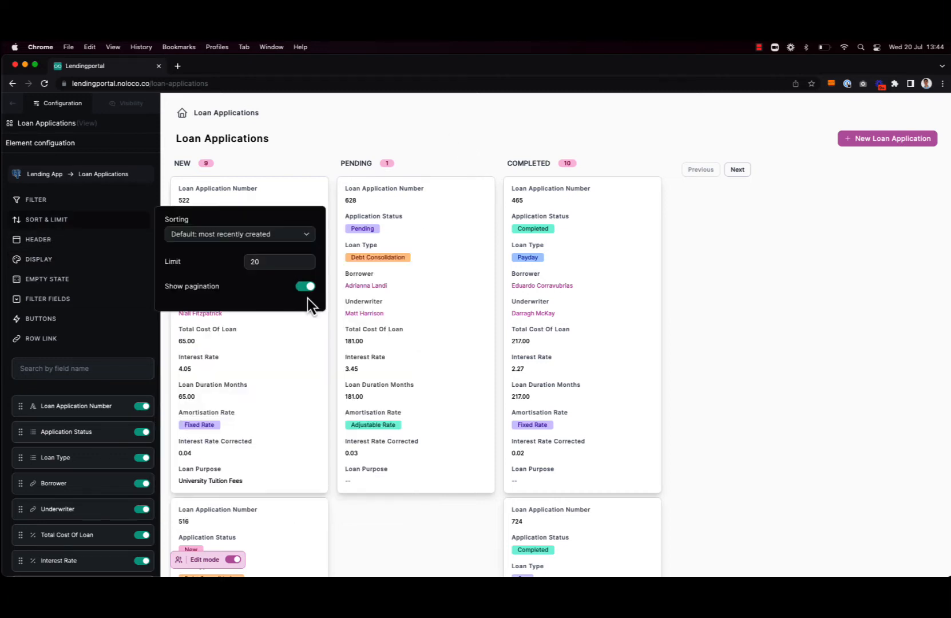
click(305, 286)
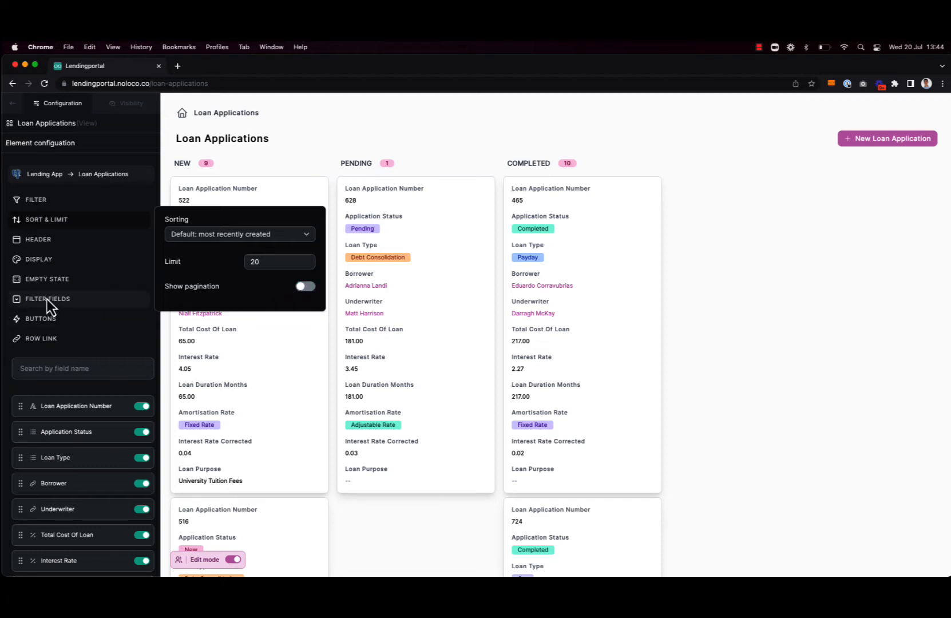
Enable Loan Type and Borrower as filter fields on the board, then preview with edit mode off
click(47, 299)
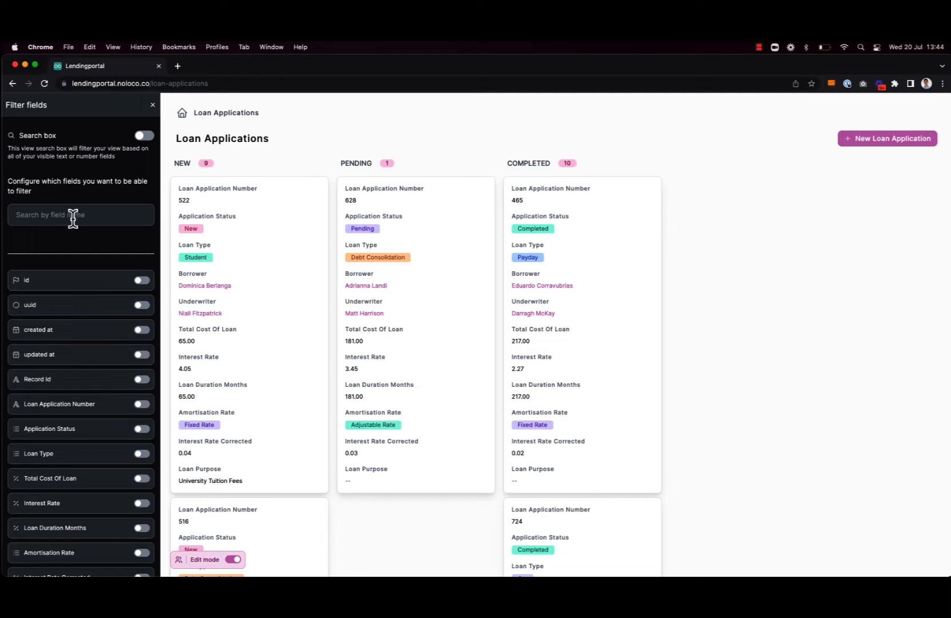
click(80, 216)
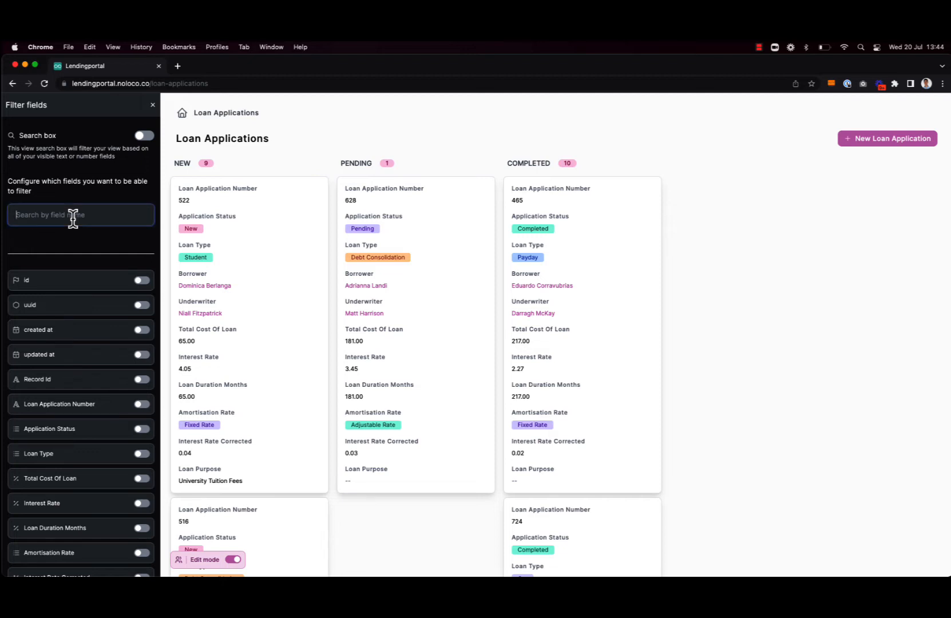
text(loan)
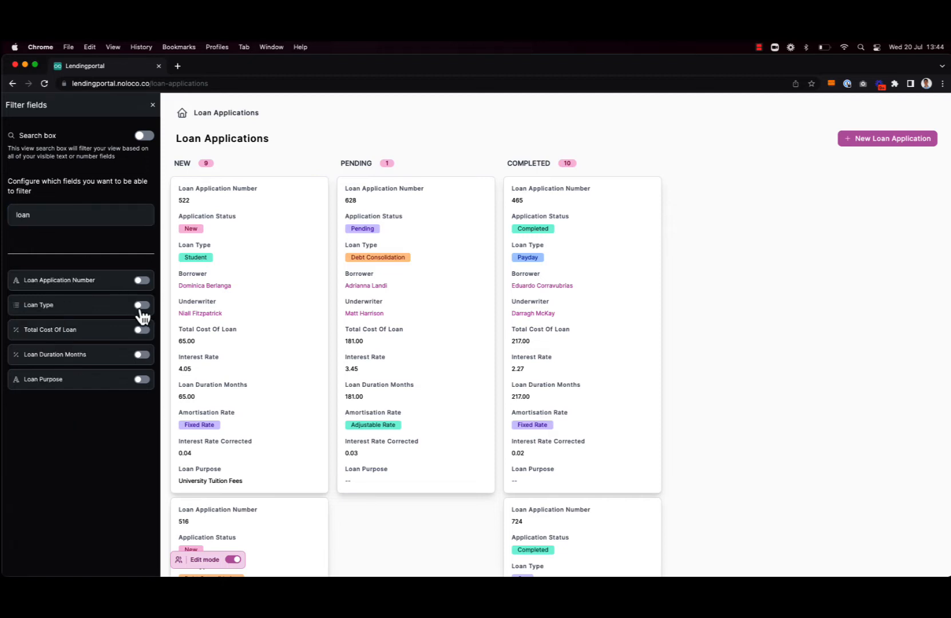
click(141, 304)
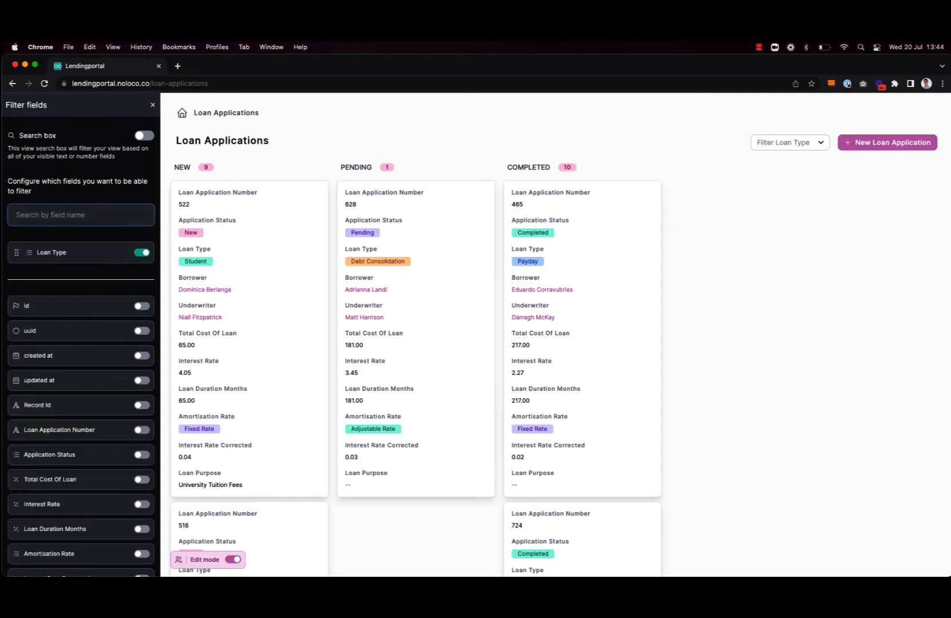
text(bor)
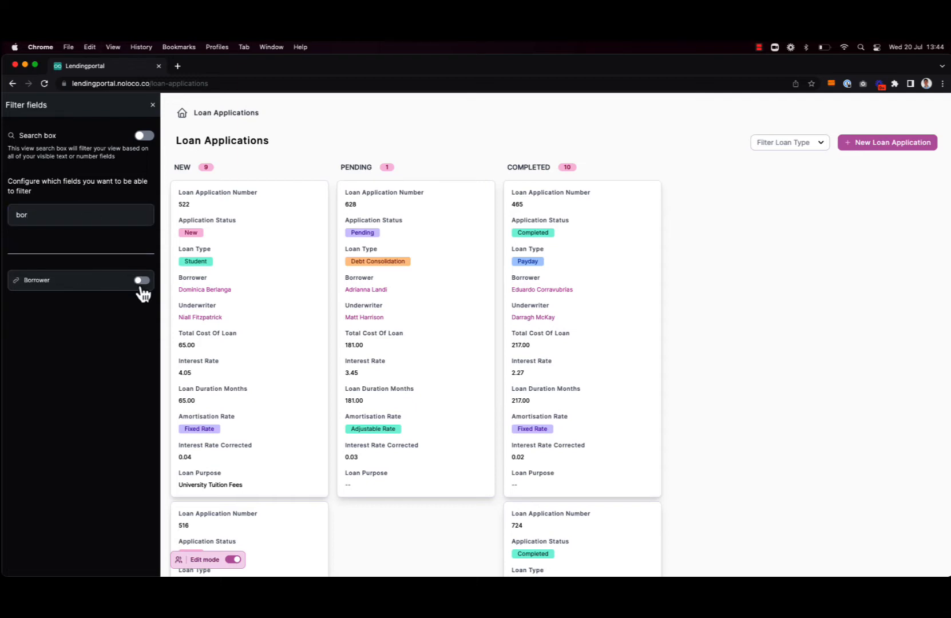
click(143, 280)
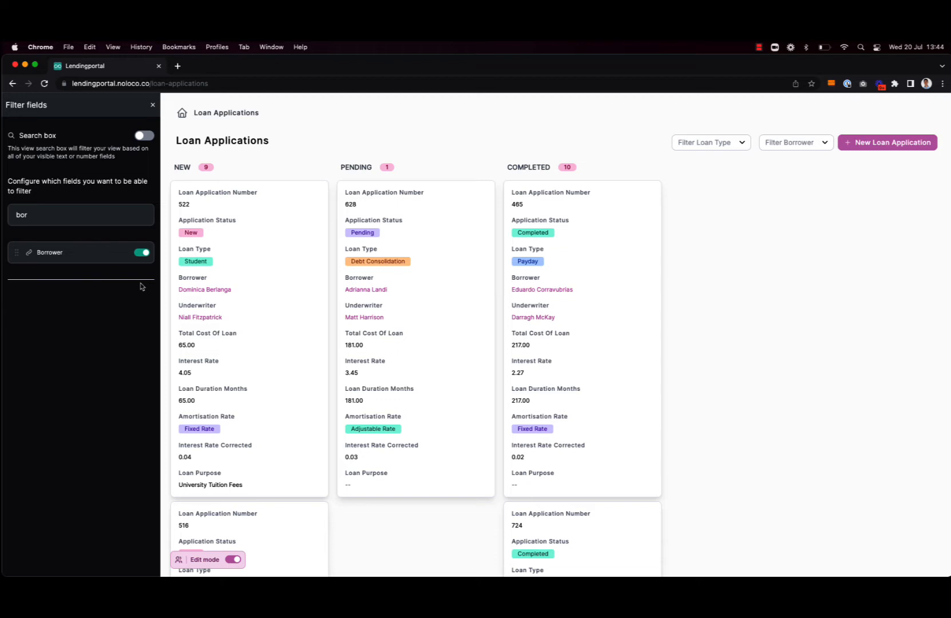
click(152, 104)
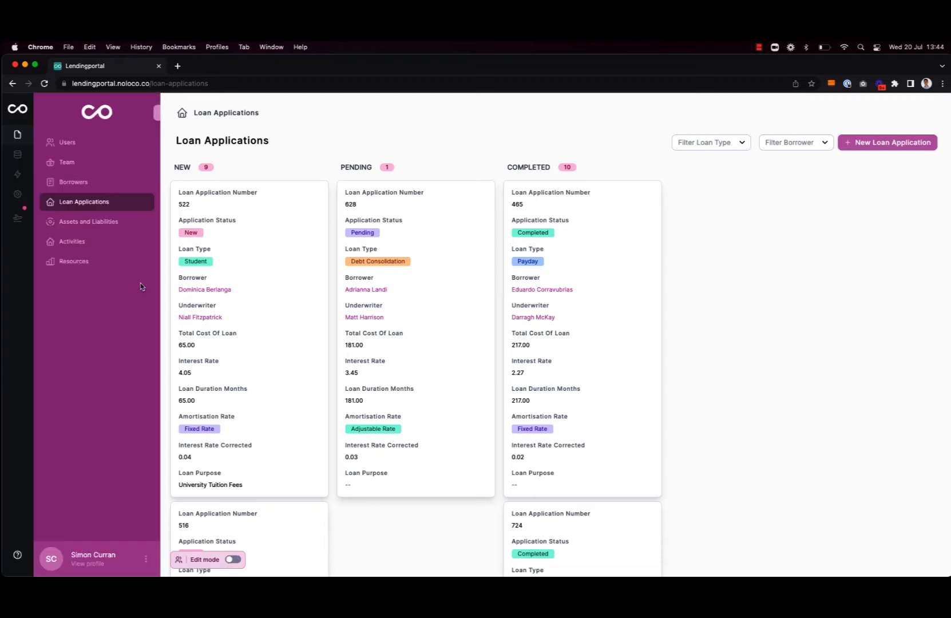
mouse_move(288, 260)
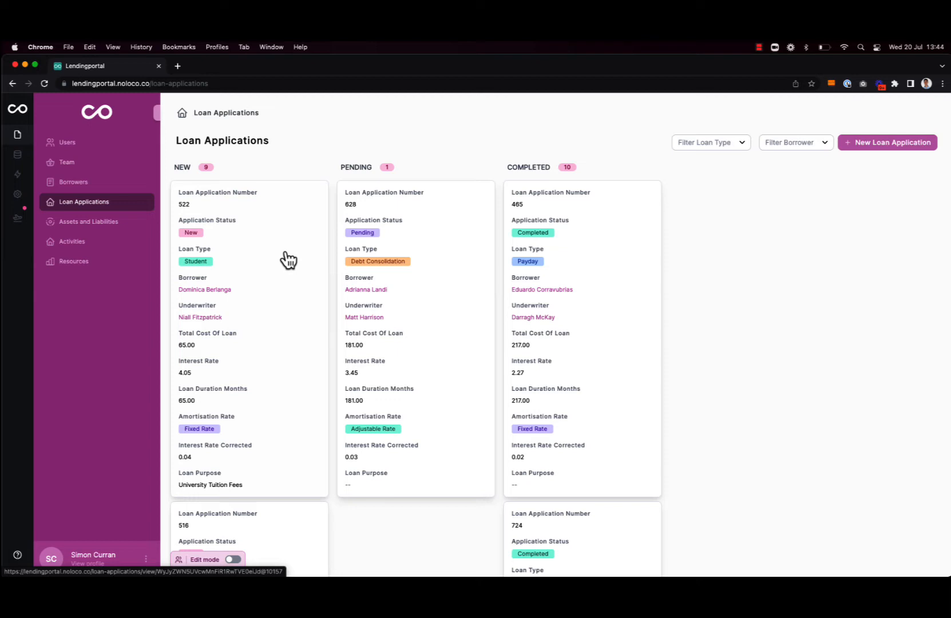
Add a stages element to application 522's record page driven by Application Status
click(248, 204)
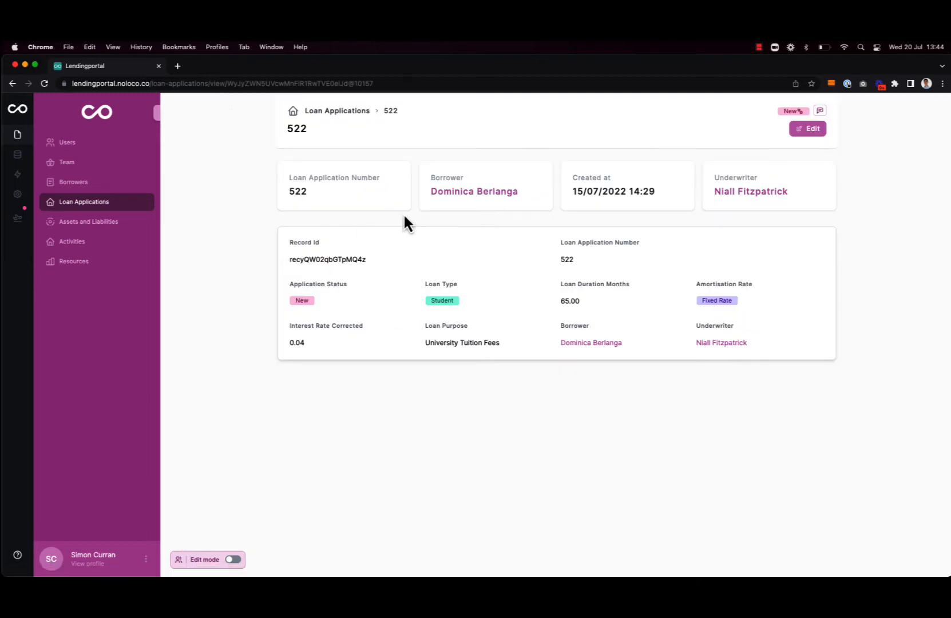
click(233, 560)
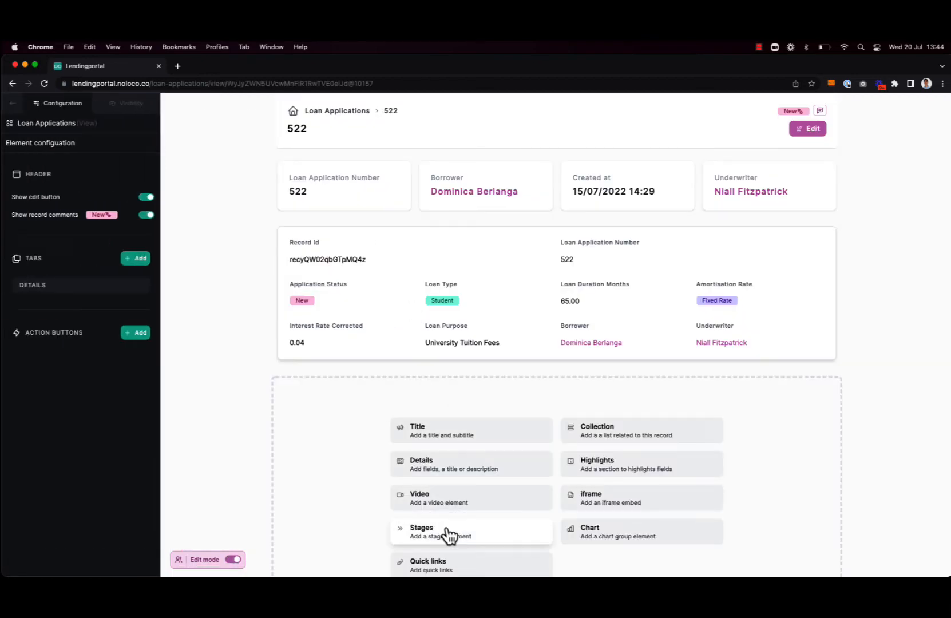
click(421, 531)
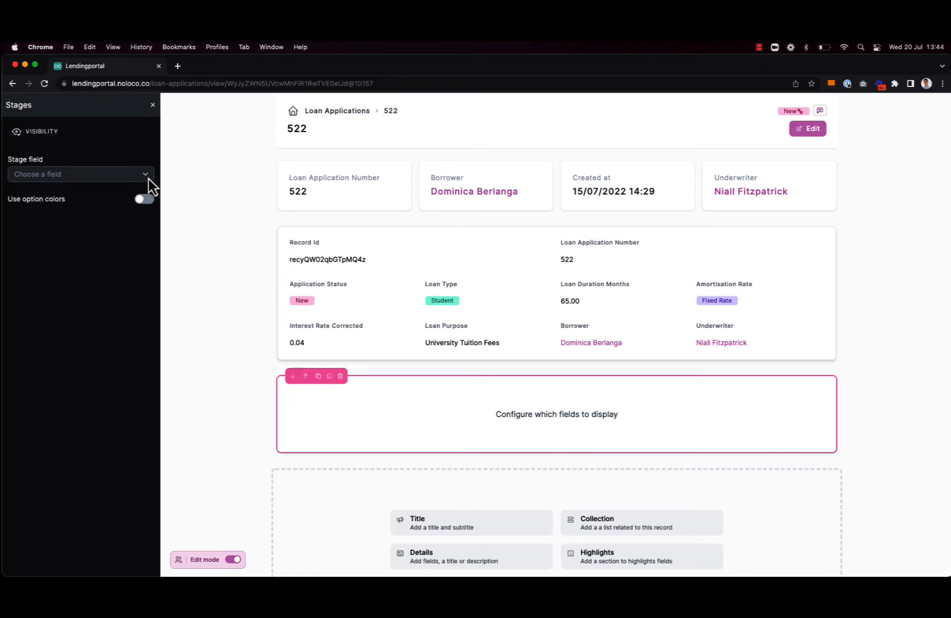
click(79, 174)
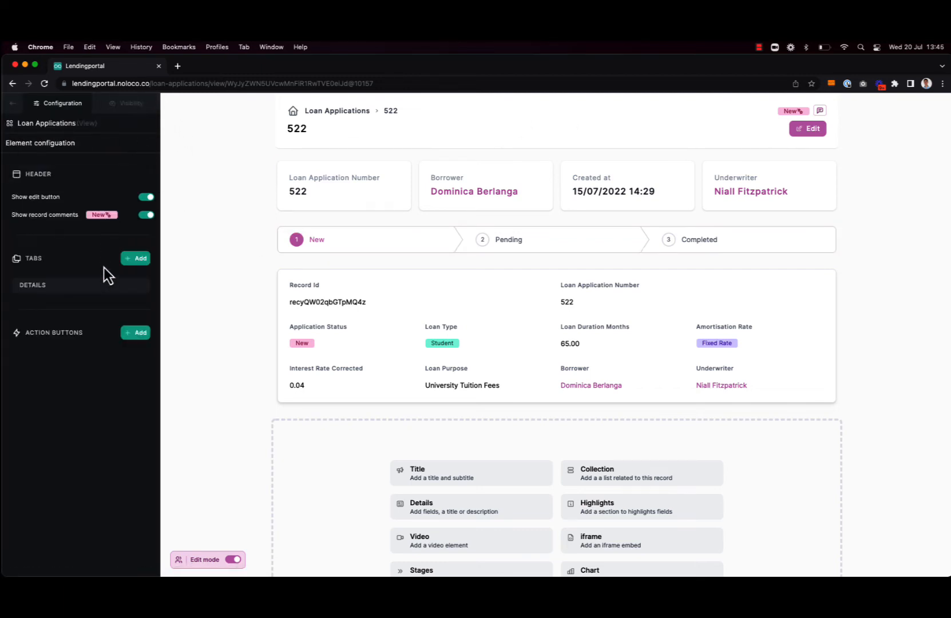
Add an action button labelled Mark as Complete that updates the record
click(137, 332)
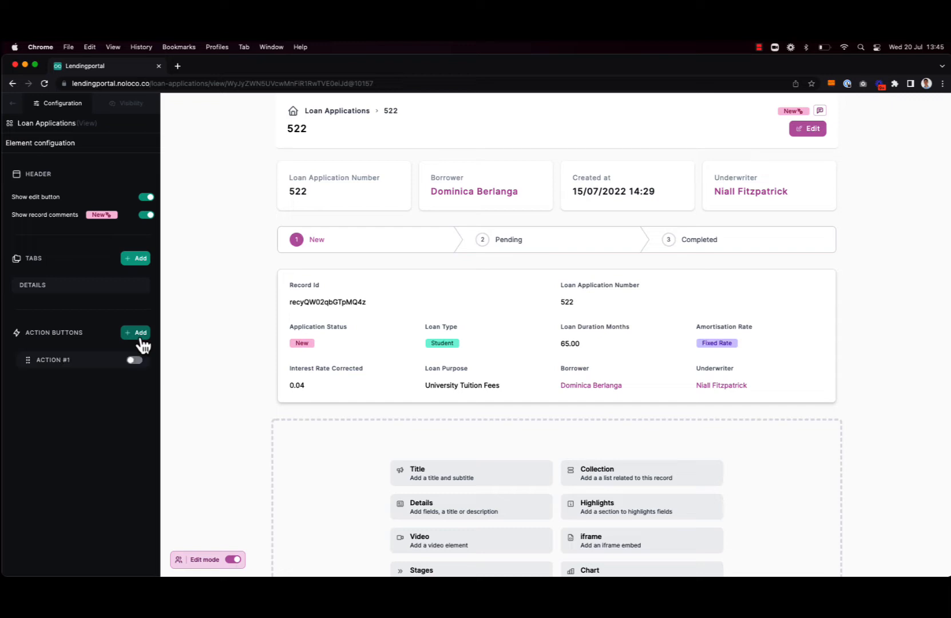
click(52, 359)
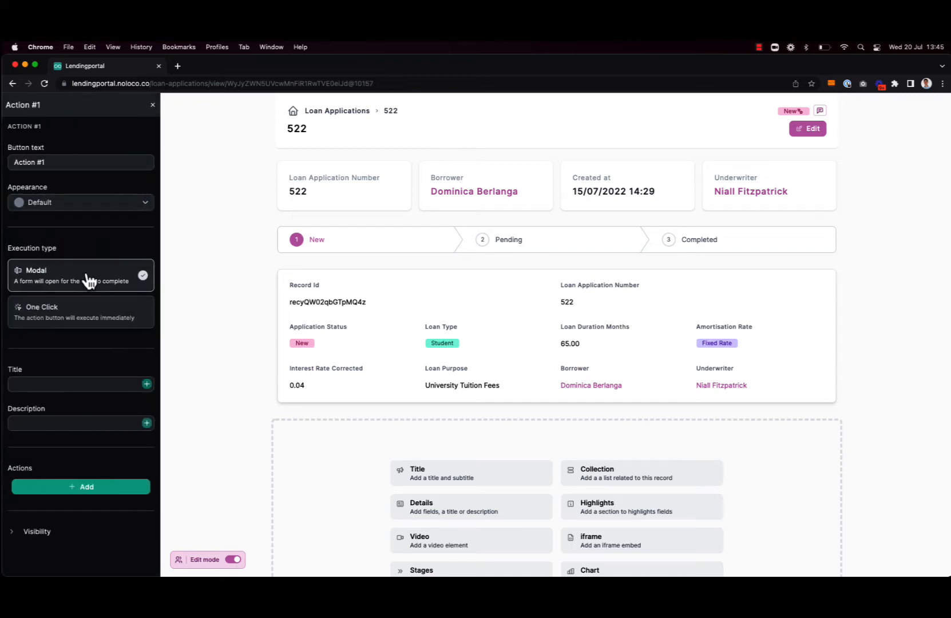
click(79, 161)
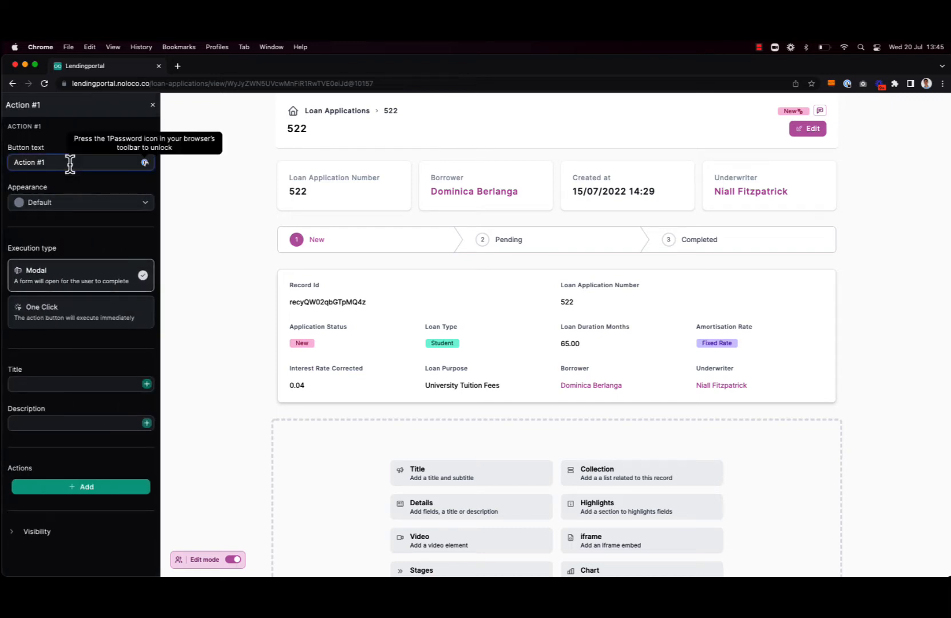
text(Mark as Complete)
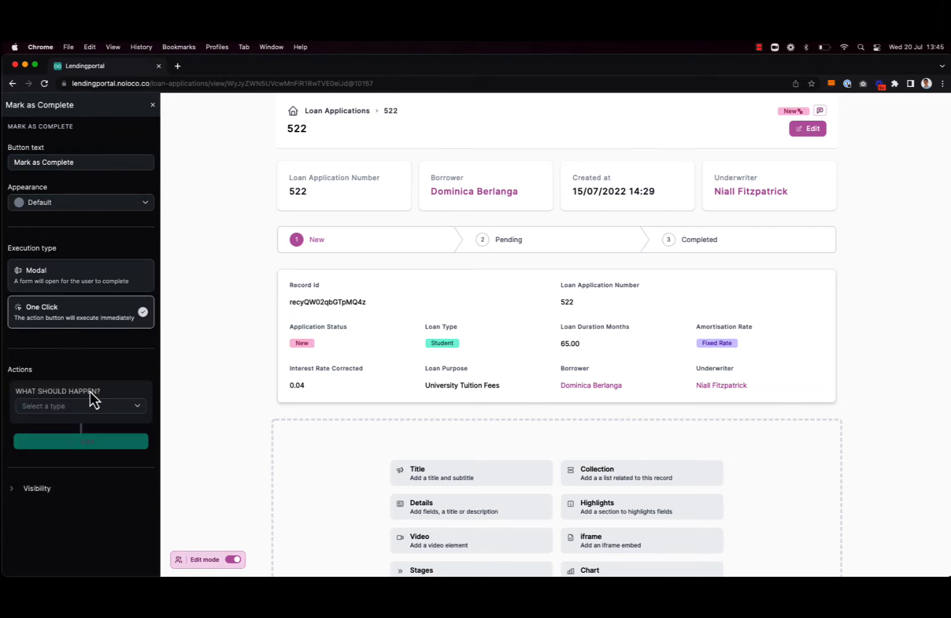
click(79, 407)
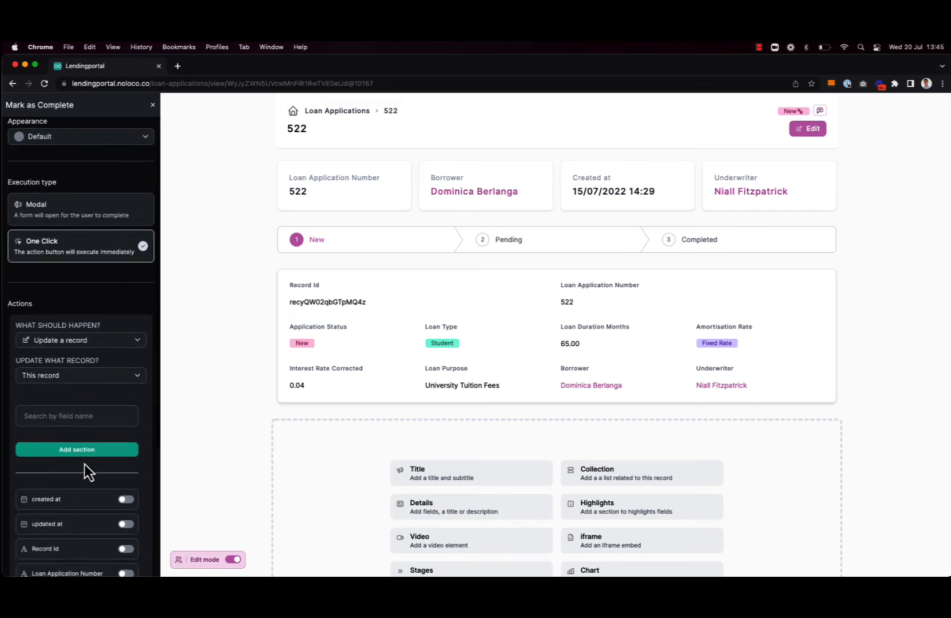
text(stat)
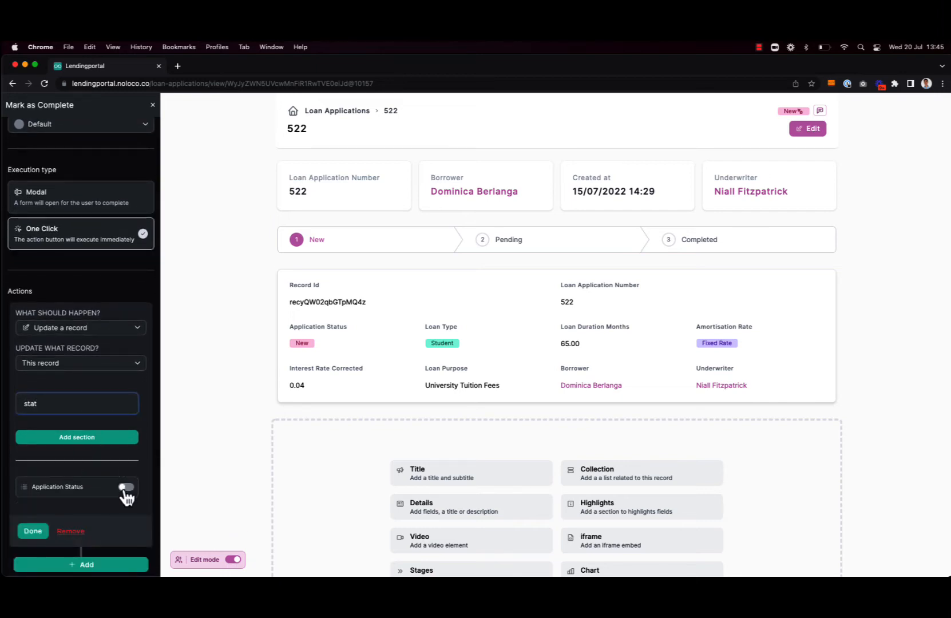
Set a hidden Application Status value of Completed, enable the button, and preview the page
click(126, 487)
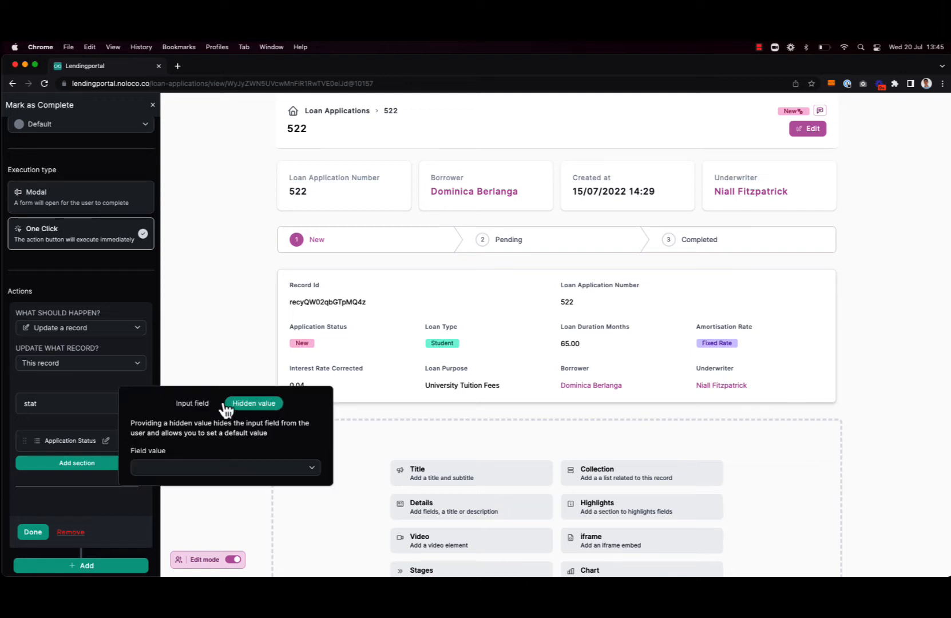
click(225, 467)
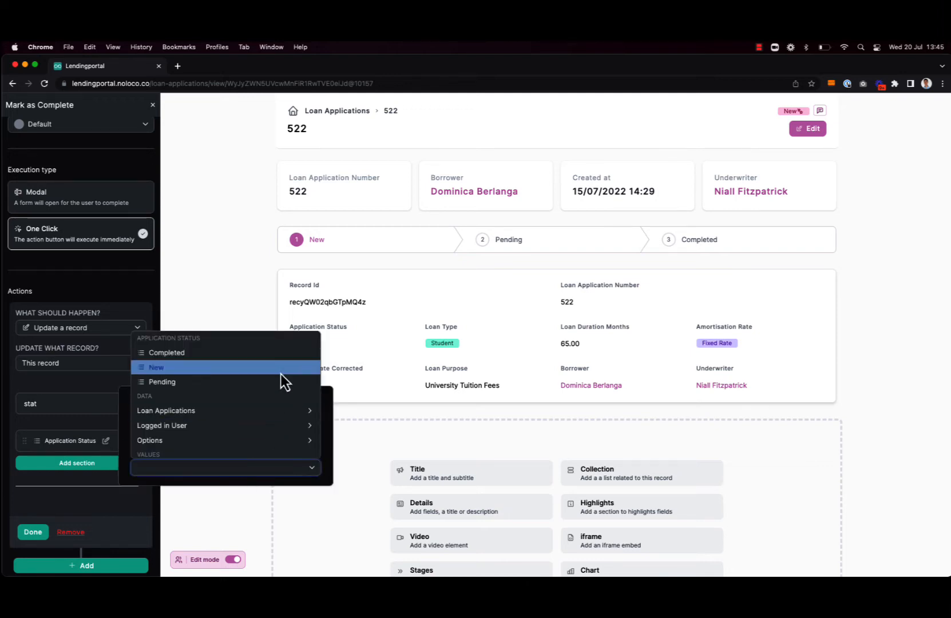
click(156, 367)
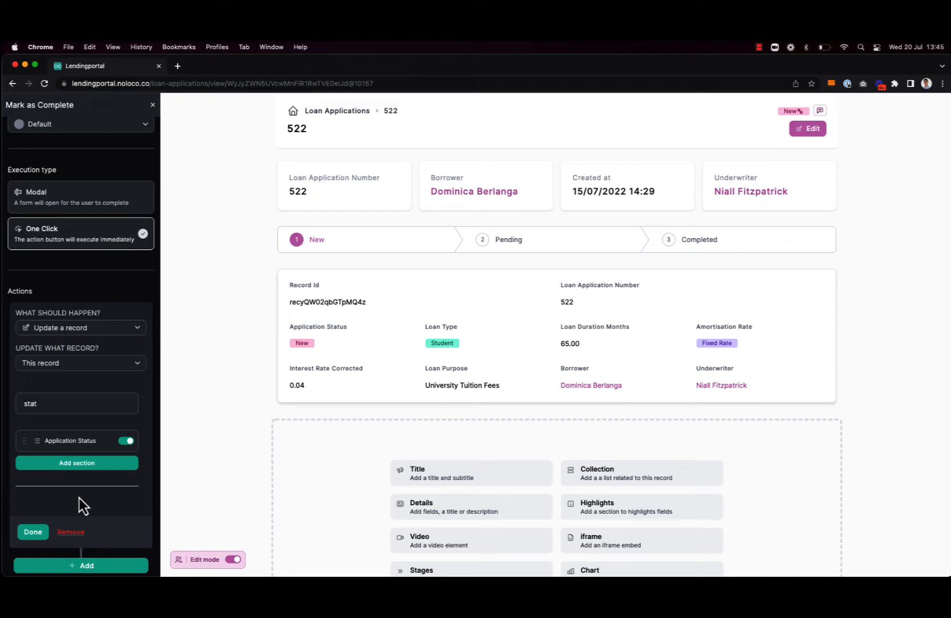
click(33, 532)
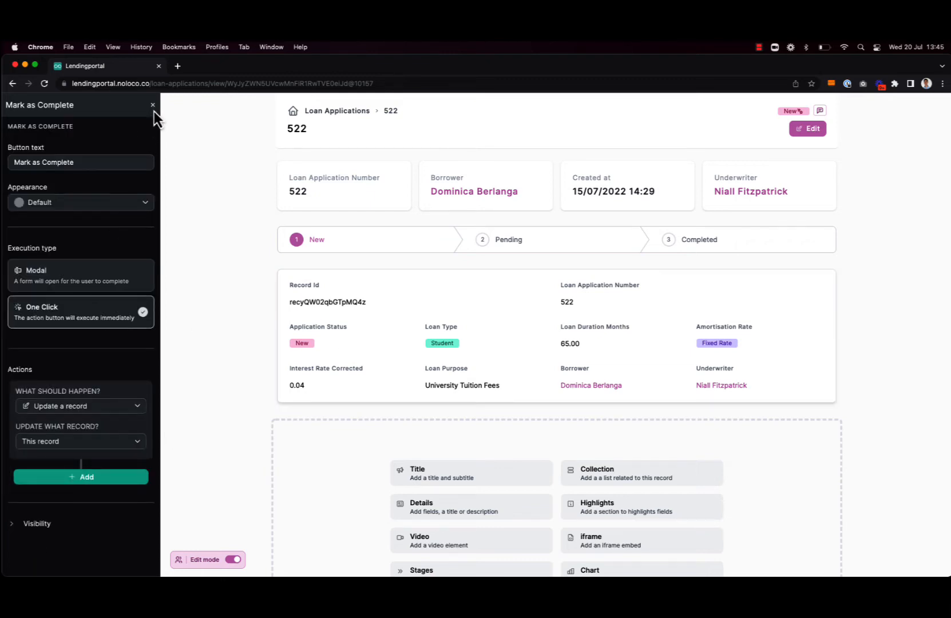
click(153, 105)
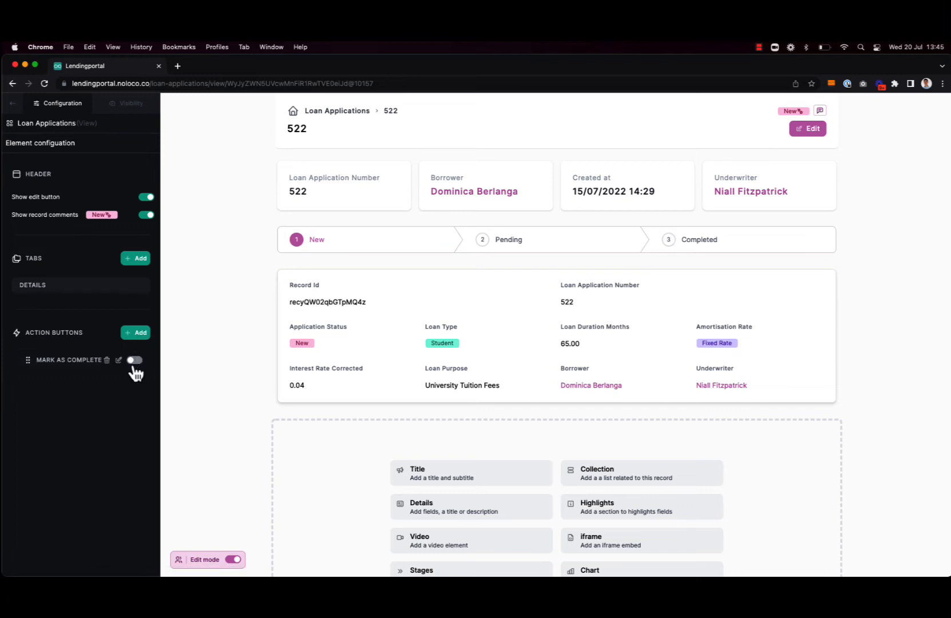
click(135, 359)
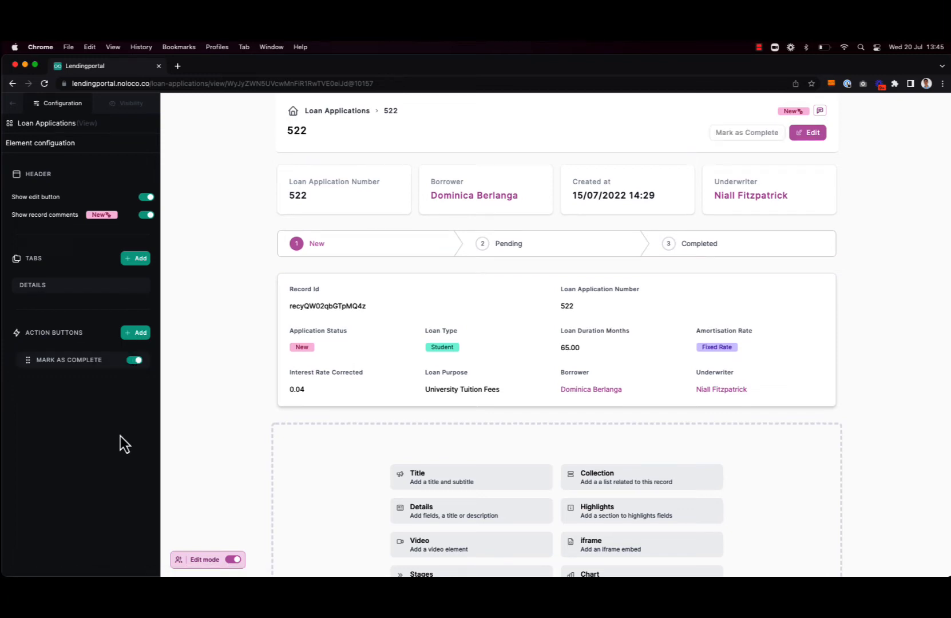
click(231, 569)
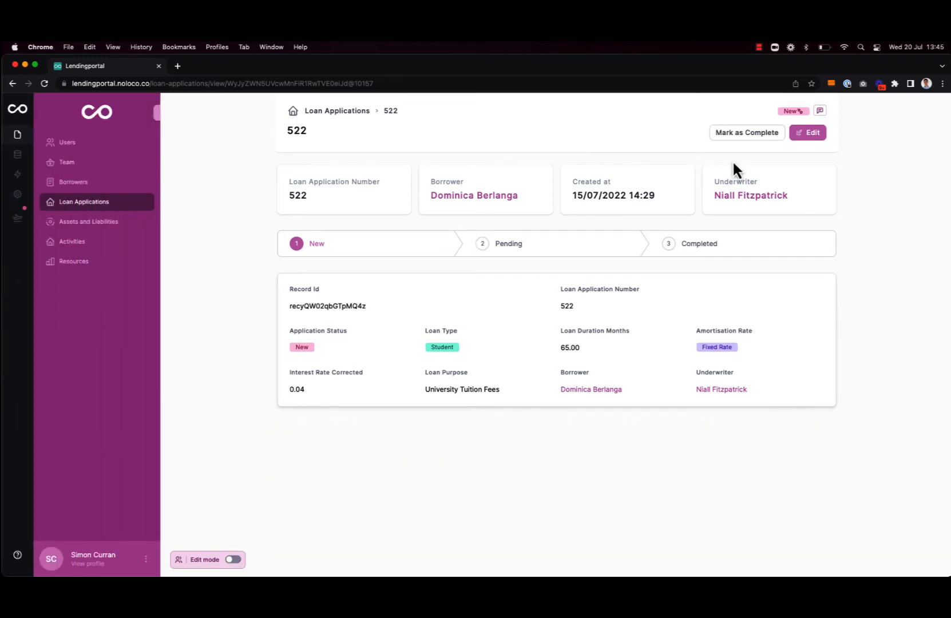
Use Mark as Complete to move application 522 to Completed
click(746, 133)
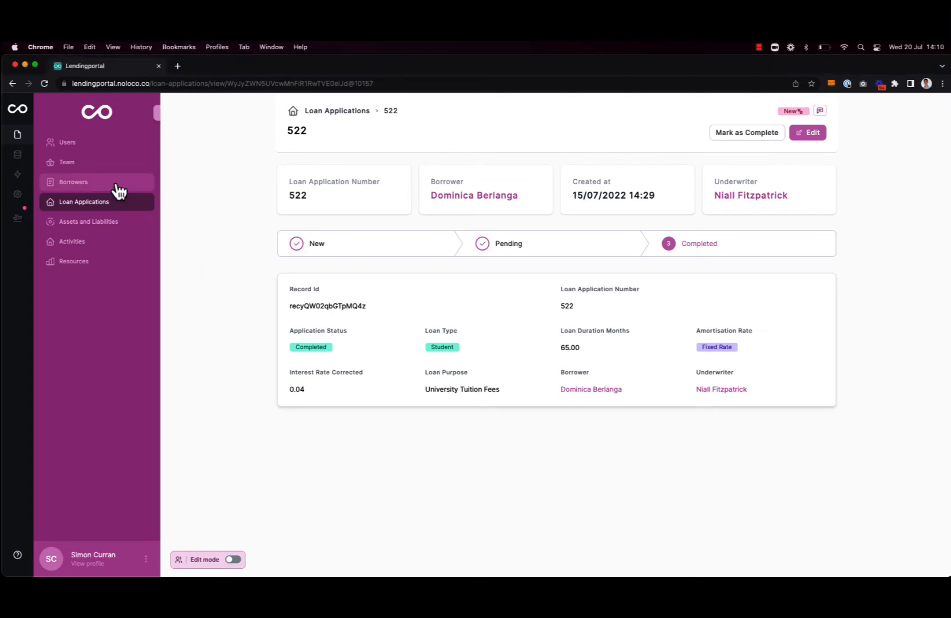
Add a 'My Profile' page displaying the borrower as a single record with her loan applications
click(234, 560)
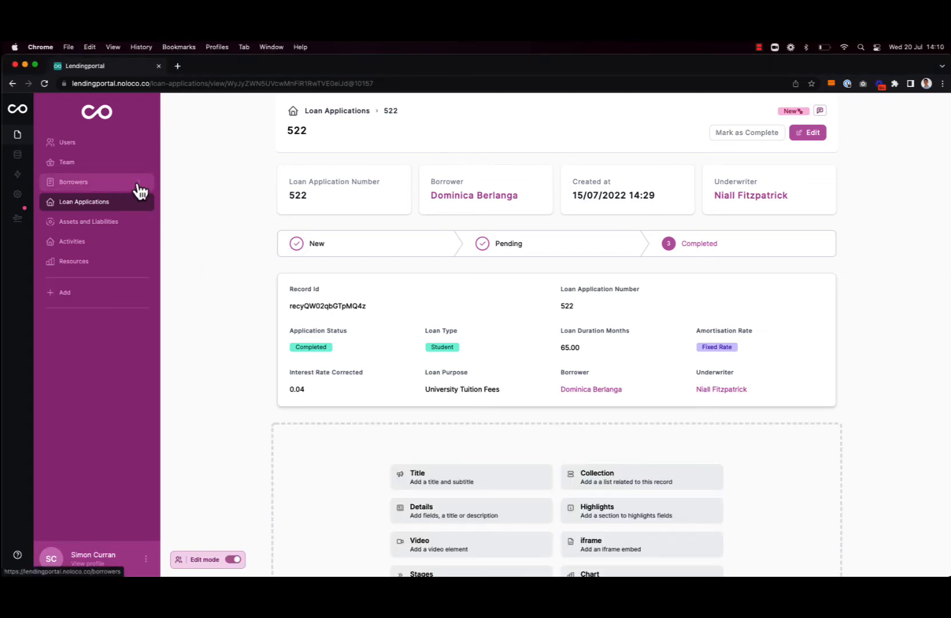
click(73, 182)
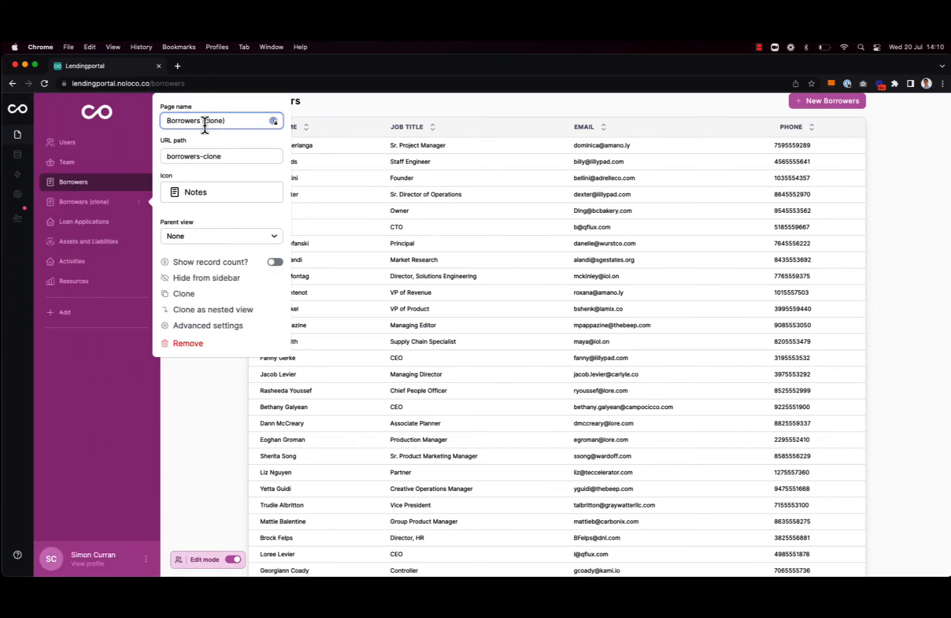
text(My Profi)
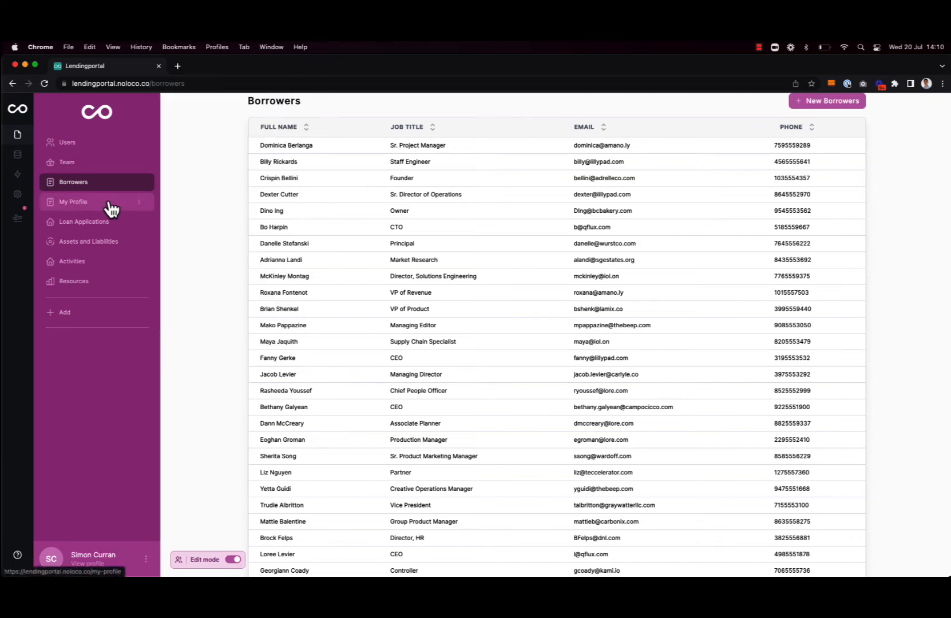
click(73, 201)
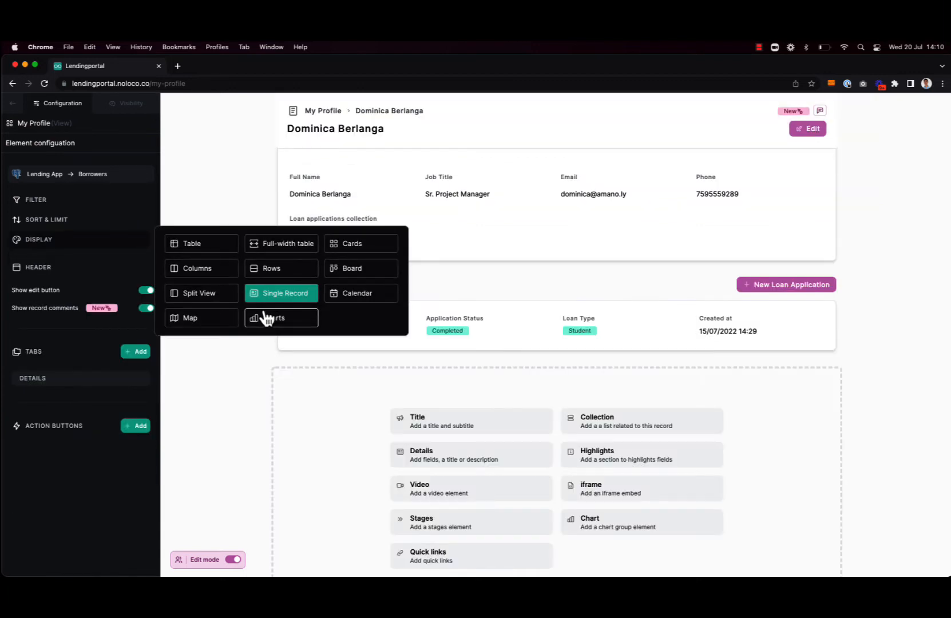
click(281, 293)
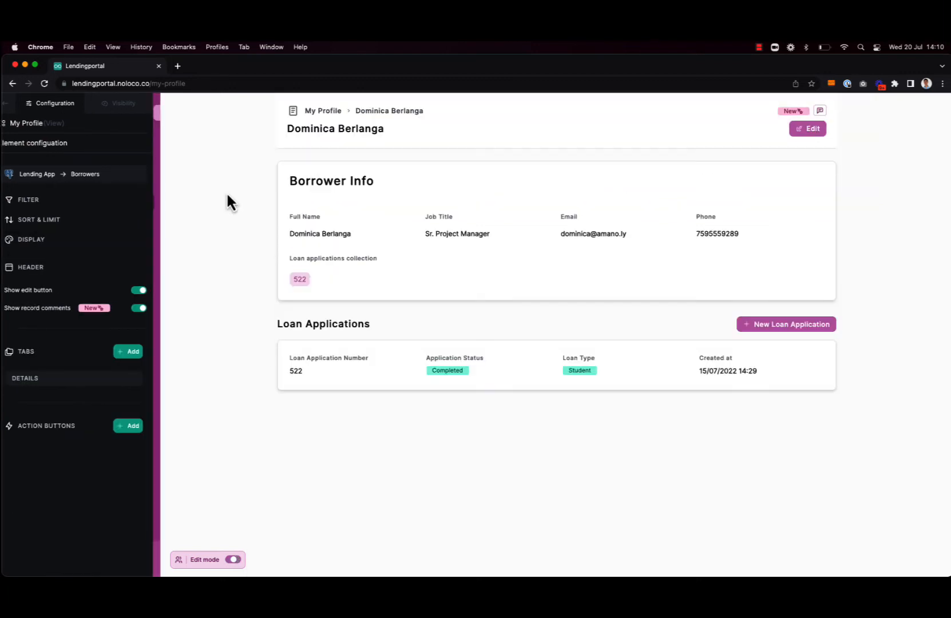
click(232, 565)
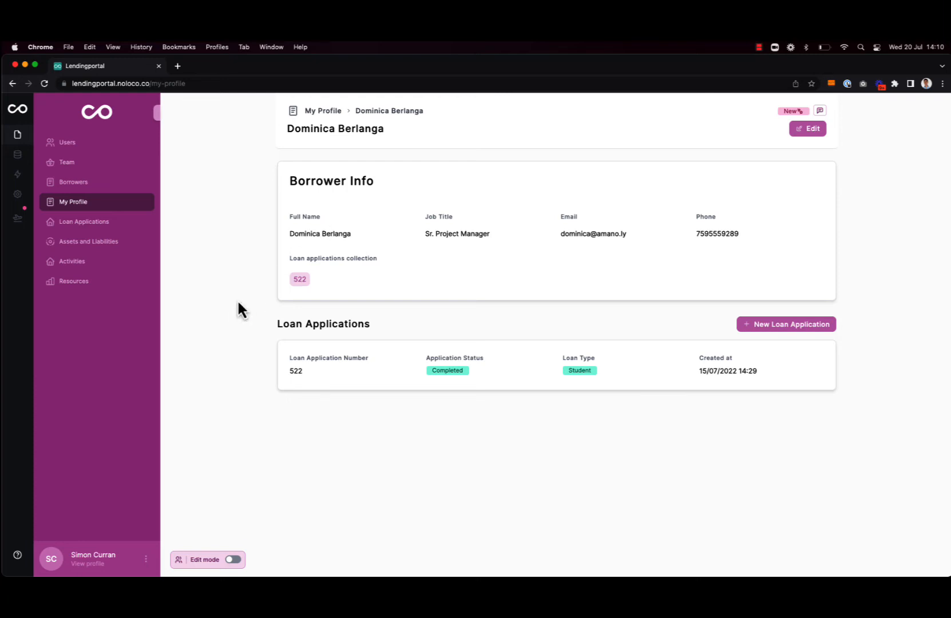
mouse_move(238, 315)
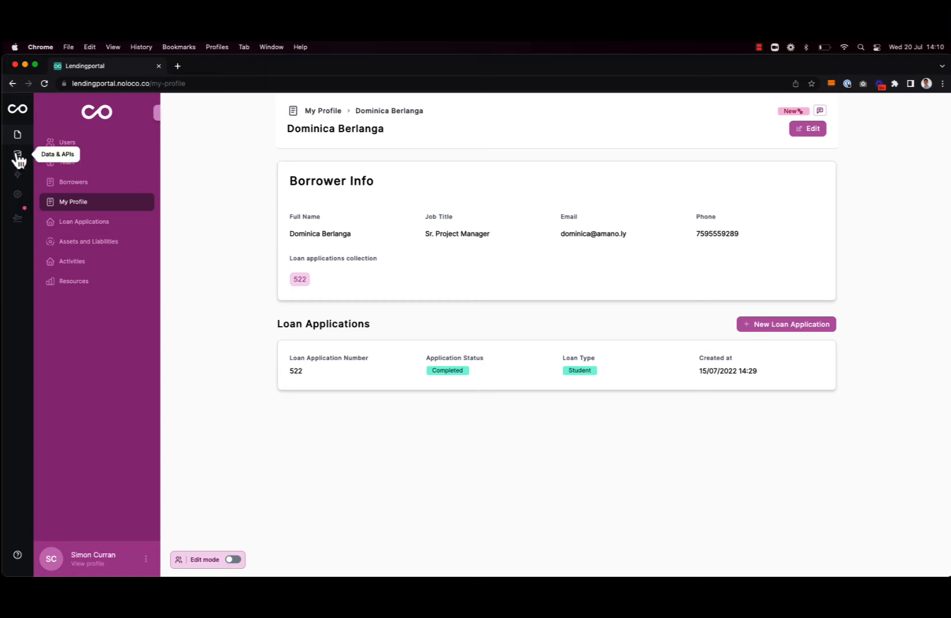
Review the Borrower role in project settings and go to User Lists & Sign Up
click(18, 194)
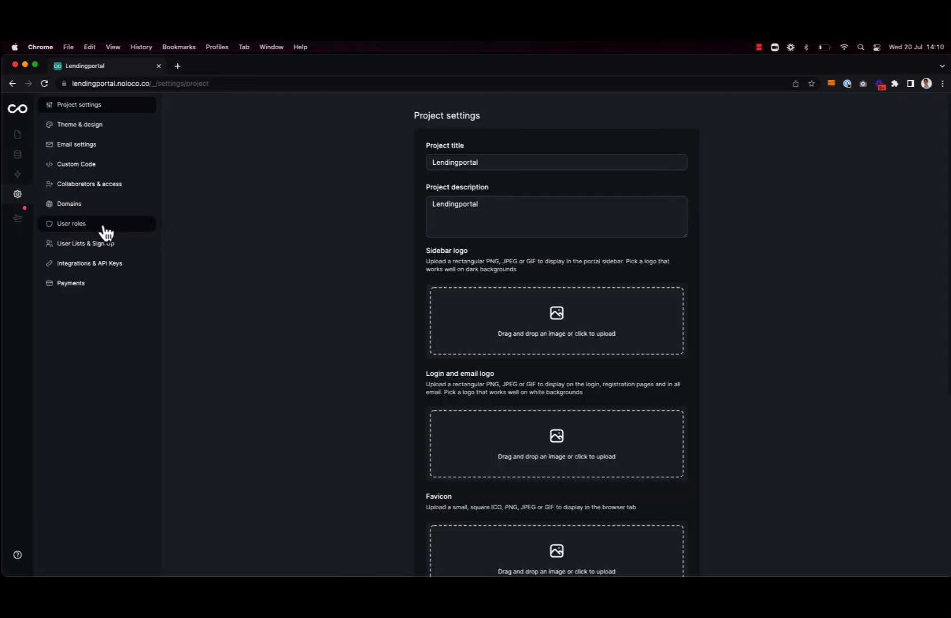
click(71, 223)
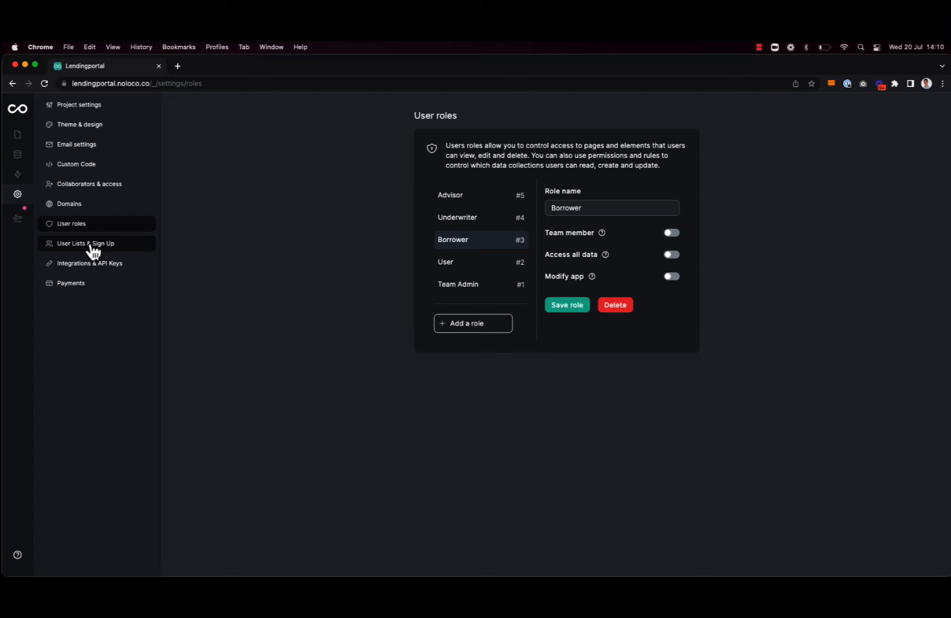
click(85, 247)
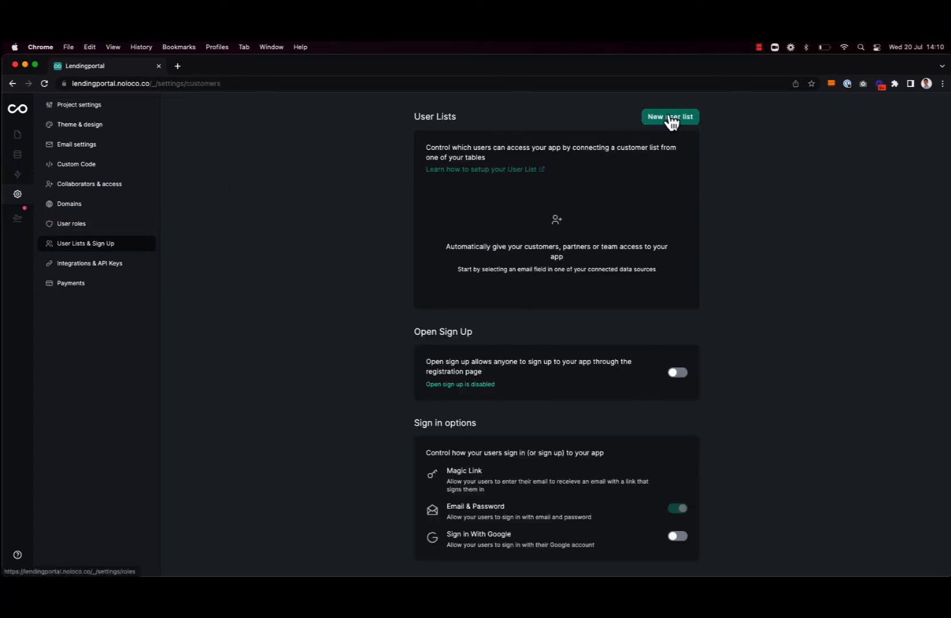
Create a 'Borrower' user list on the Borrowers table using Email, Full Name and default role Borrower
click(669, 117)
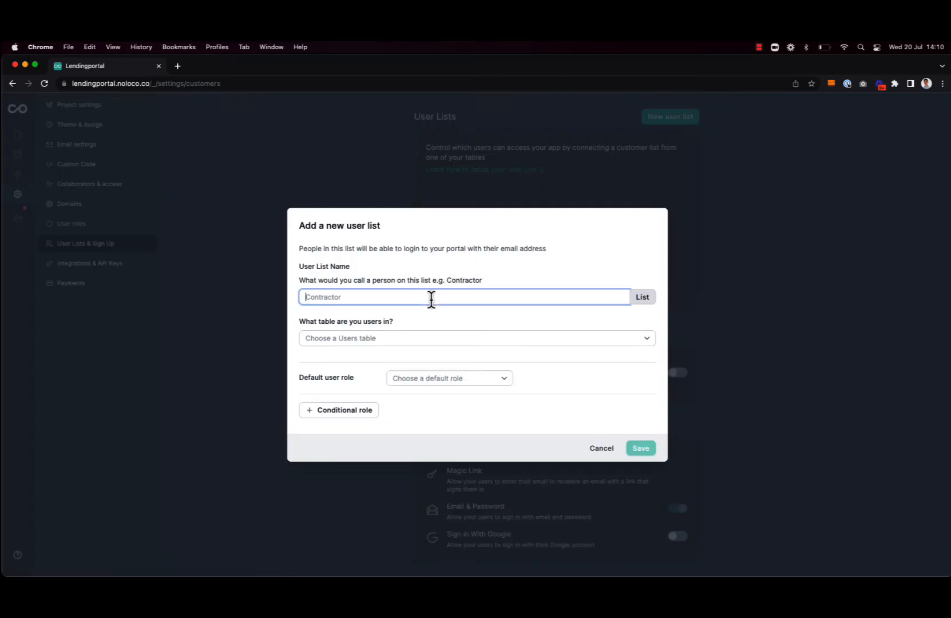
text(Borrower)
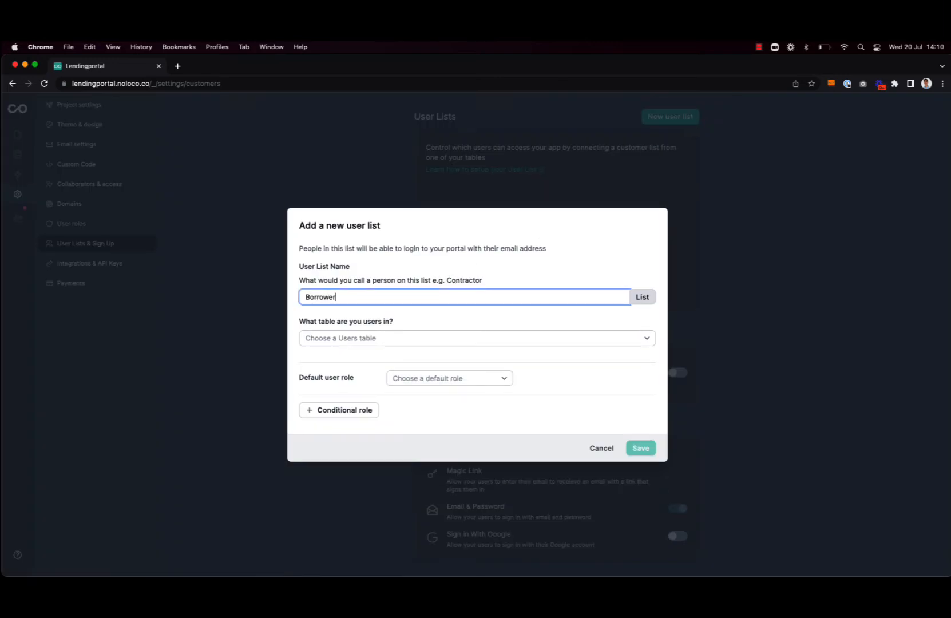
click(478, 338)
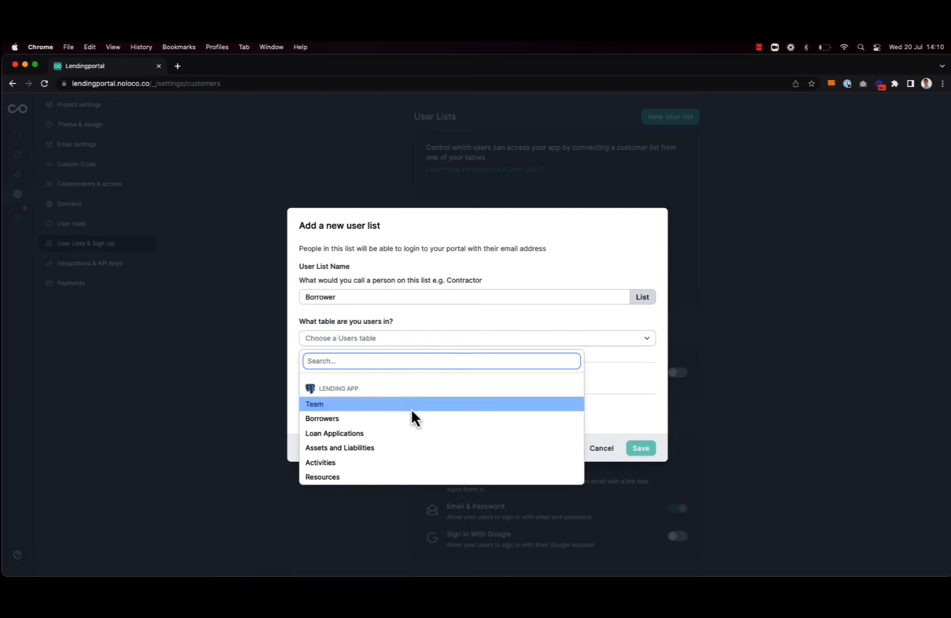
click(322, 419)
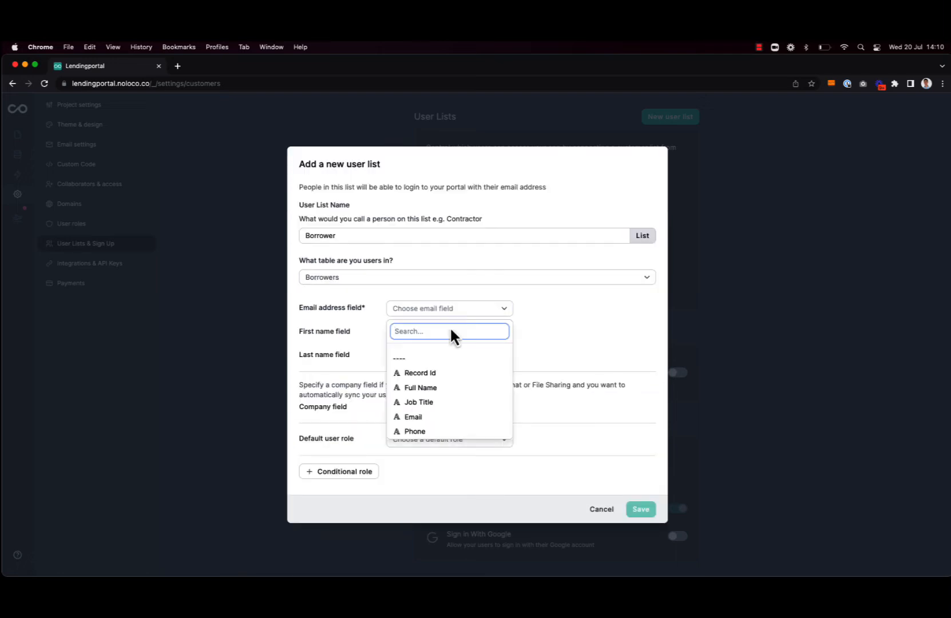
click(412, 416)
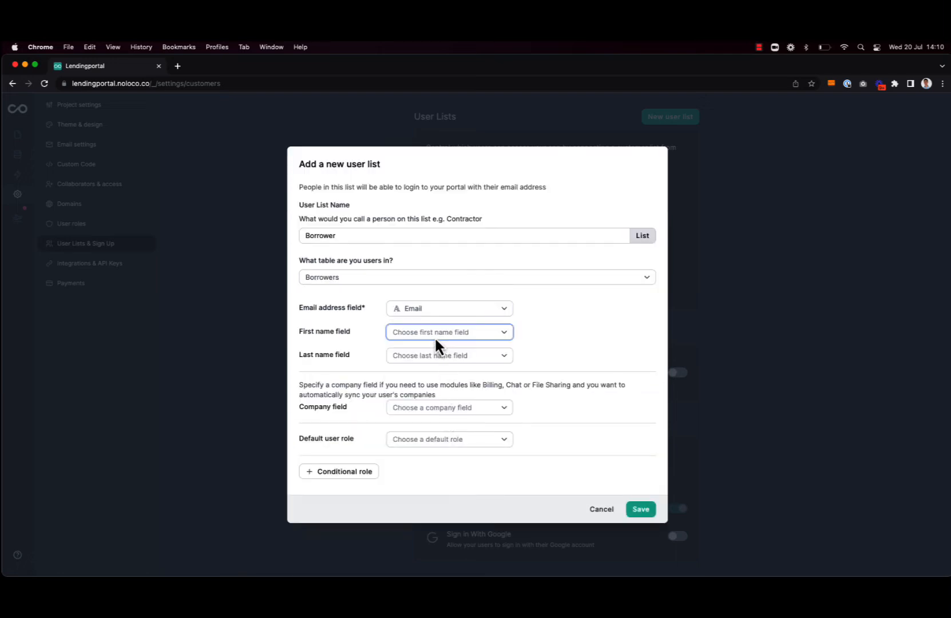
click(449, 332)
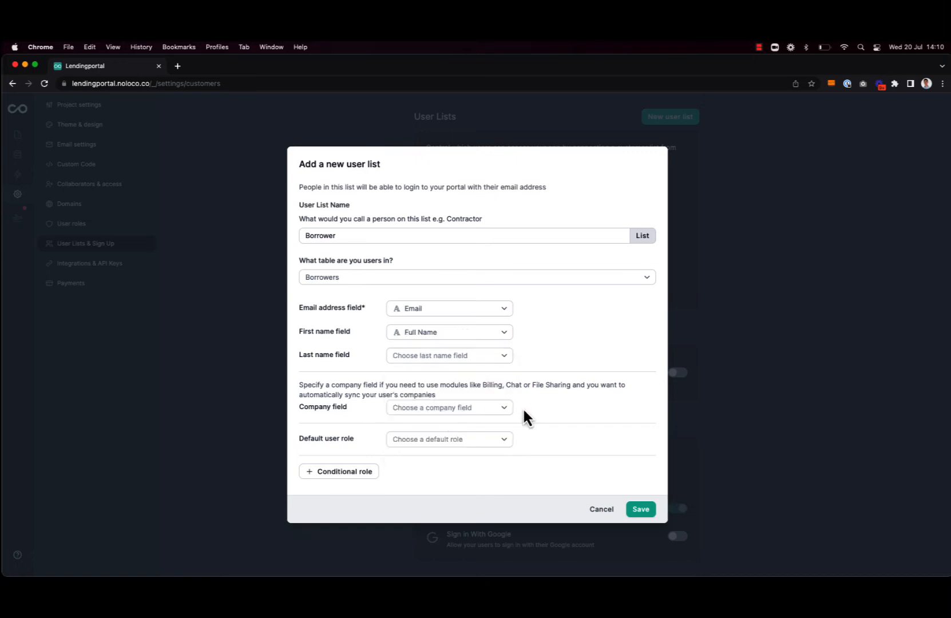
click(448, 439)
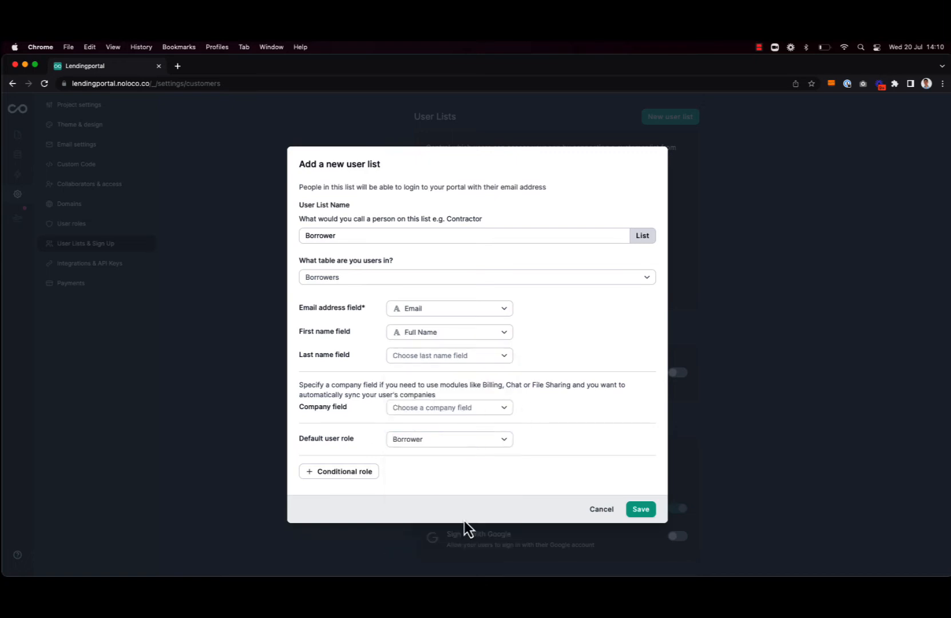
click(640, 509)
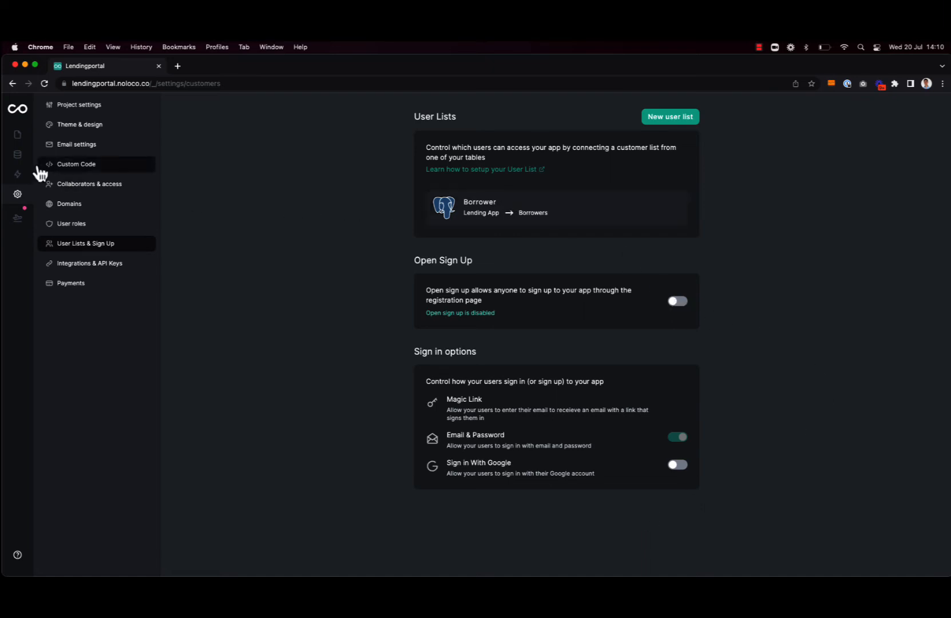
mouse_move(17, 156)
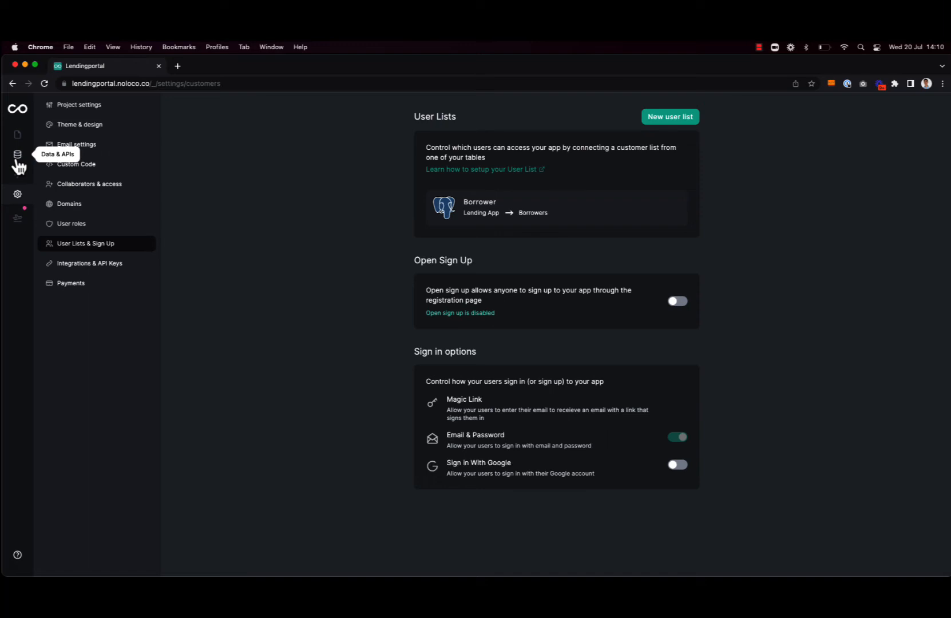
Open the Borrowers table in Data & APIs and its Borrowers Permission rule
click(18, 157)
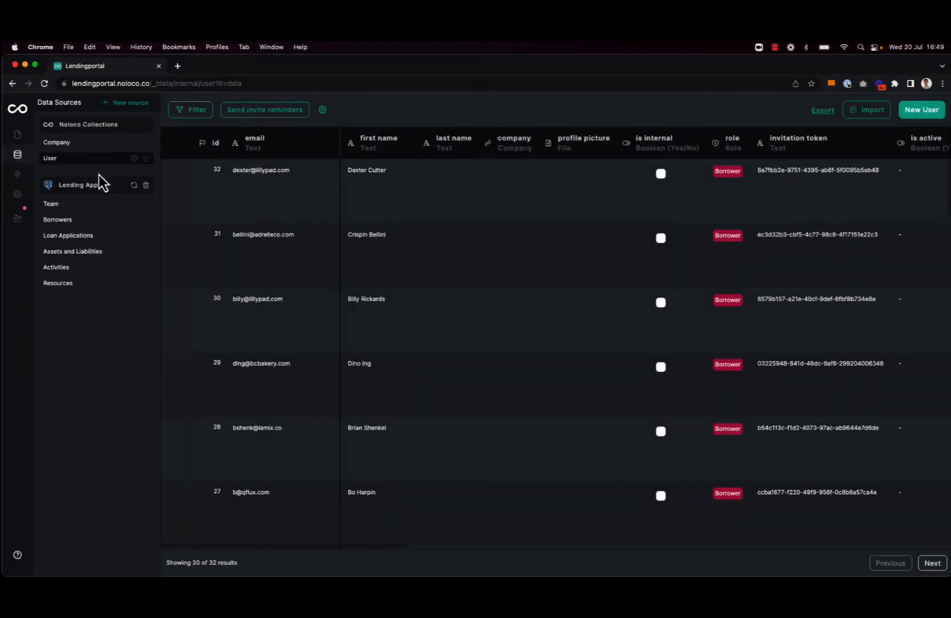
click(57, 220)
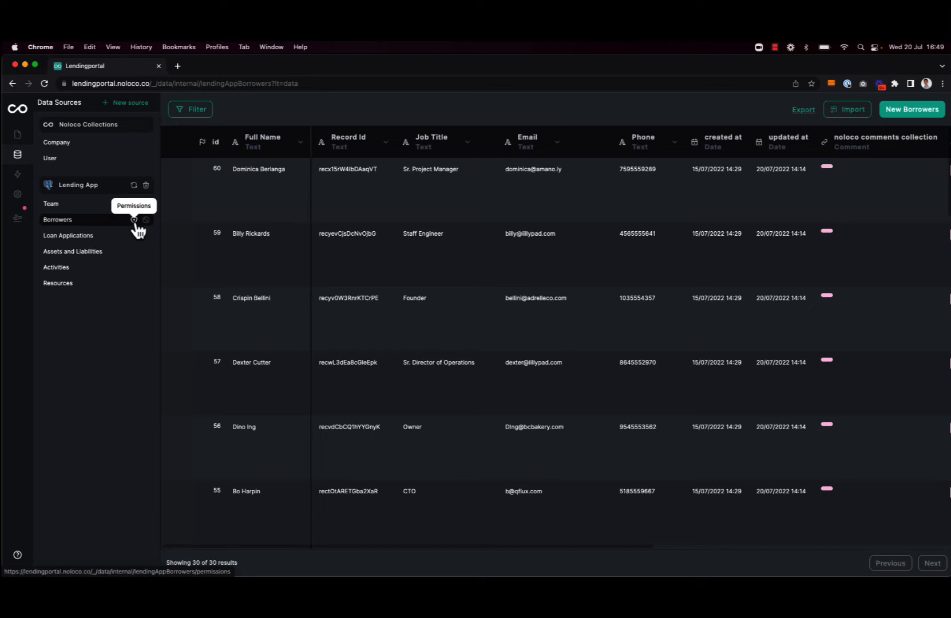
click(133, 222)
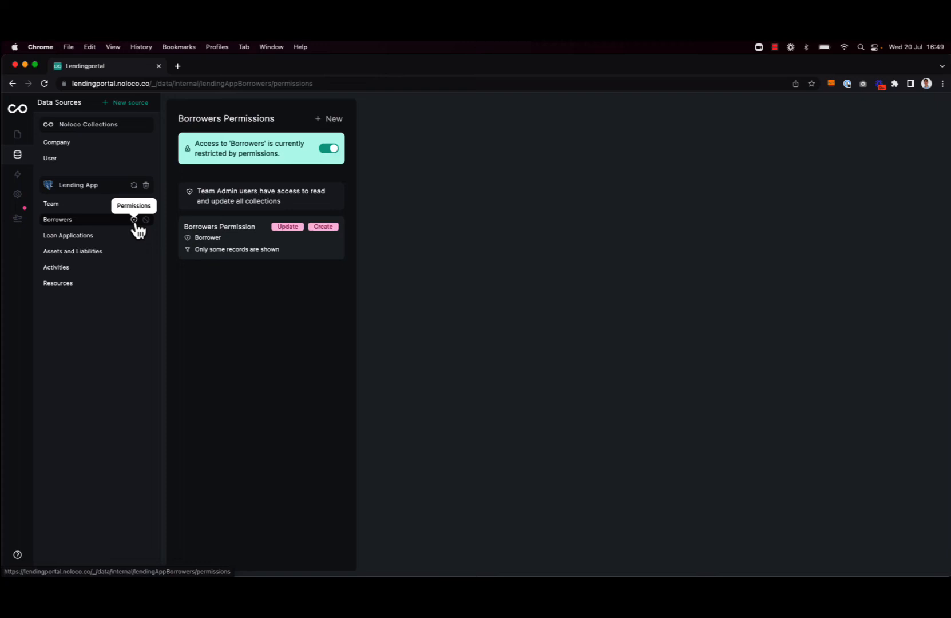
click(219, 230)
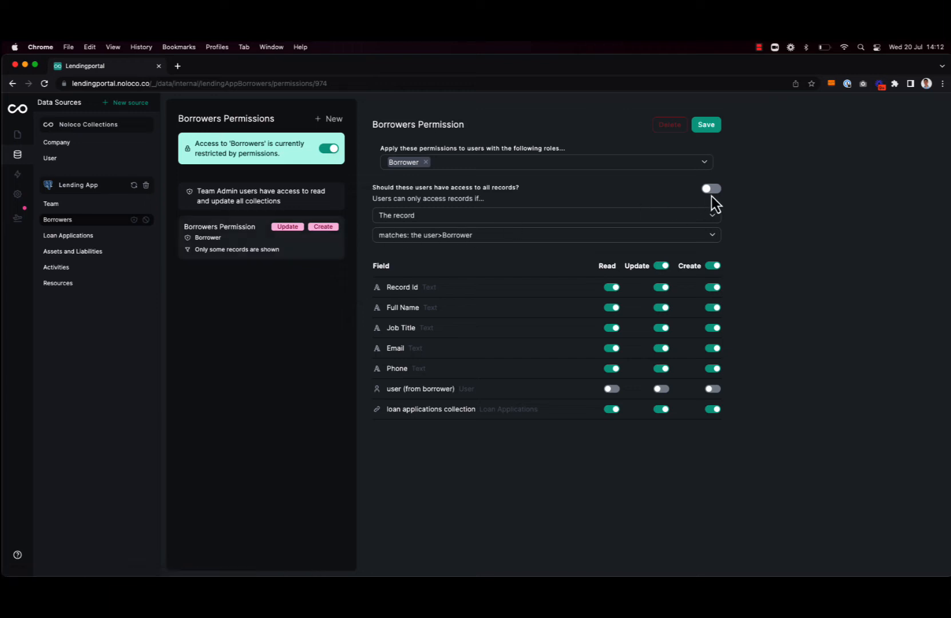
Restrict the rule to records matching the user's own Borrower record
click(710, 189)
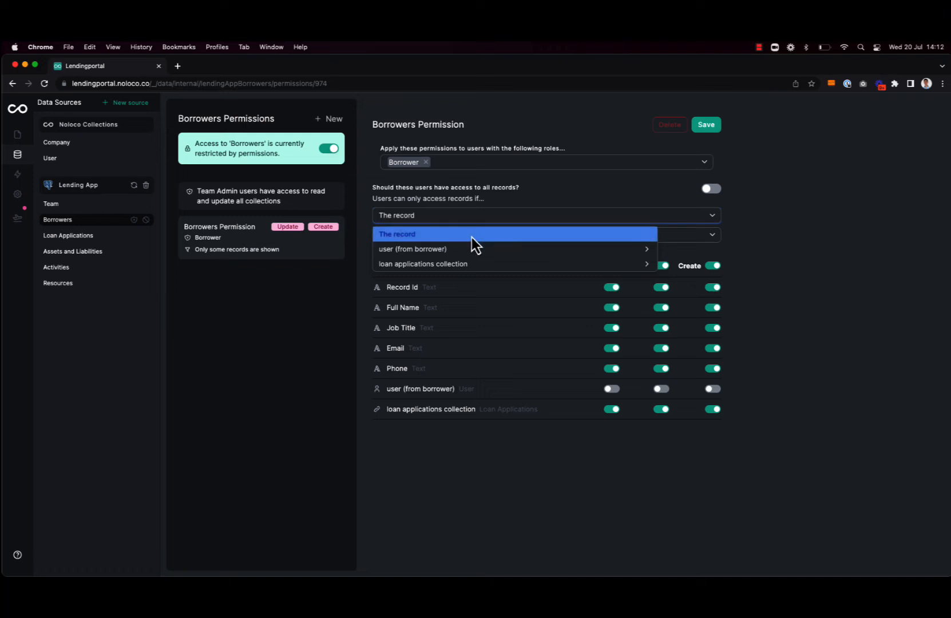
click(413, 248)
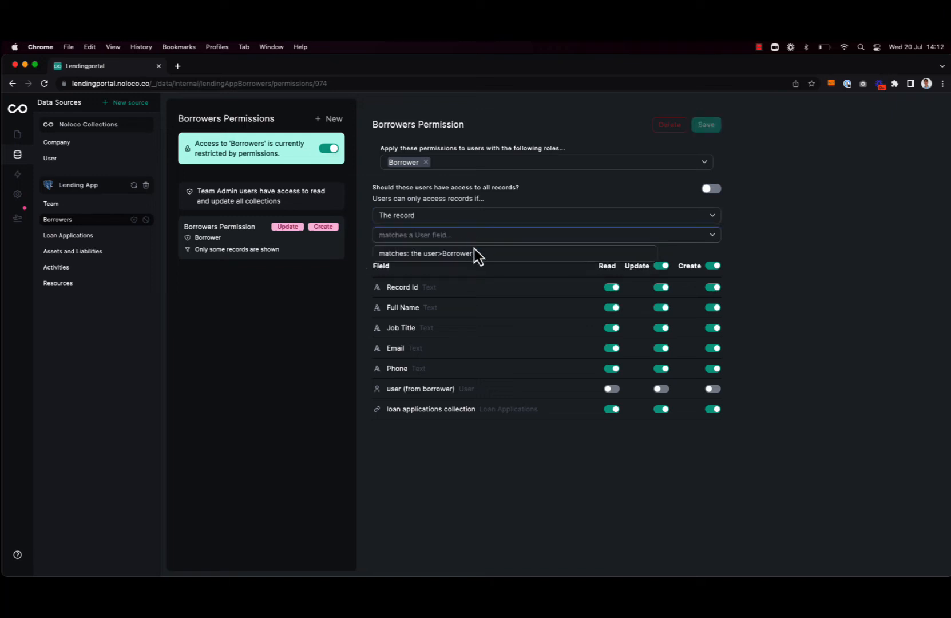
click(425, 254)
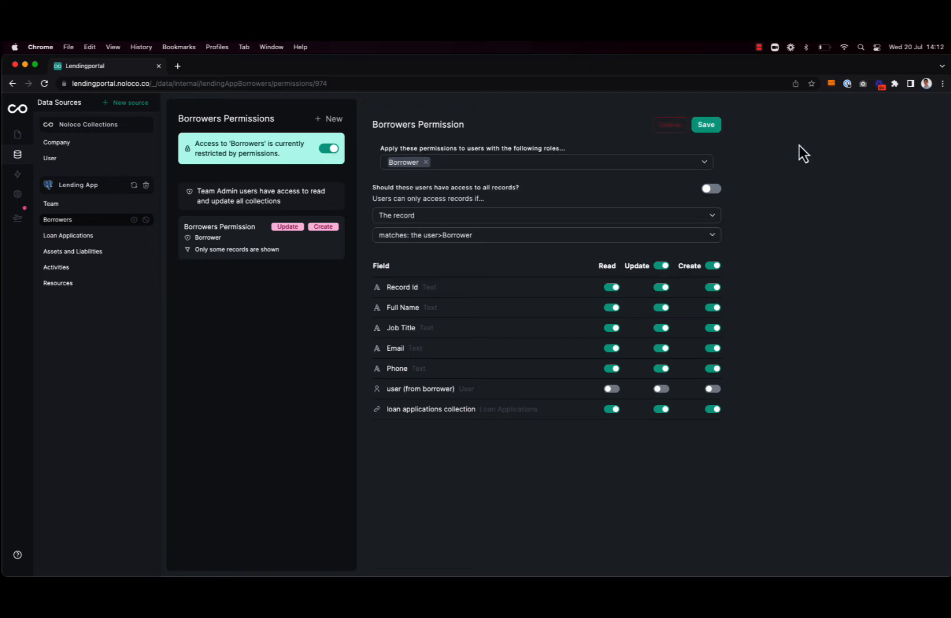
Limit Borrowers page visibility to internal users without the Borrower role
click(17, 136)
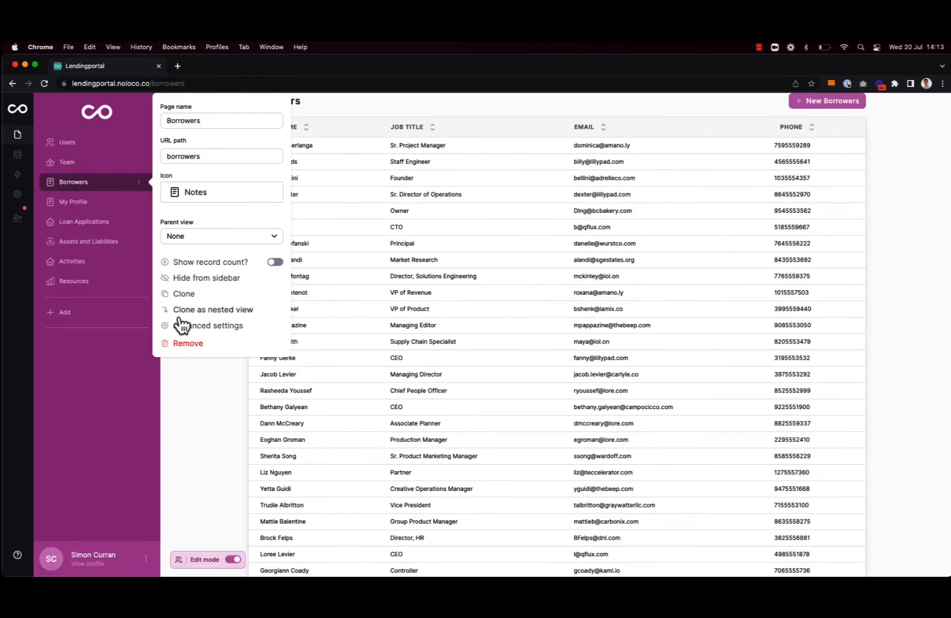
click(212, 325)
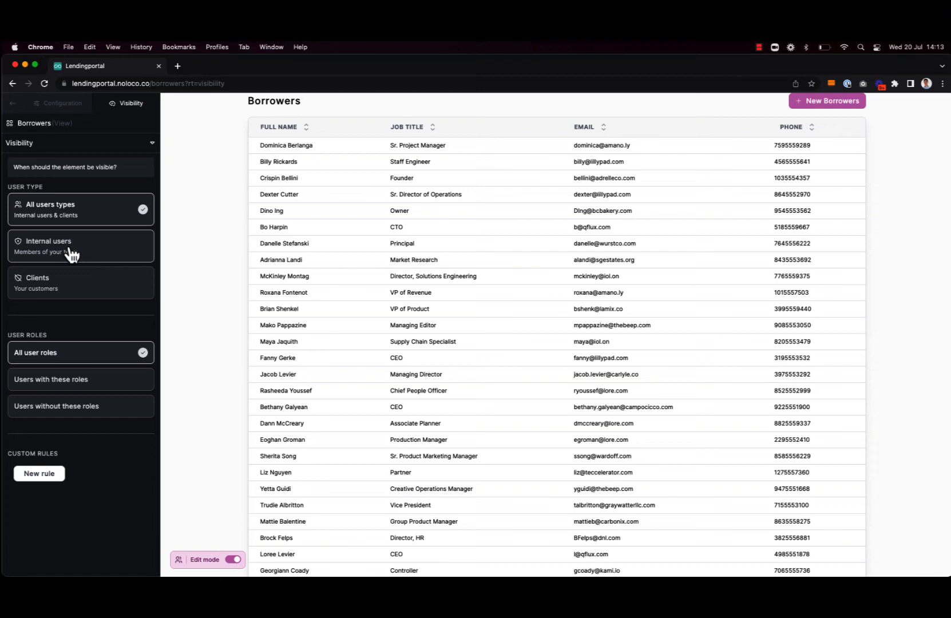
click(79, 246)
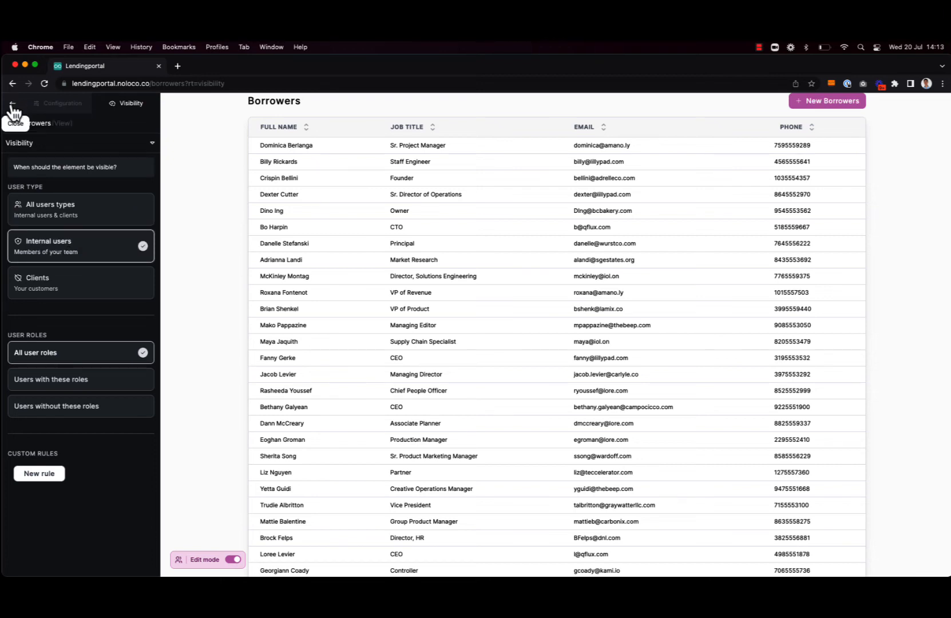
click(80, 407)
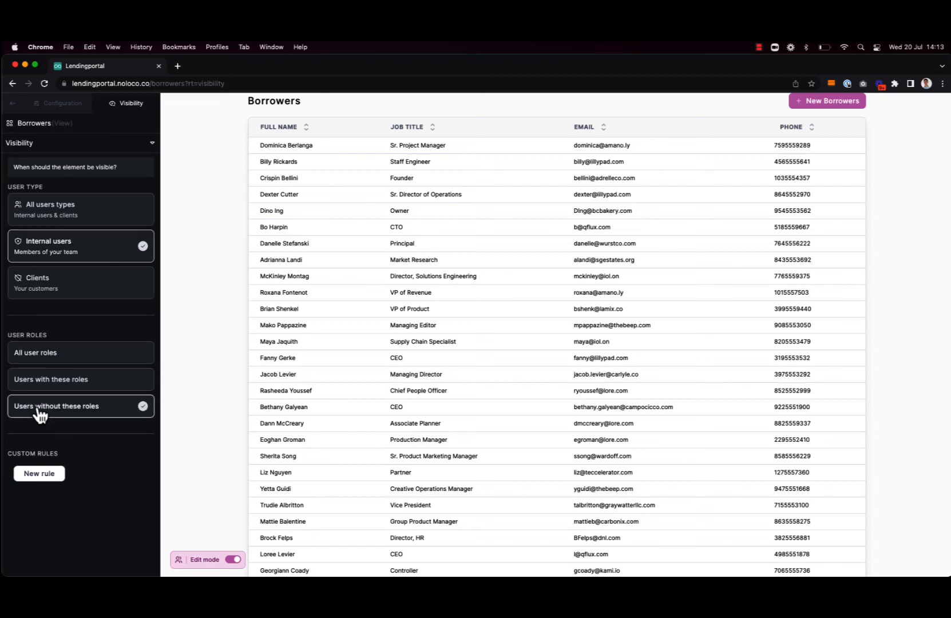
click(56, 406)
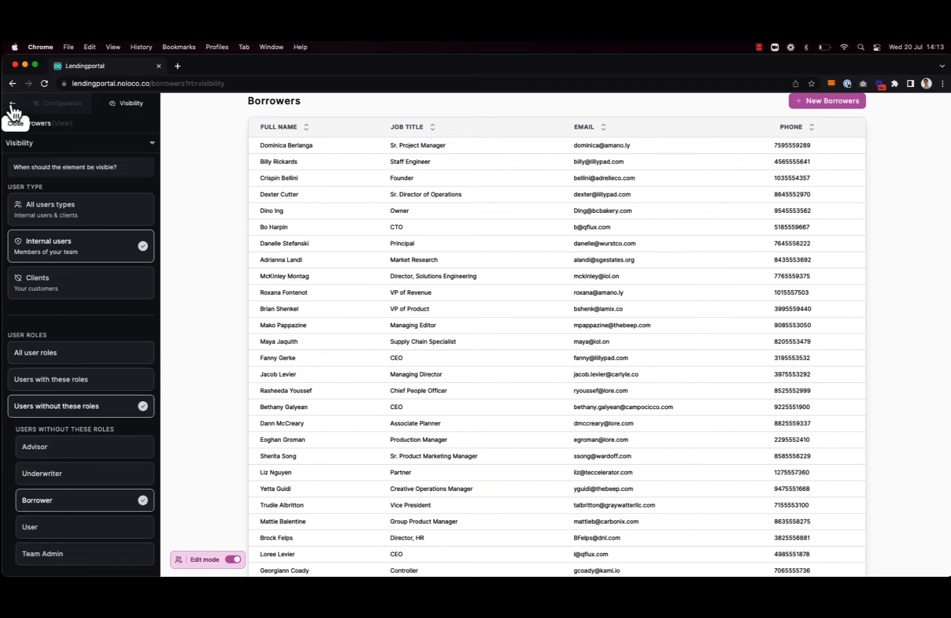
Leave visibility settings and return to the Loan Applications page
click(13, 103)
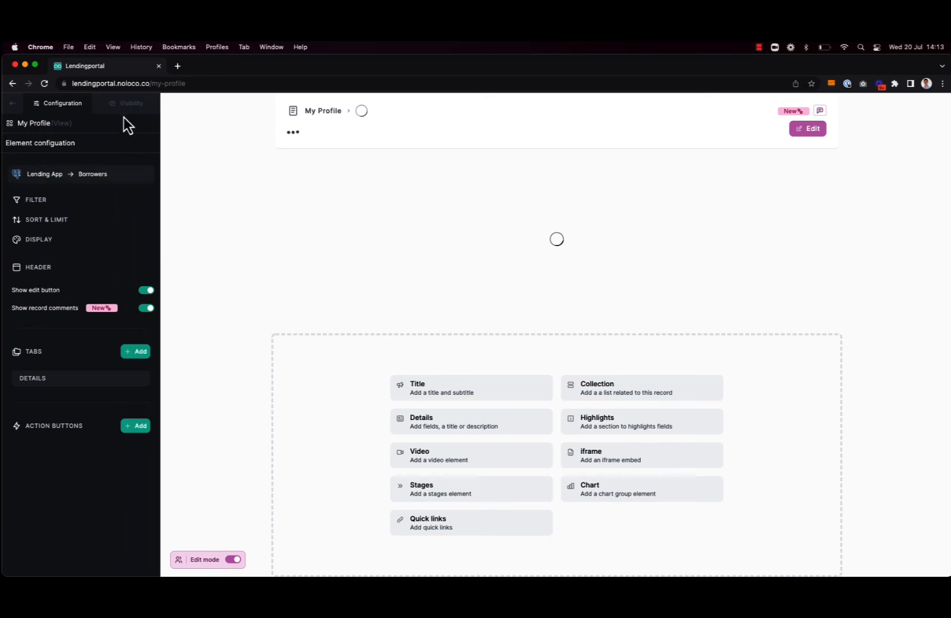
click(126, 103)
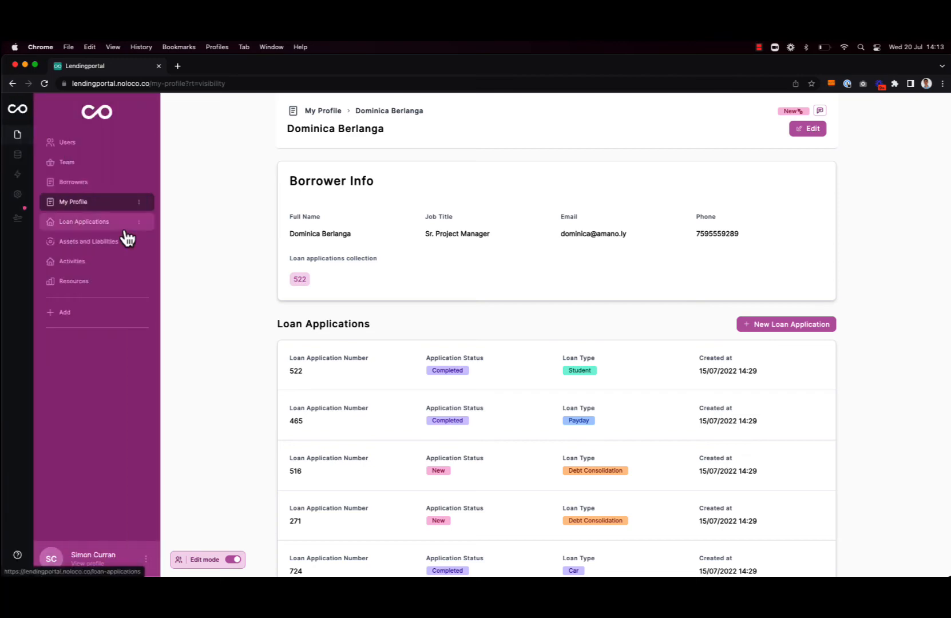
click(139, 241)
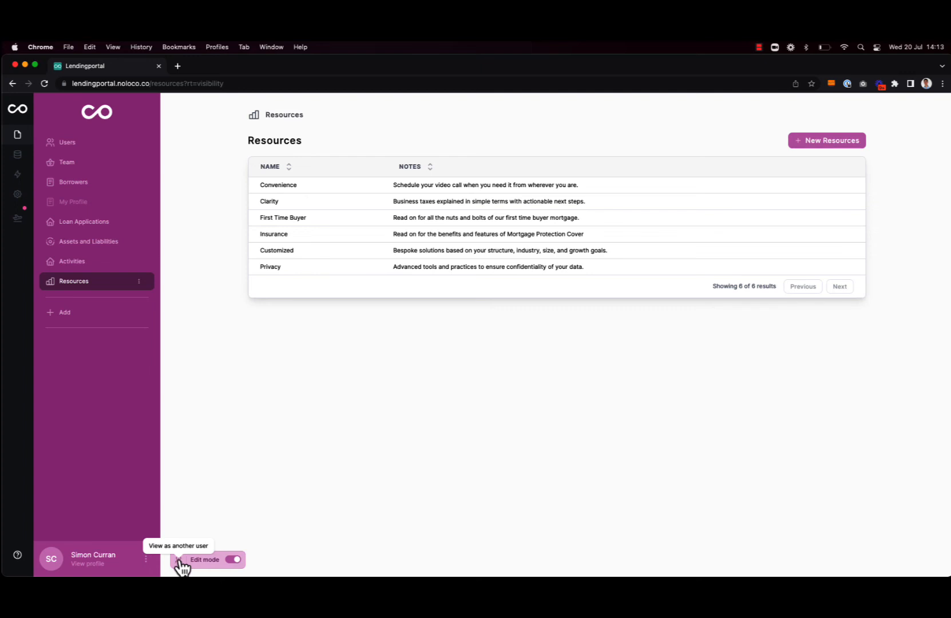
click(179, 559)
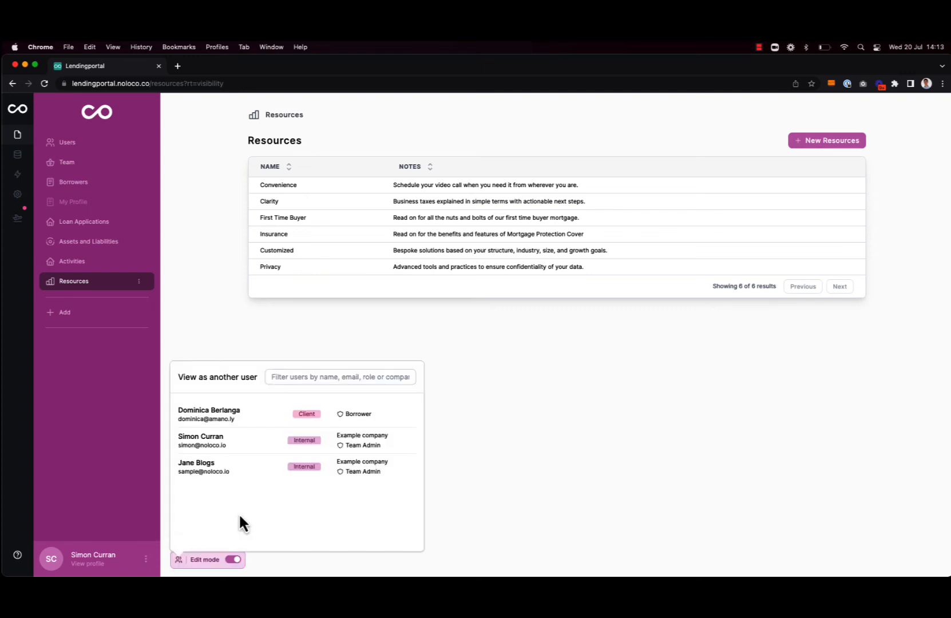
mouse_move(395, 417)
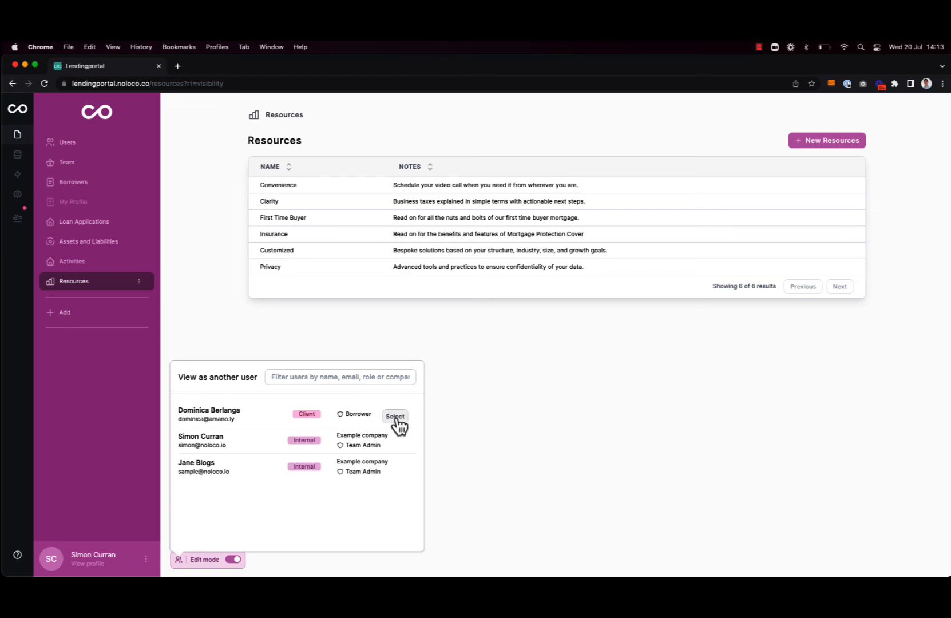
click(395, 419)
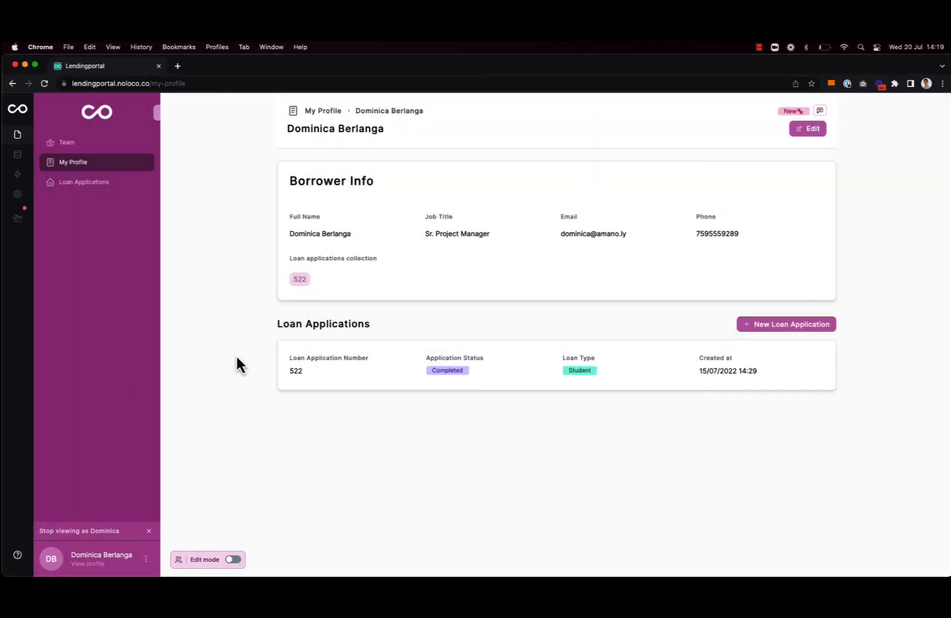
mouse_move(569, 335)
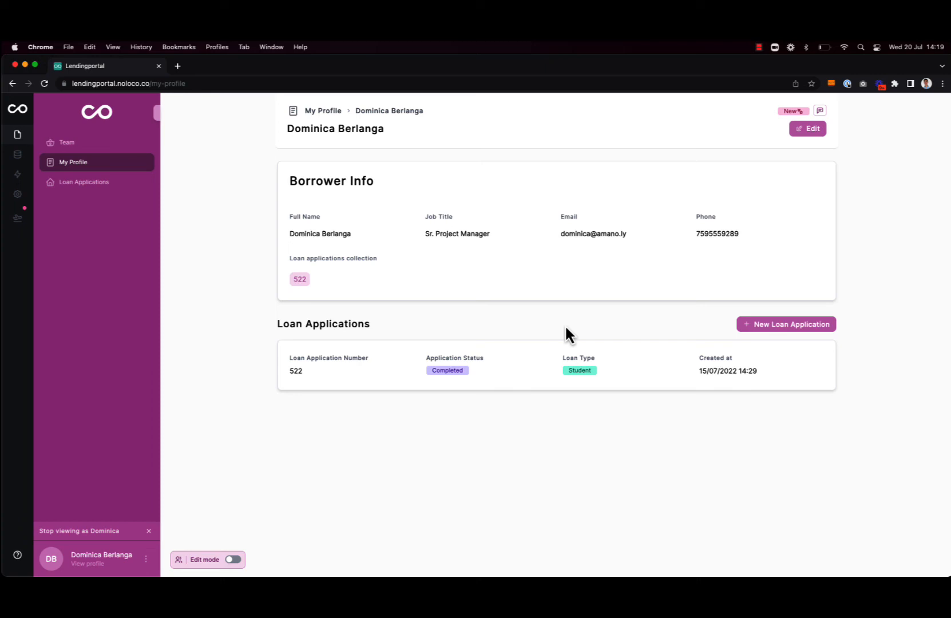
mouse_move(787, 324)
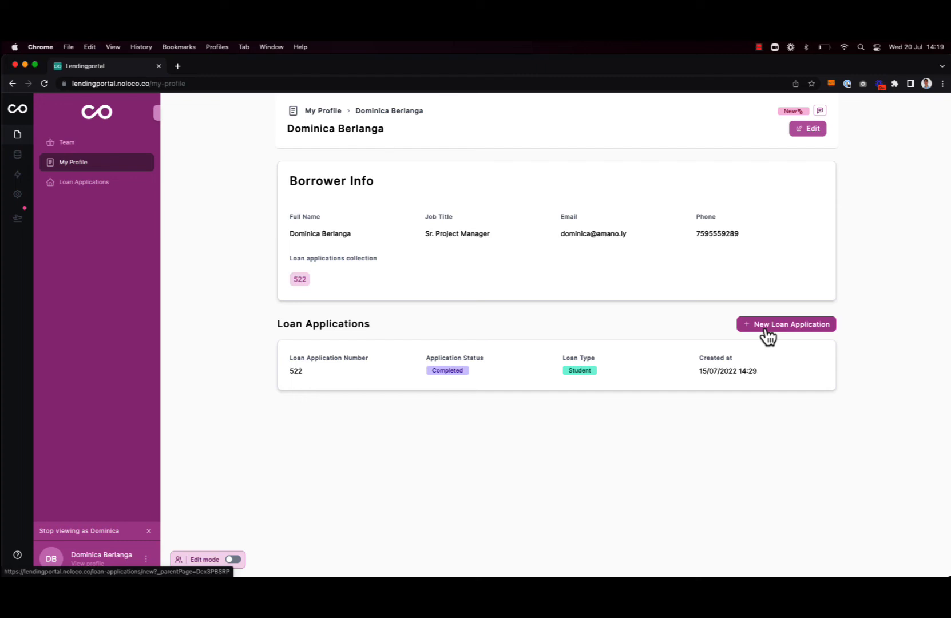
click(785, 324)
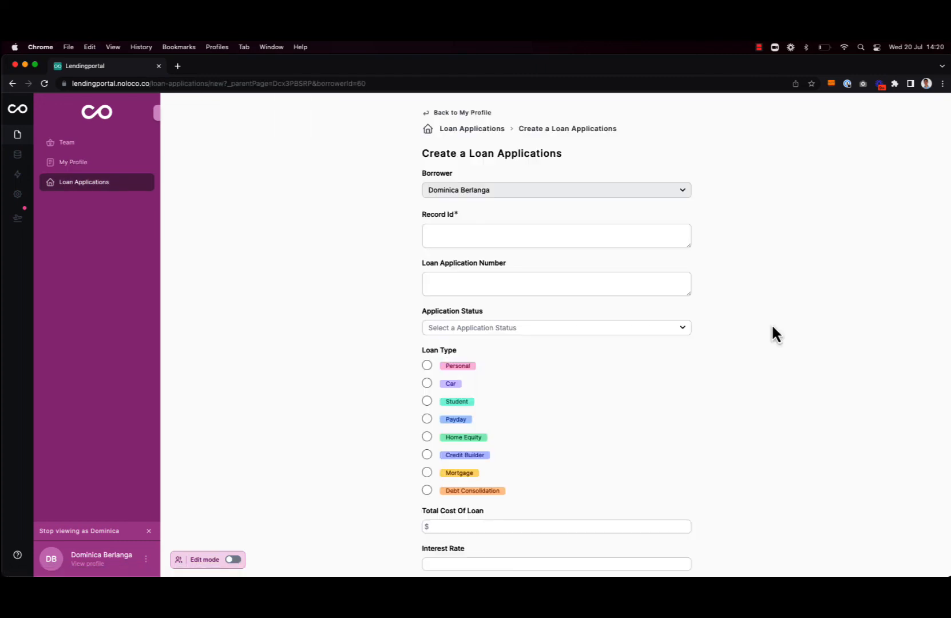
click(556, 236)
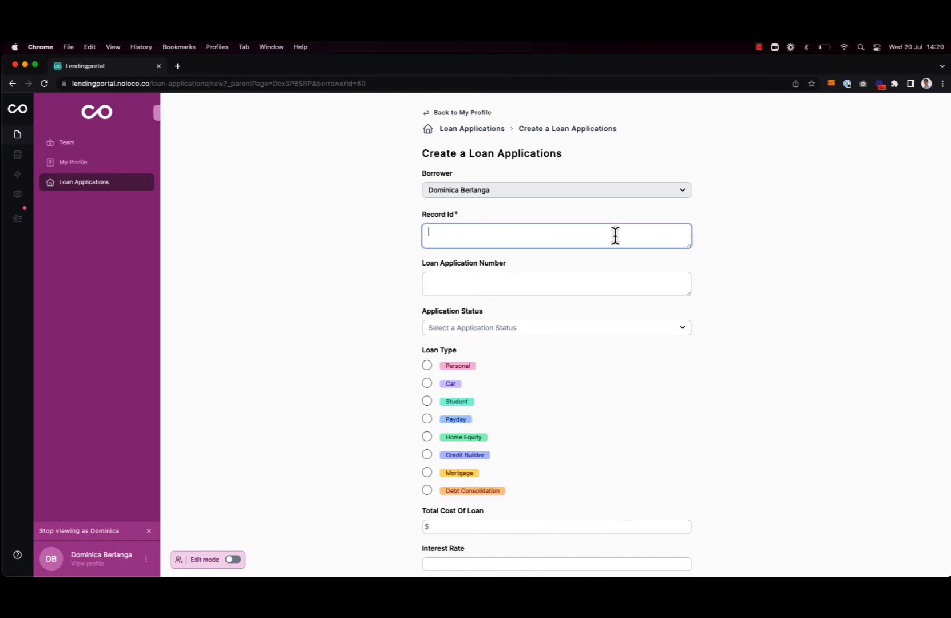
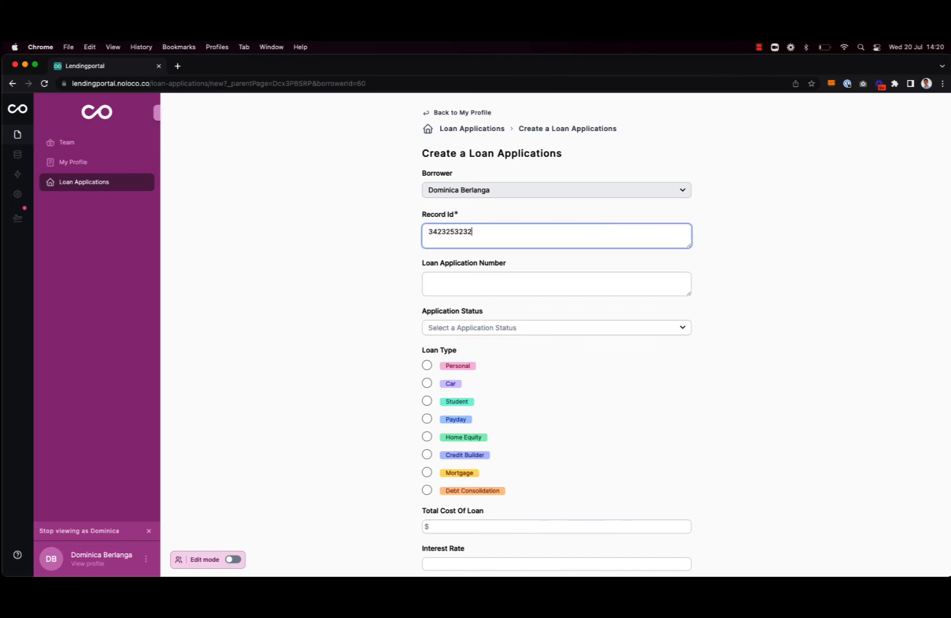
text(1)
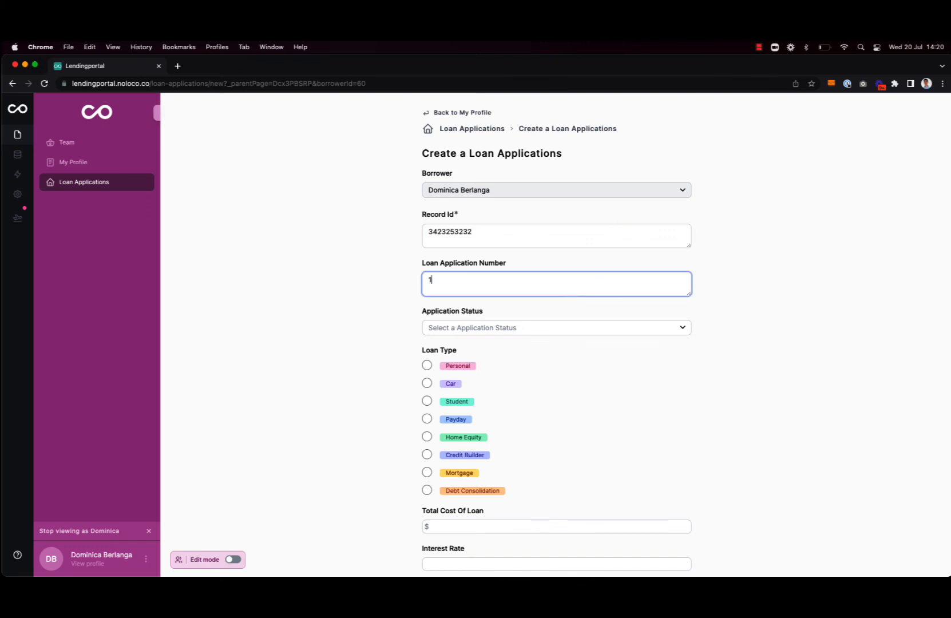
click(554, 328)
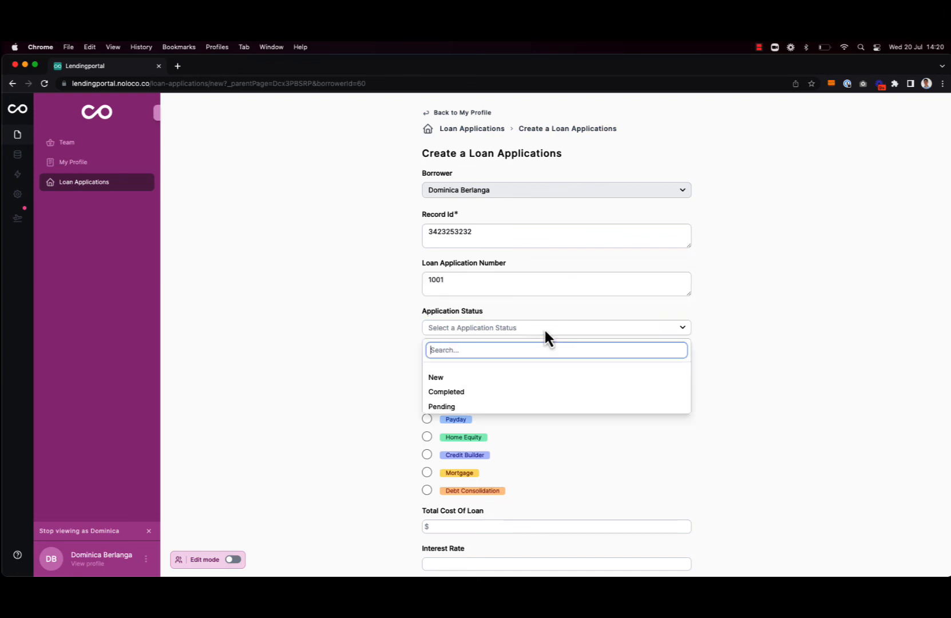
click(436, 377)
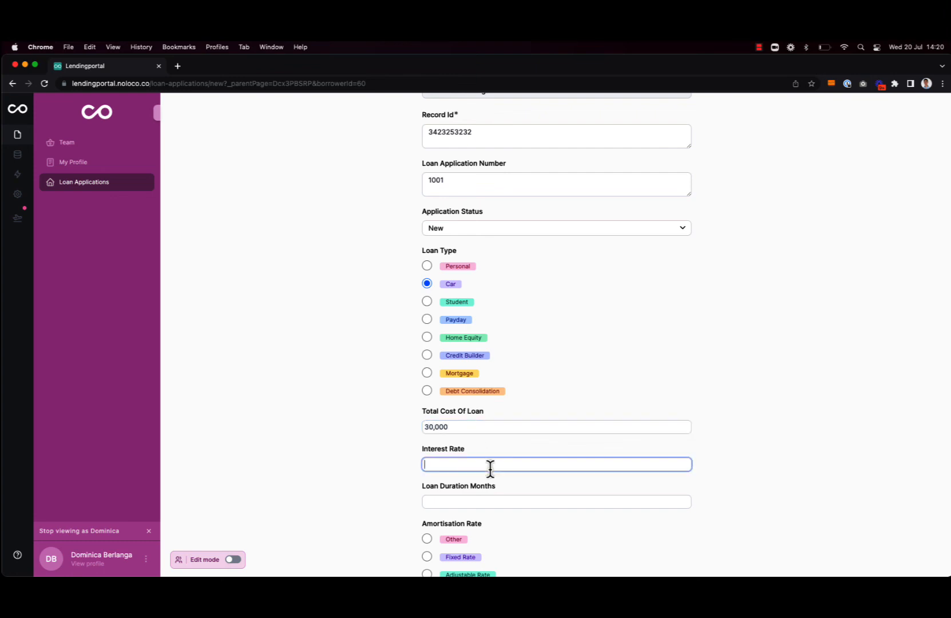
Enter interest 1.2, 12 months, purpose 'New car loan' and save the application
text(1.2)
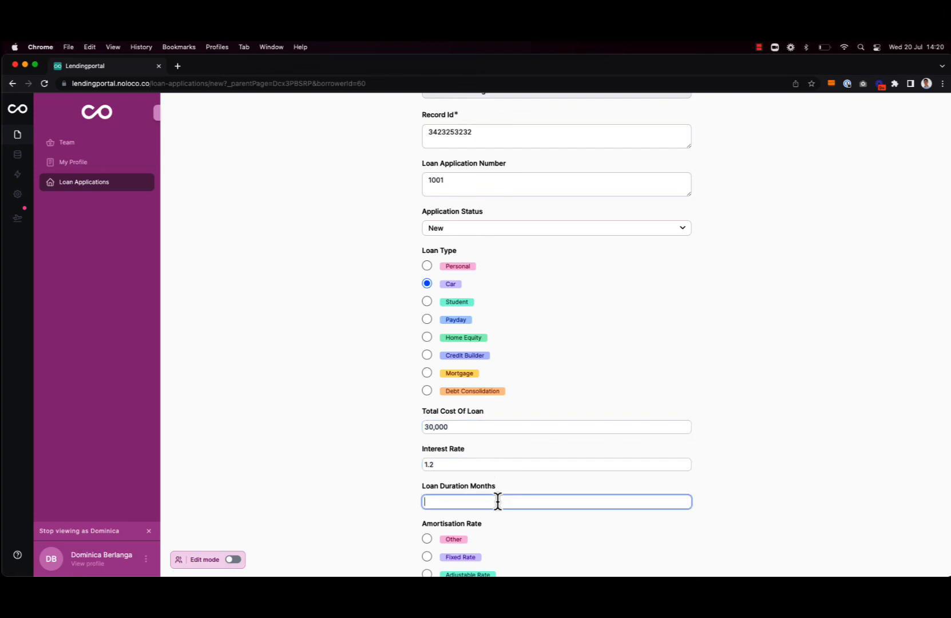
text(12)
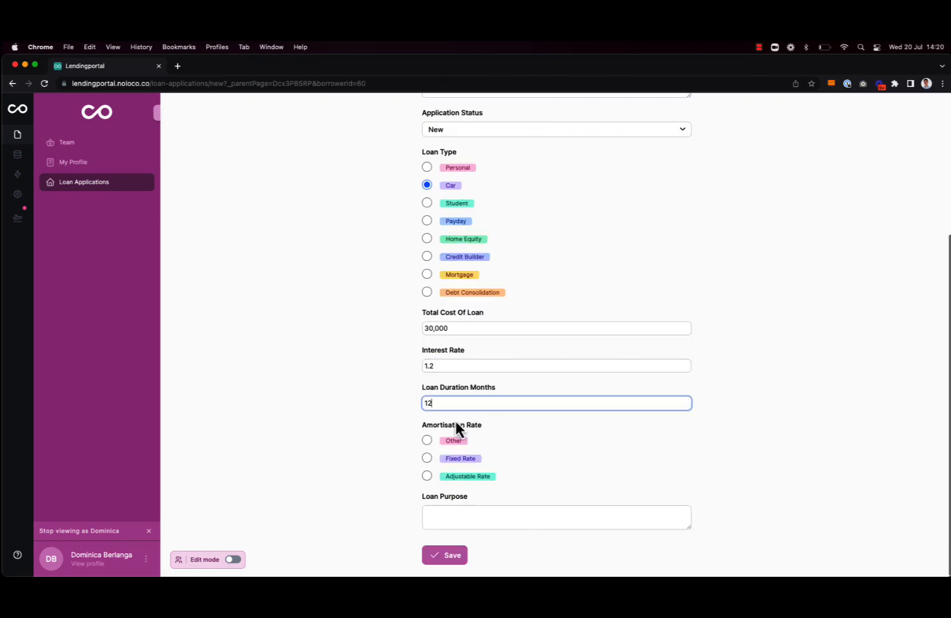
text(New car loan)
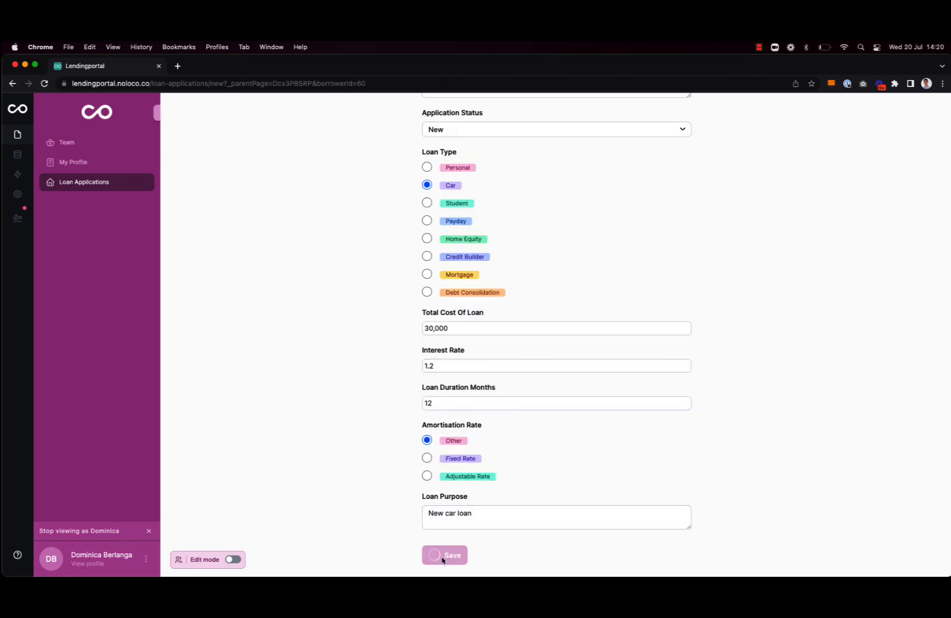
click(444, 555)
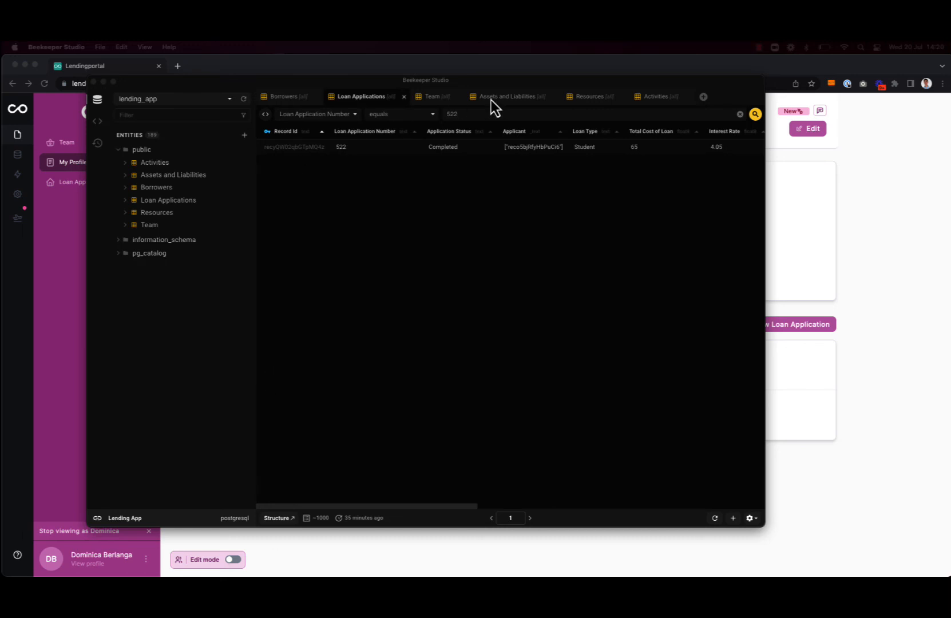
Filter Loan Applications to 1001 in Beekeeper and scan its columns to verify the record
text(1001)
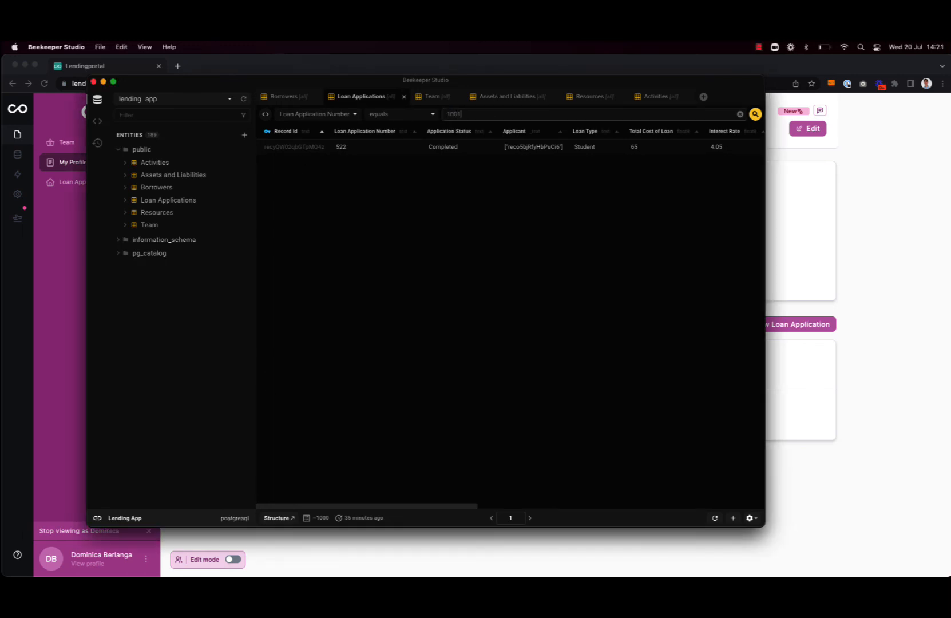
click(756, 114)
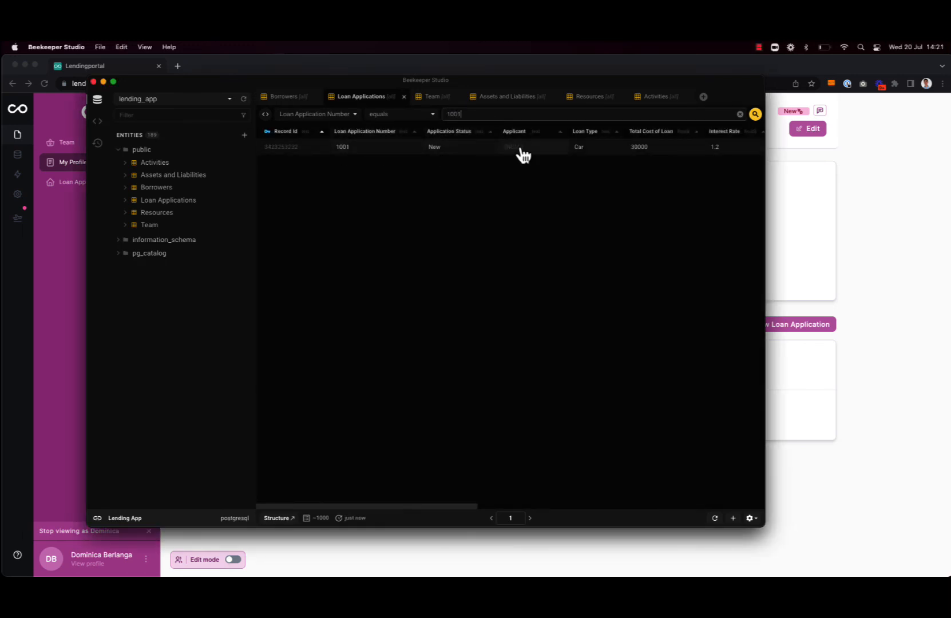
scroll(right, 3)
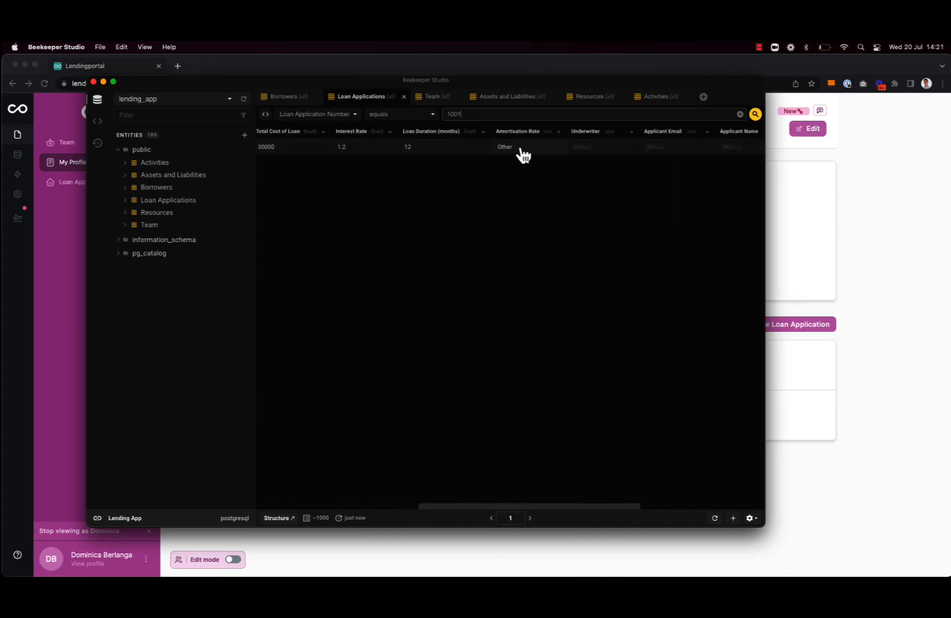
scroll(right, 3)
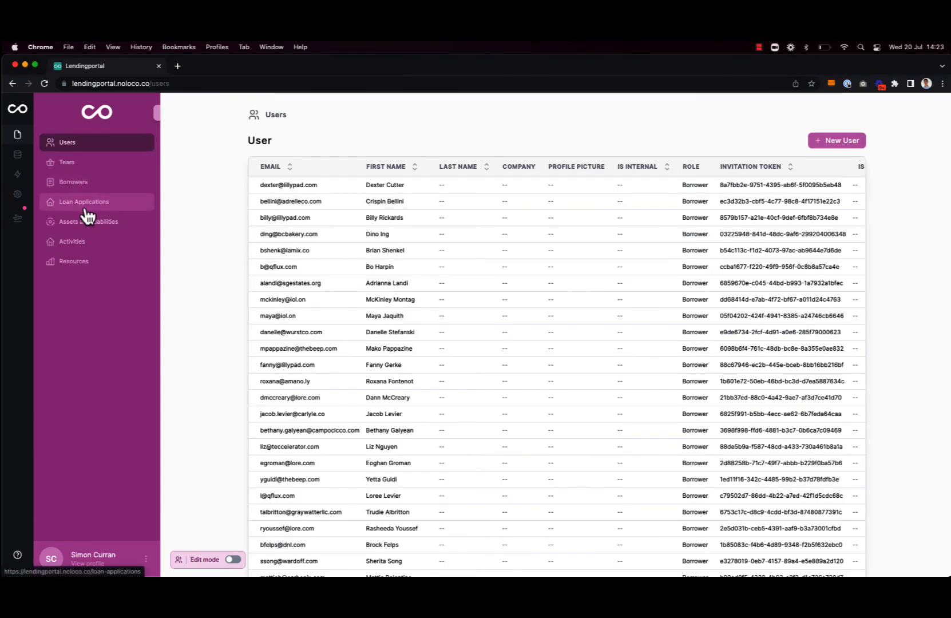
click(84, 202)
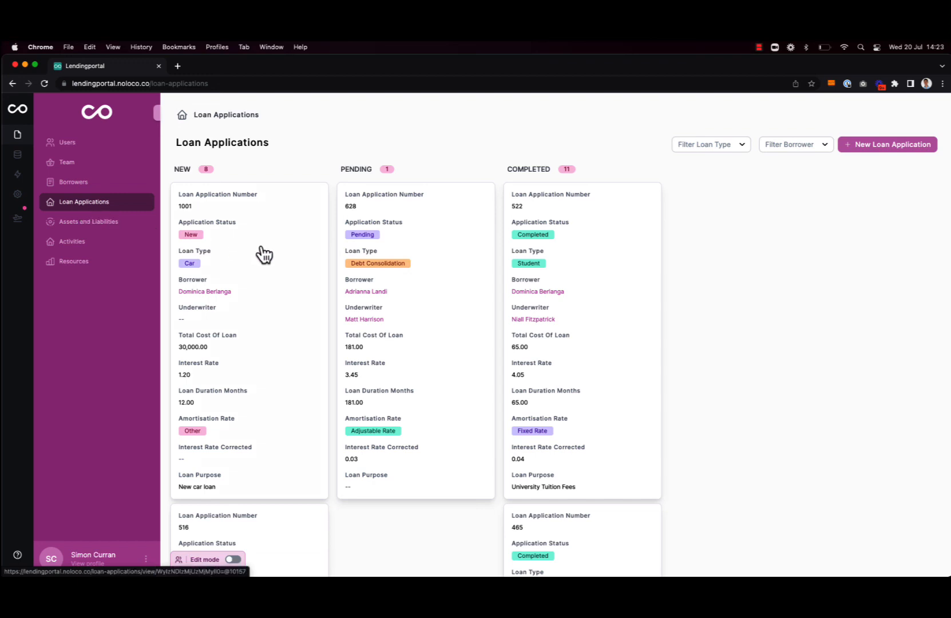
click(249, 206)
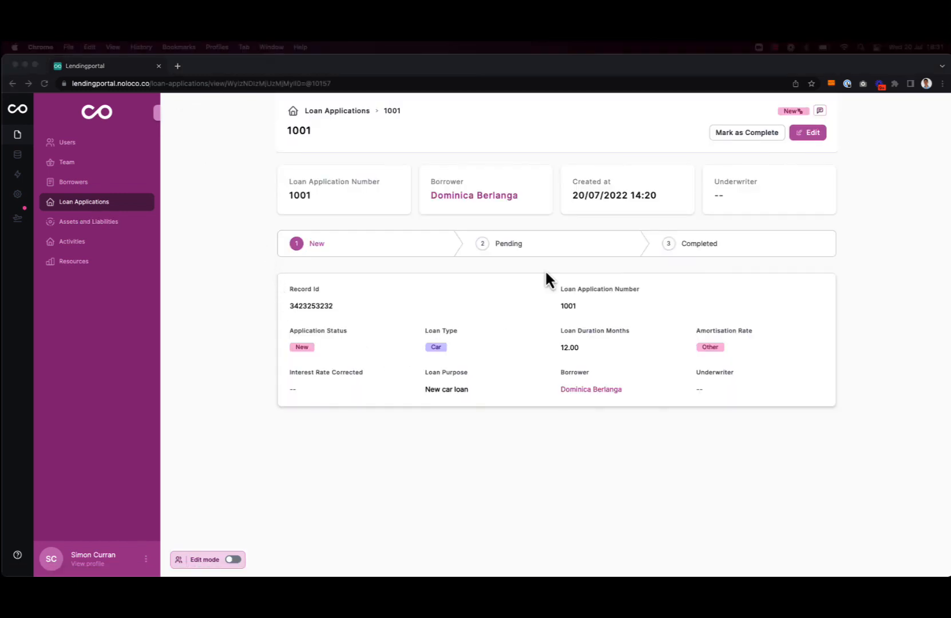
click(509, 244)
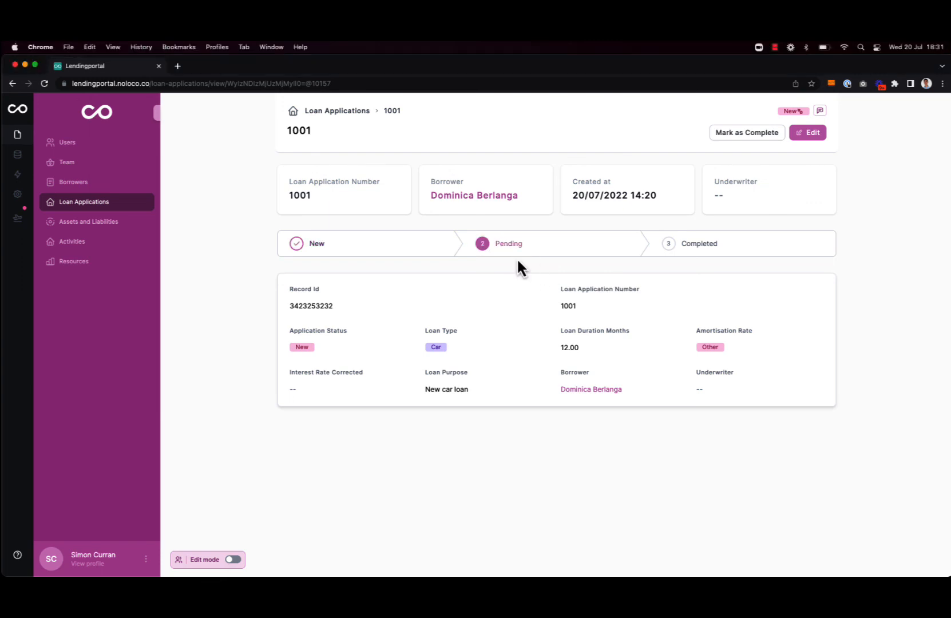
click(807, 133)
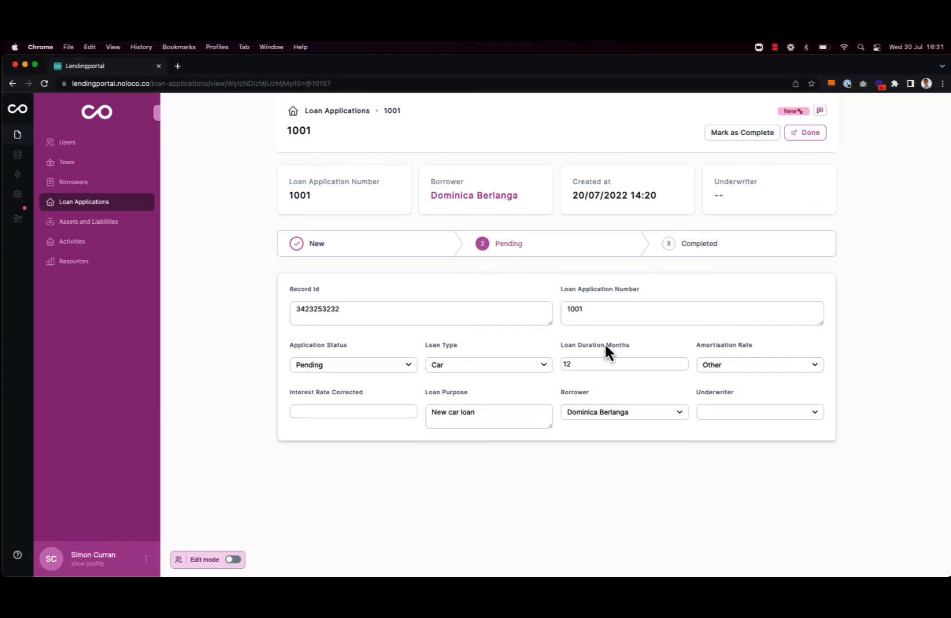
click(758, 412)
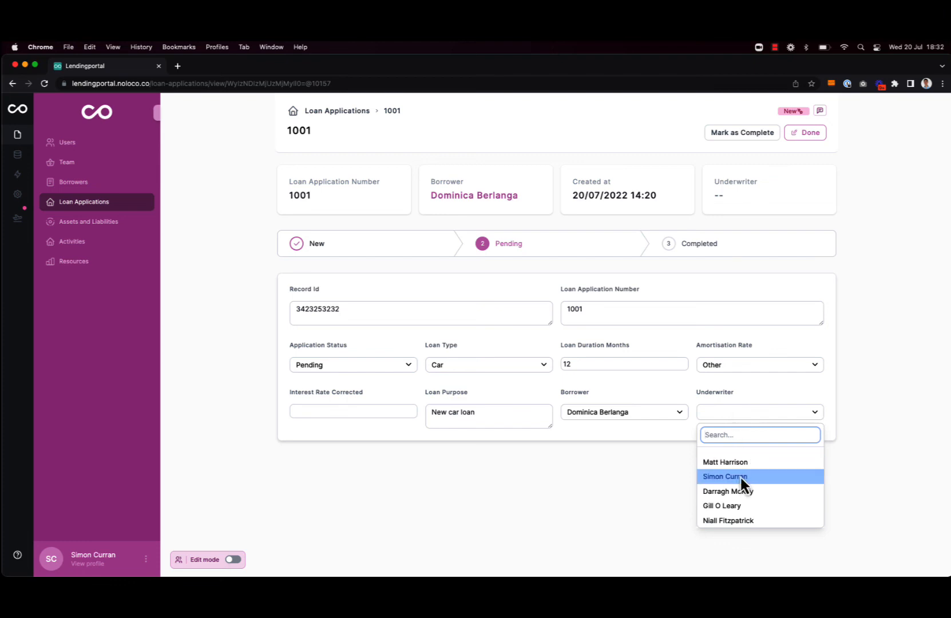
click(724, 476)
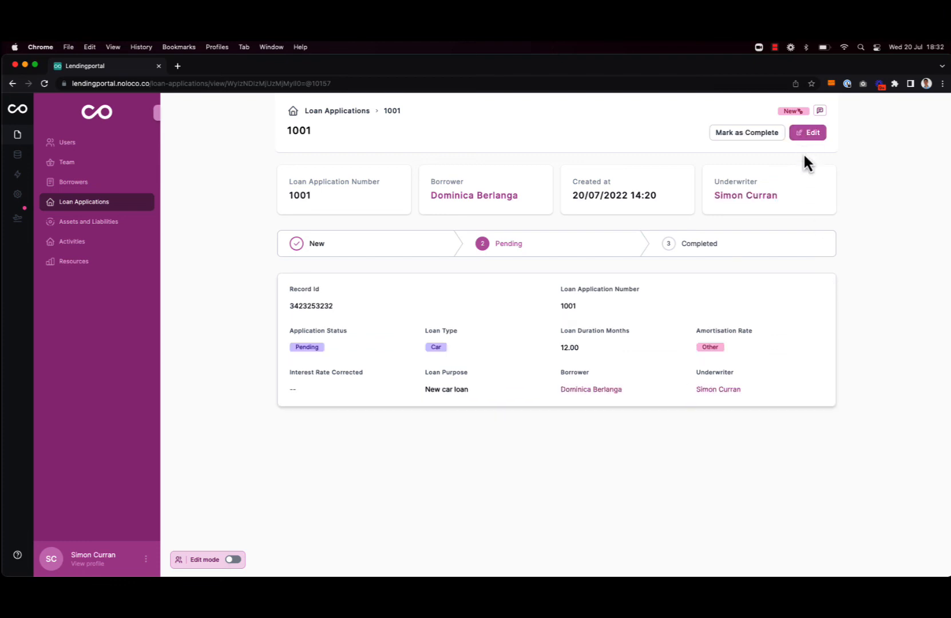
click(820, 110)
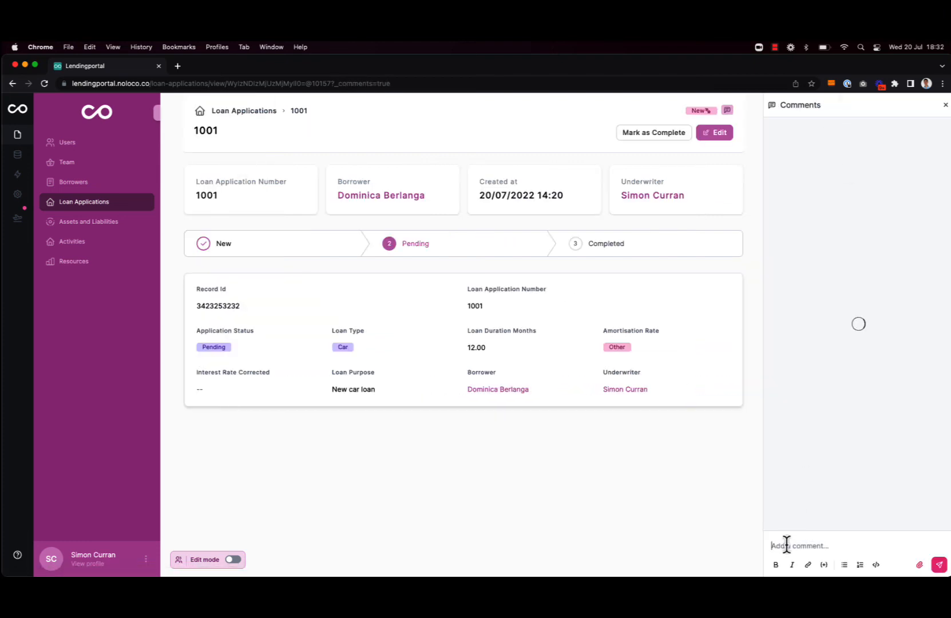
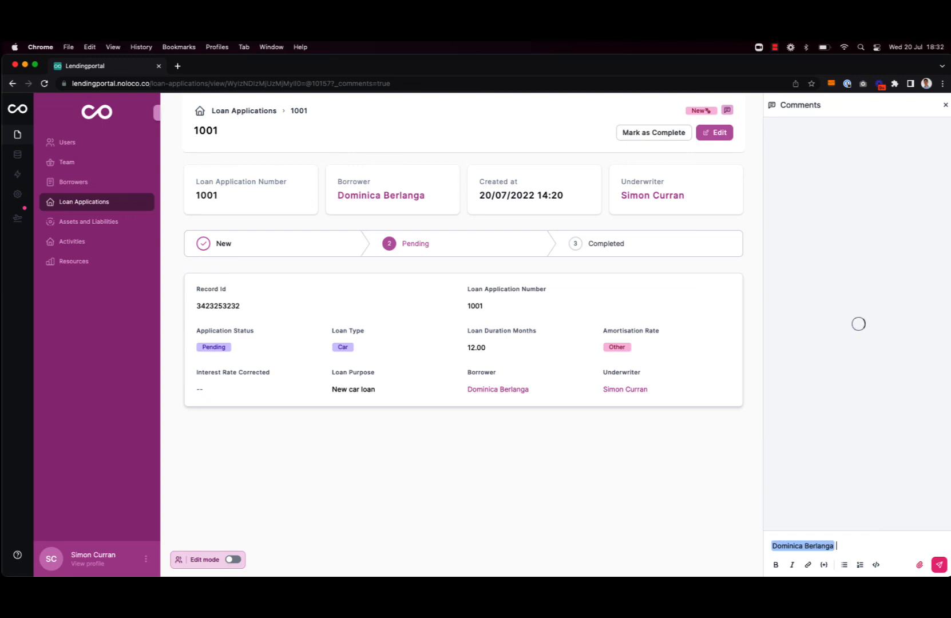
text(- we need more information here)
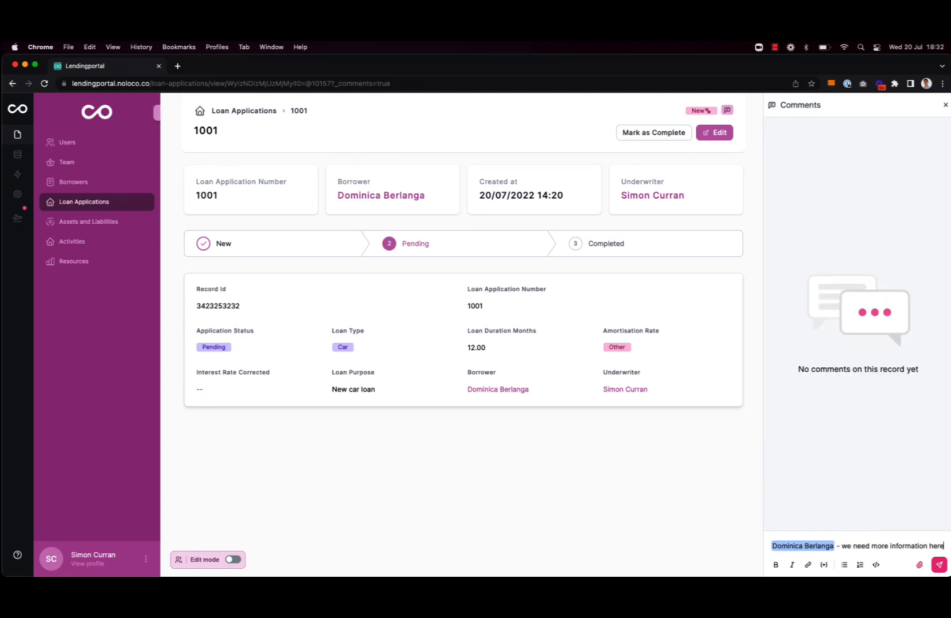